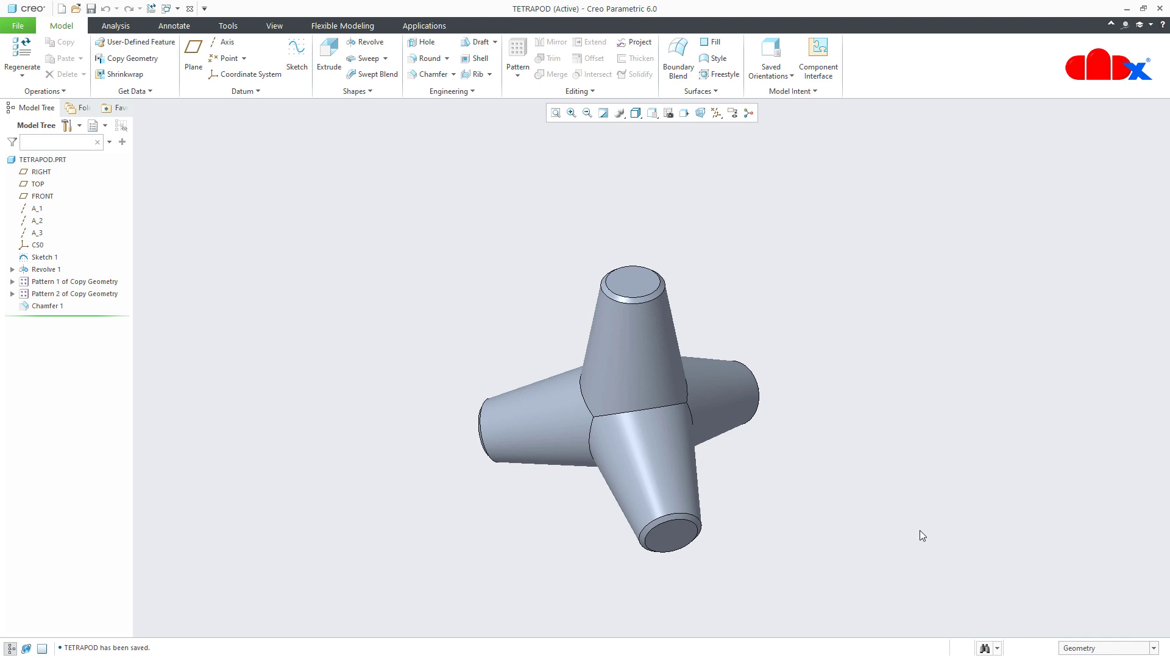
Orbit the finished tetrapod to view it from another side and back
left_click(638, 351)
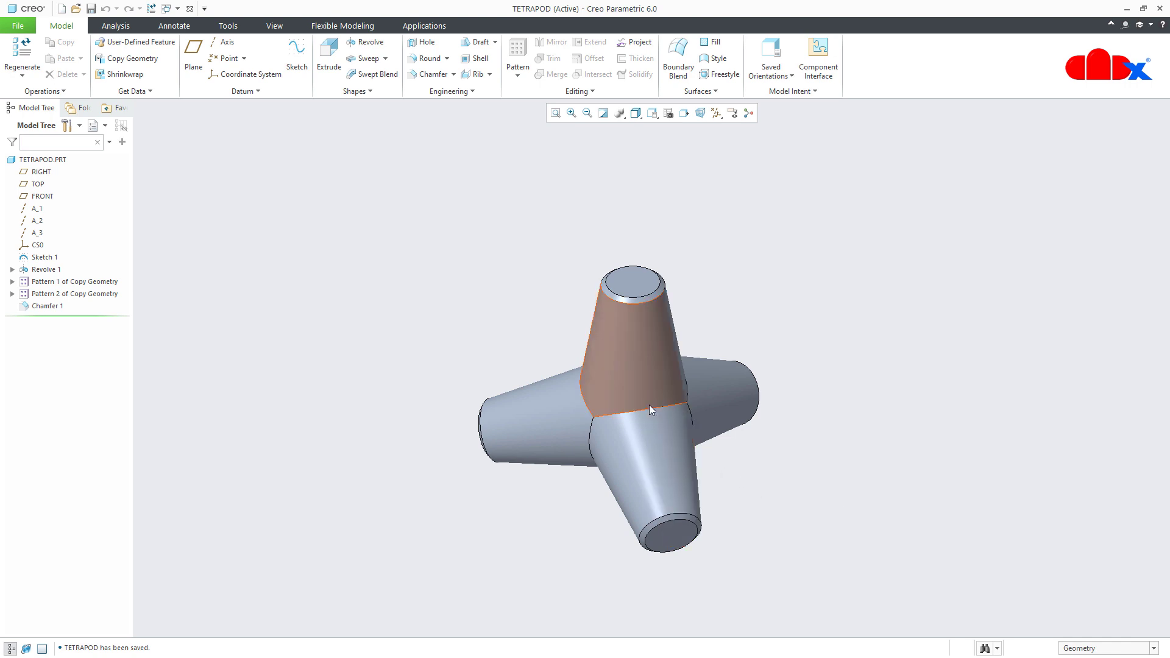
left_click_drag(650, 408, 534, 510)
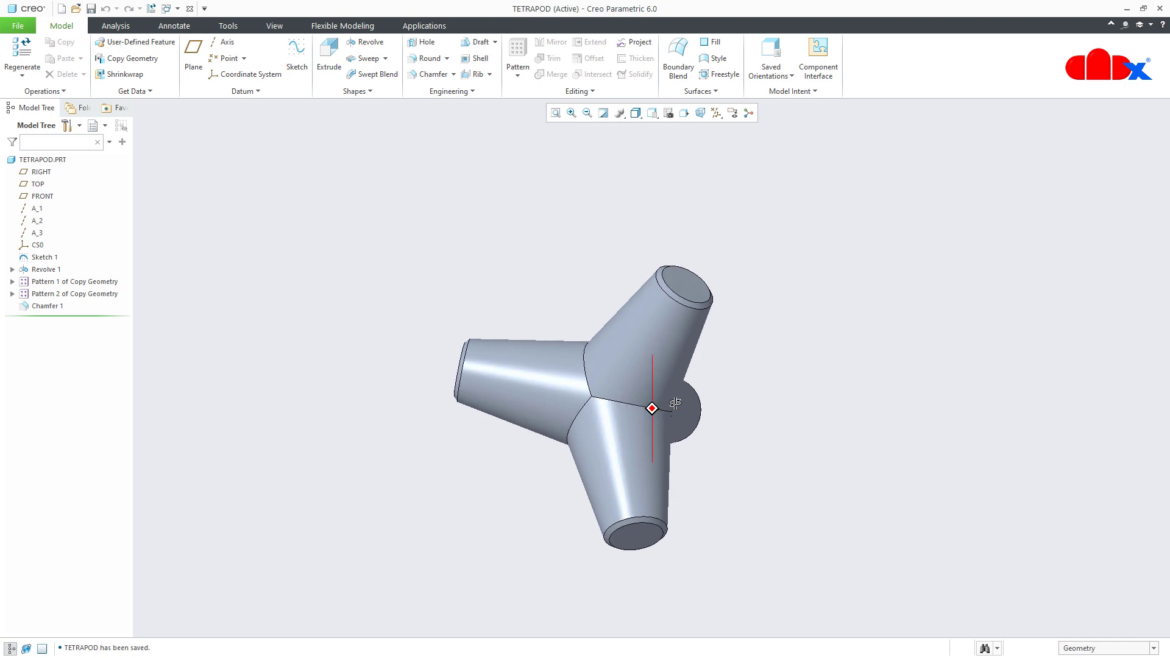
left_click_drag(650, 408, 644, 412)
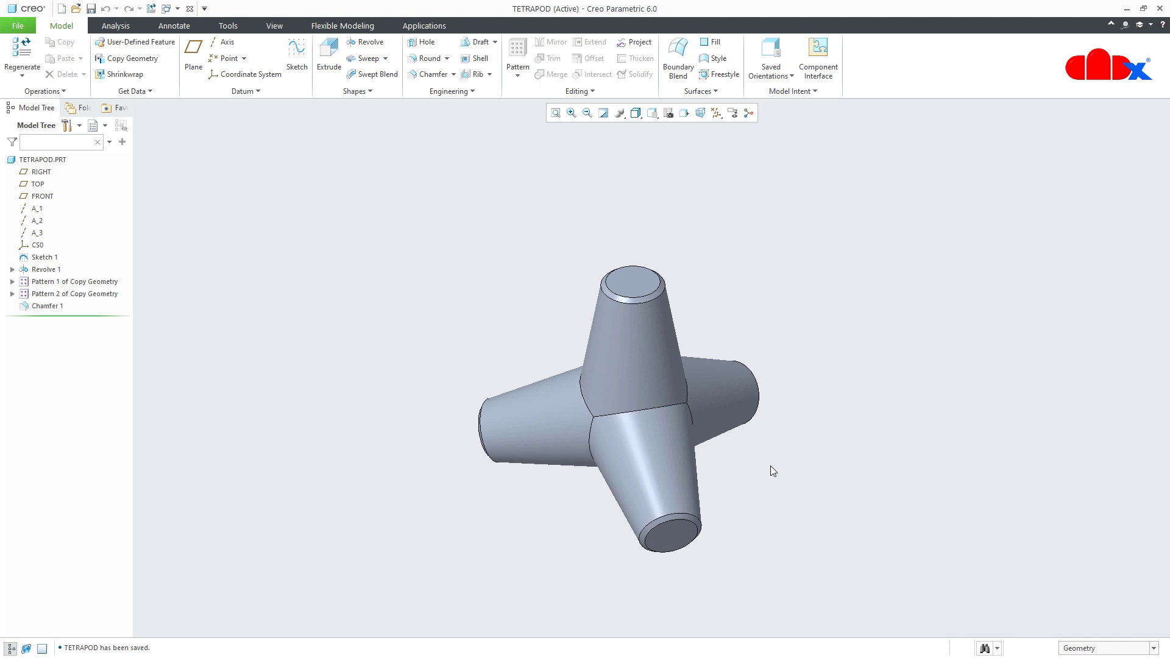
mouse_move(108, 281)
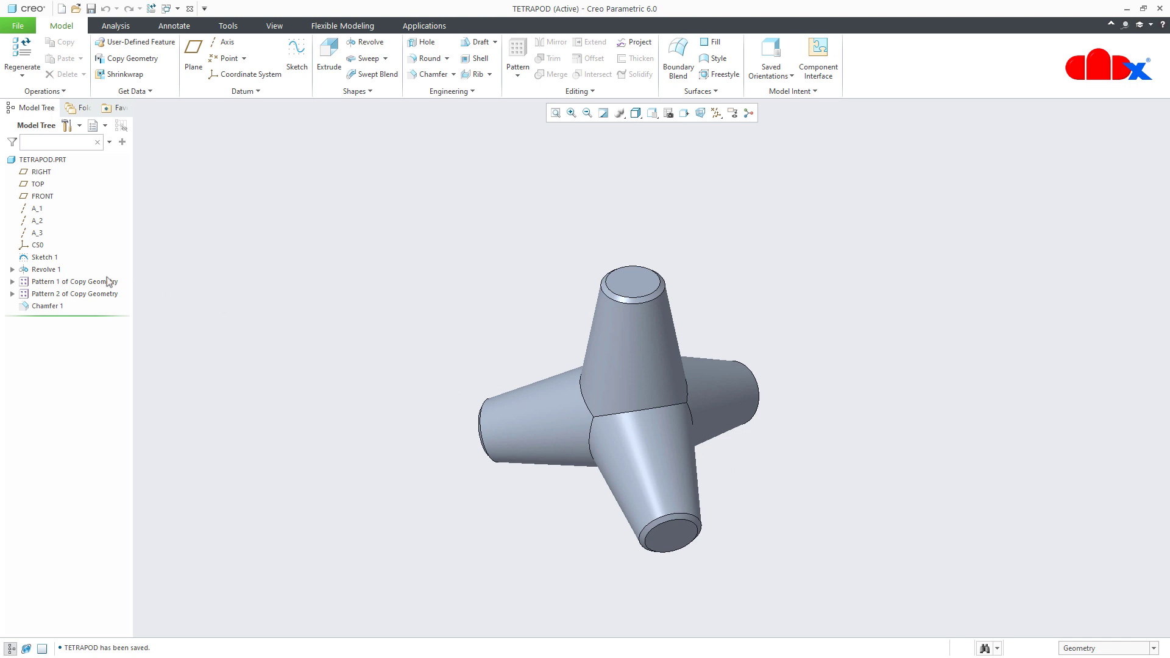
mouse_move(45, 270)
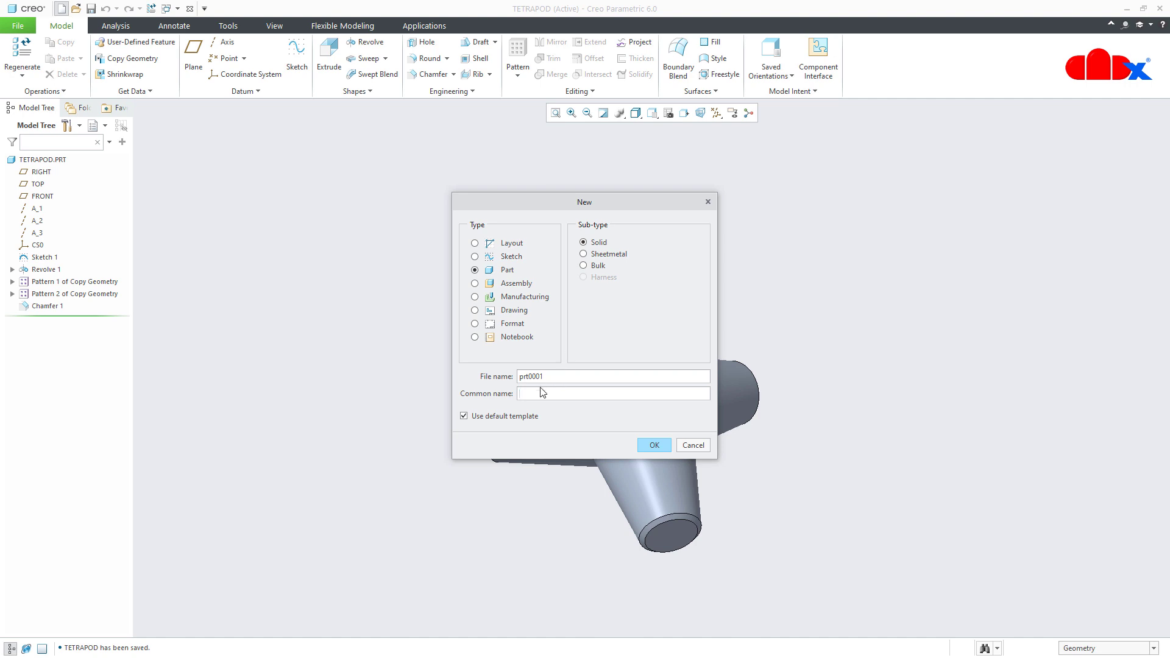
Create new part PRT0001 without the default template, using mmns_part_solid instead
left_click(463, 415)
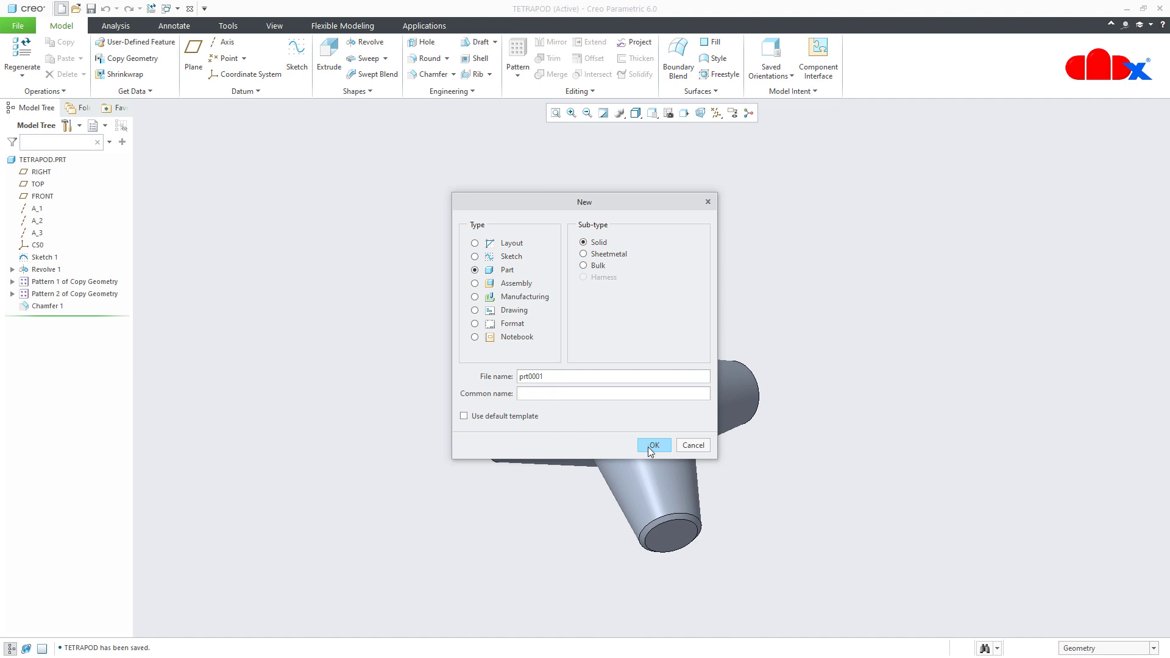
left_click(654, 445)
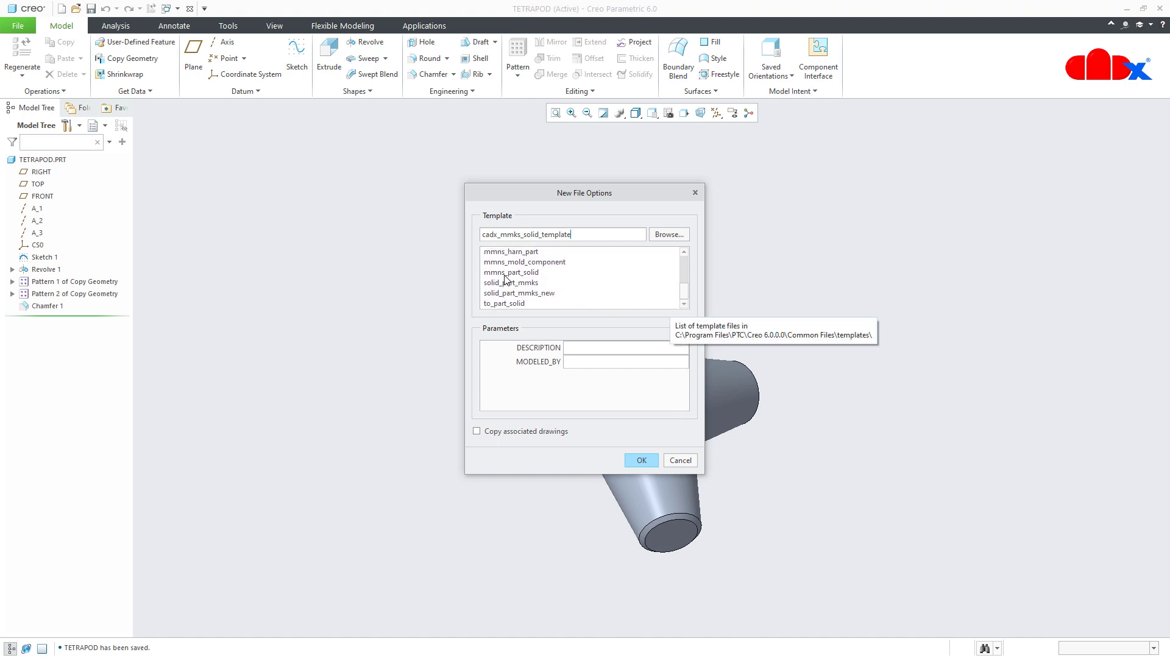
left_click(510, 272)
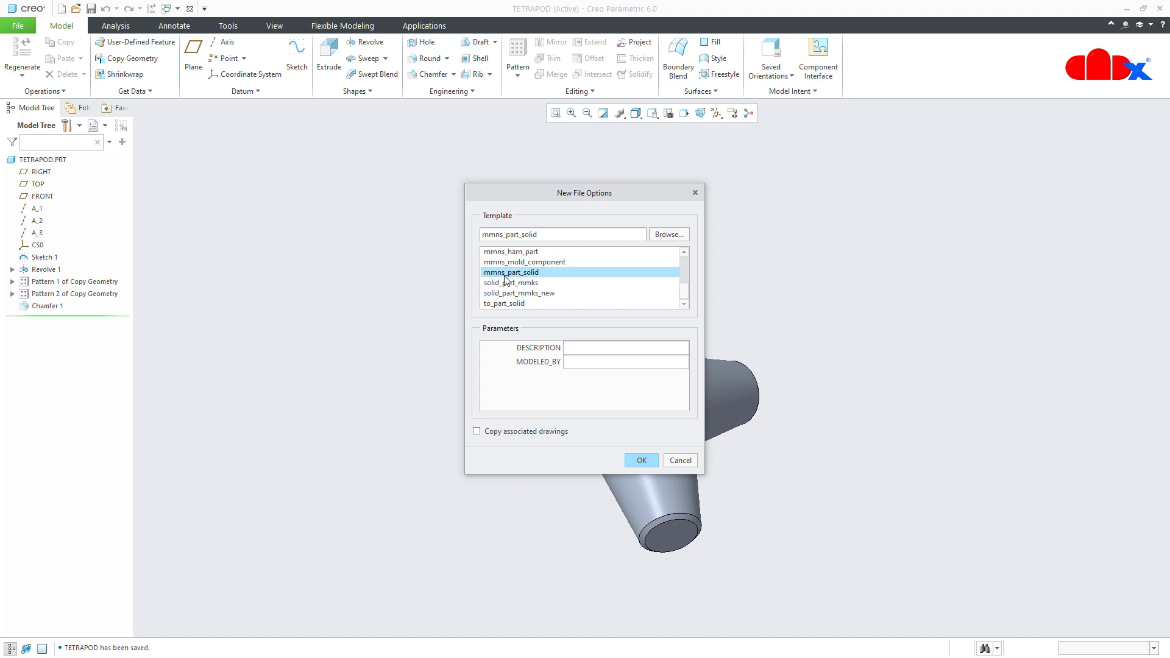
left_click(640, 460)
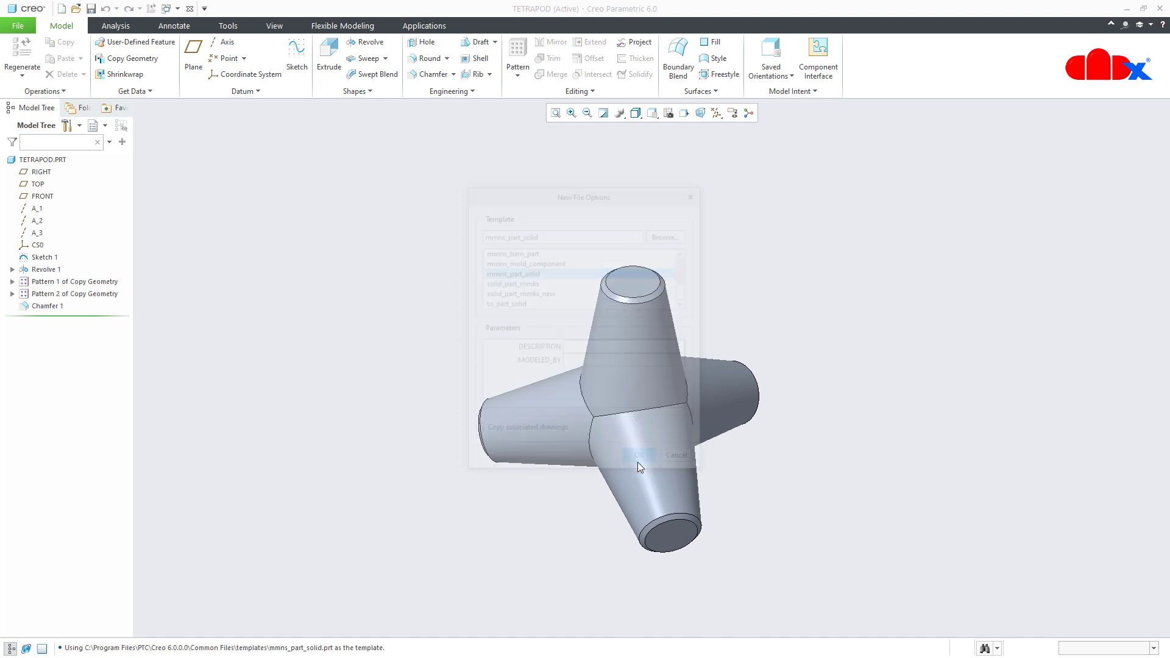
left_click(639, 455)
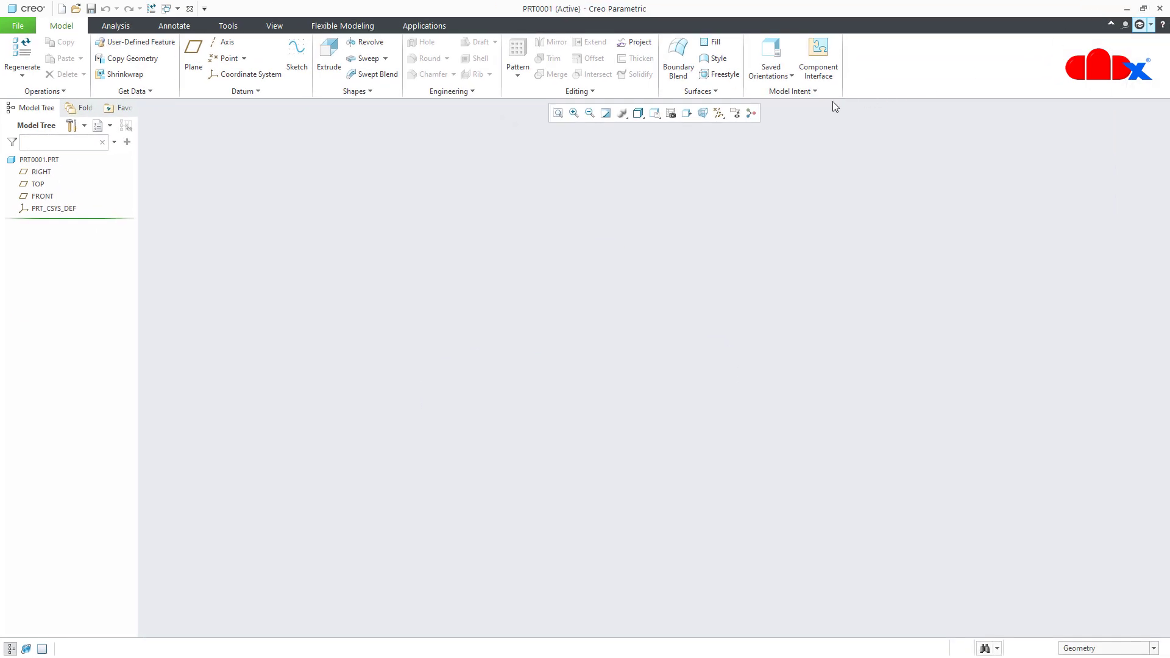
Show datum planes and start Sketch 1 on the TOP plane with RIGHT as orientation reference
left_click(719, 112)
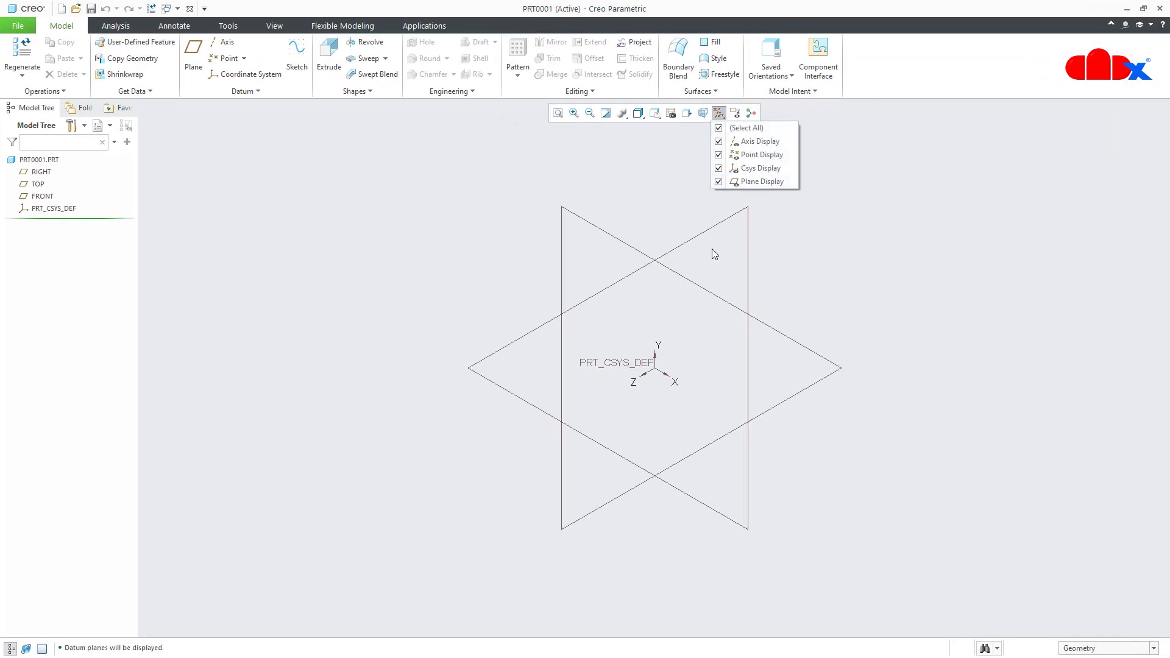
left_click(700, 541)
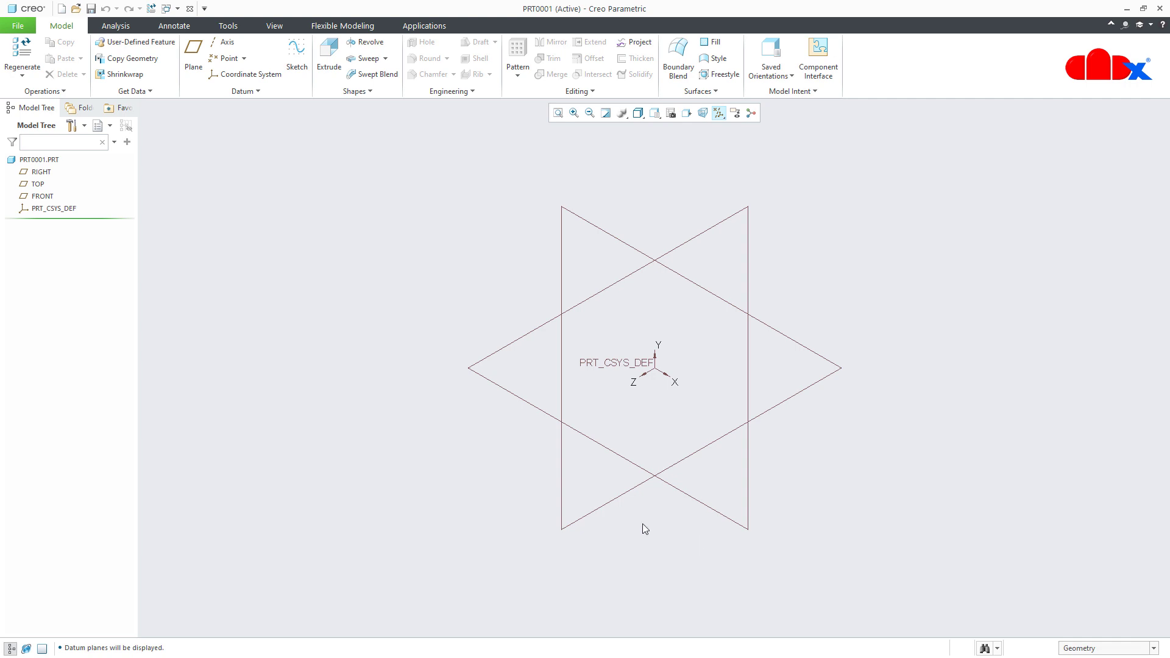
left_click(297, 56)
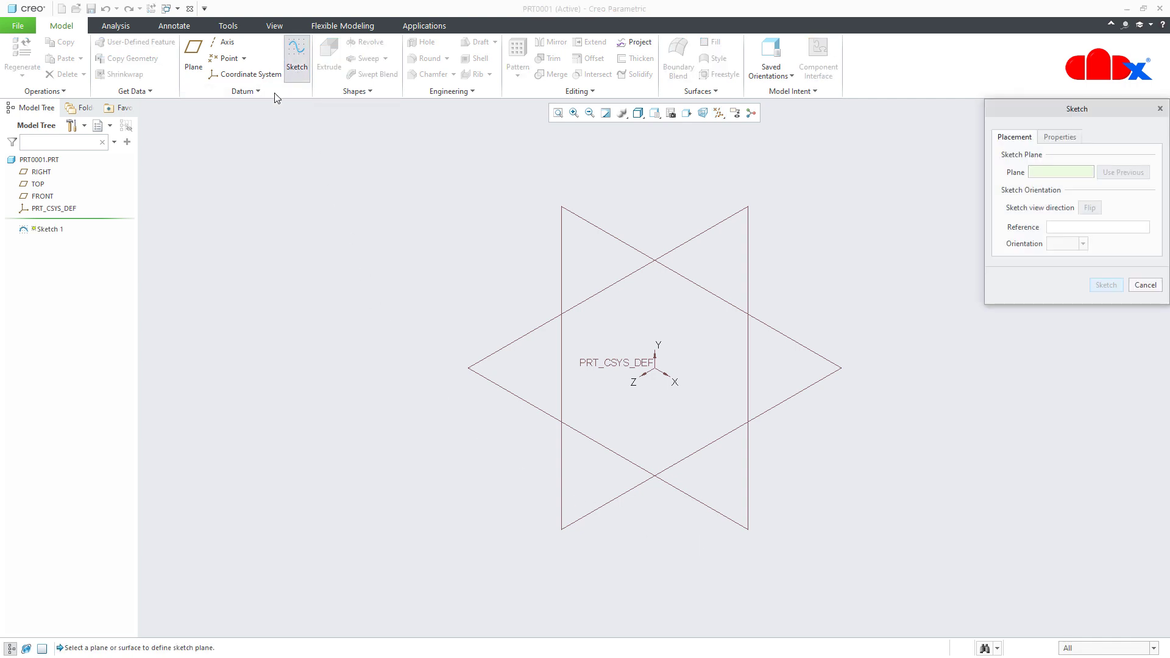
left_click(41, 172)
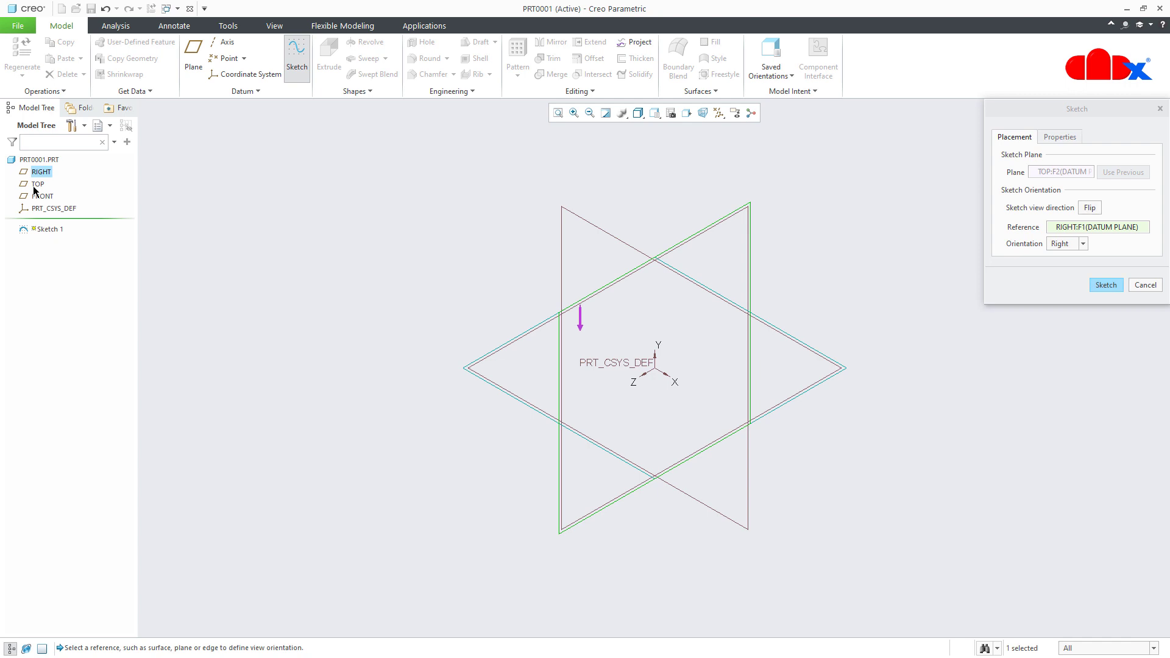
left_click(1106, 284)
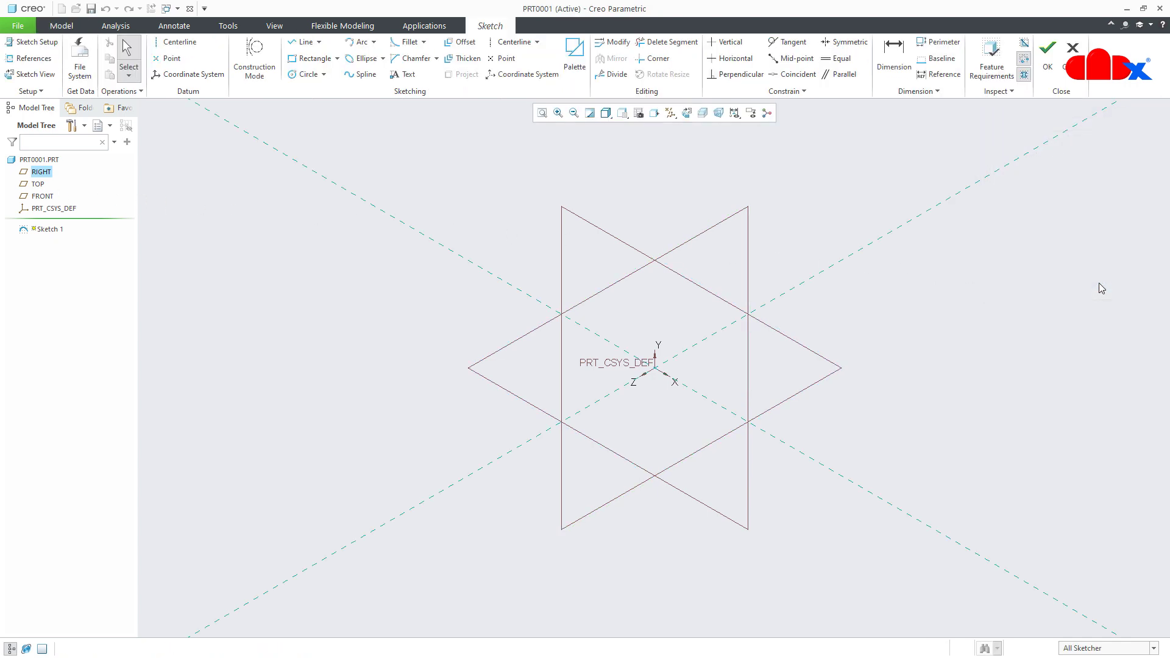
Face the TOP sketch plane flat, hide datum planes, and bring up the Sketcher Palette shapes
left_click(686, 112)
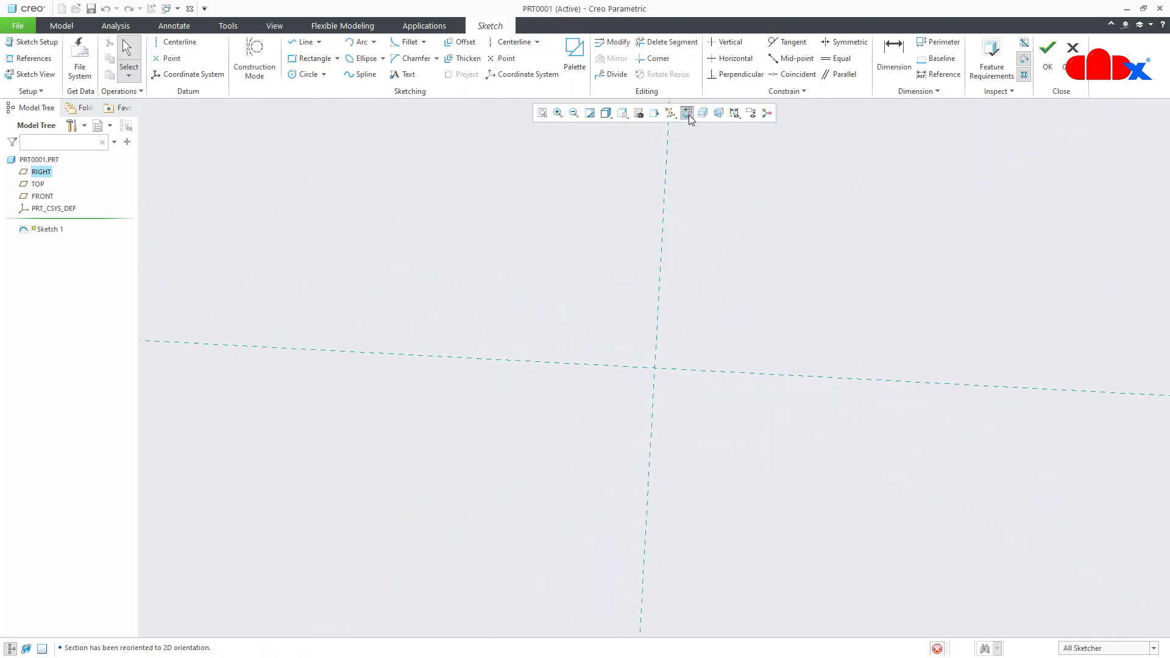
left_click(669, 112)
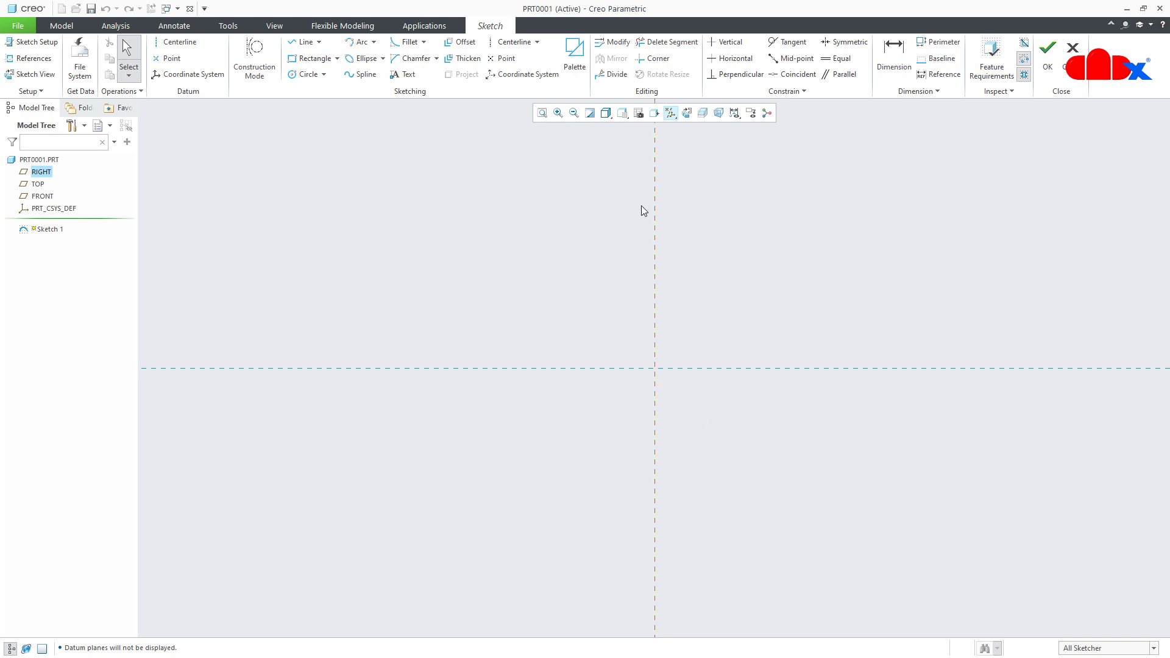
left_click(574, 52)
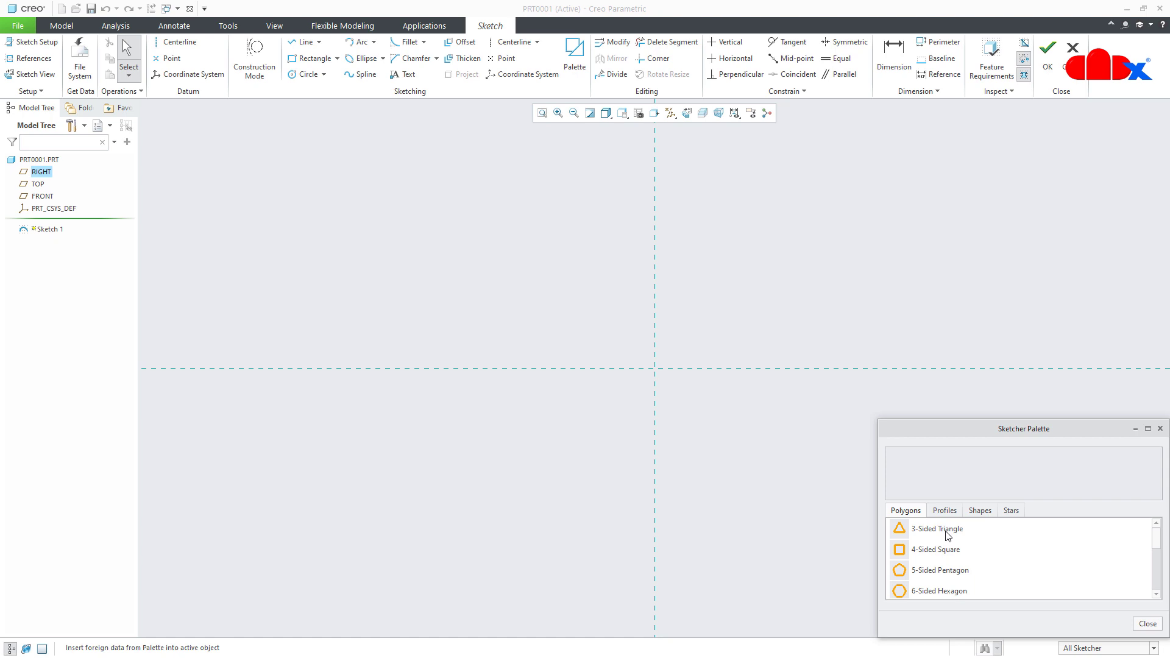
Place a 3-Sided Triangle from the palette centred on the origin with scale 100
left_click(937, 528)
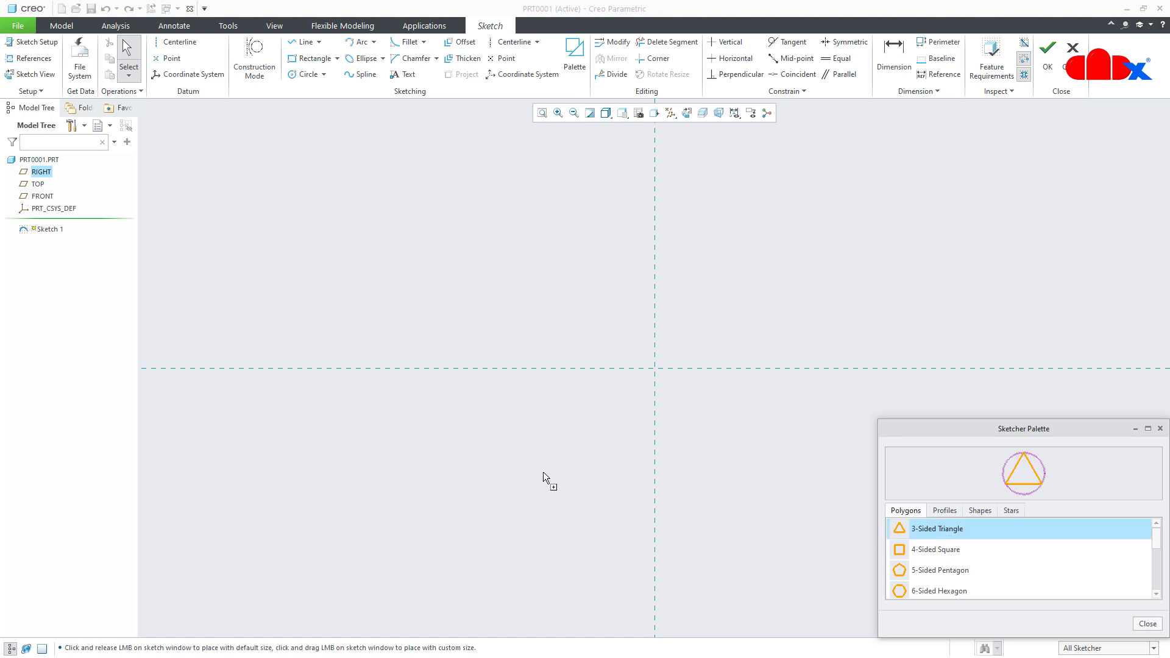
left_click(543, 472)
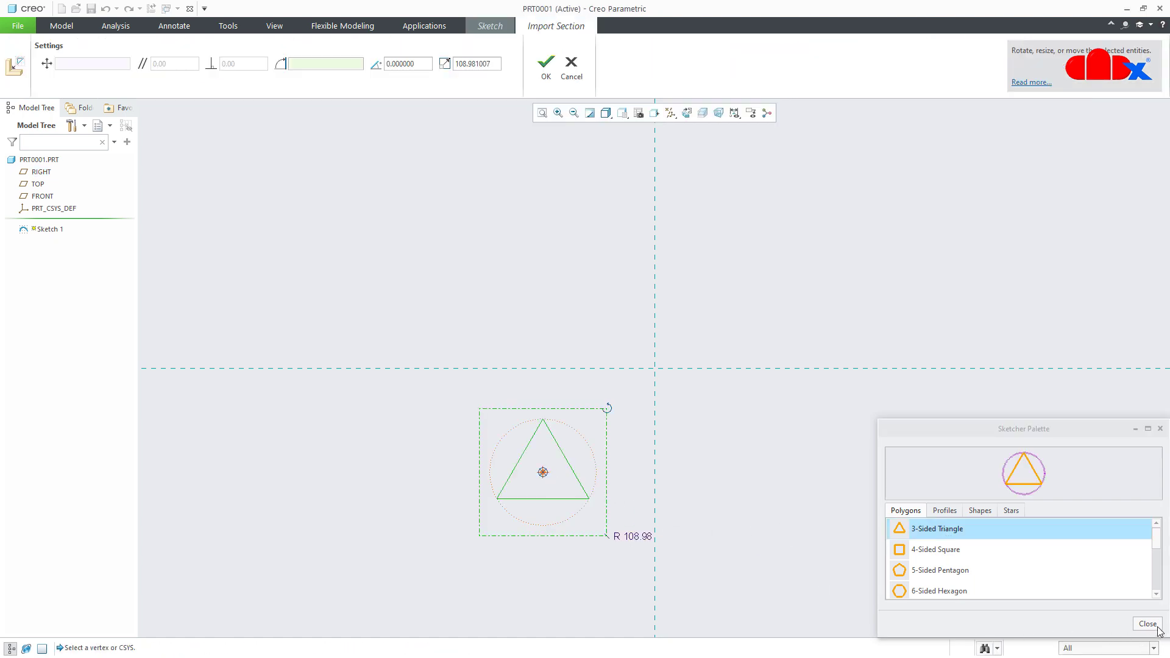
left_click(1147, 624)
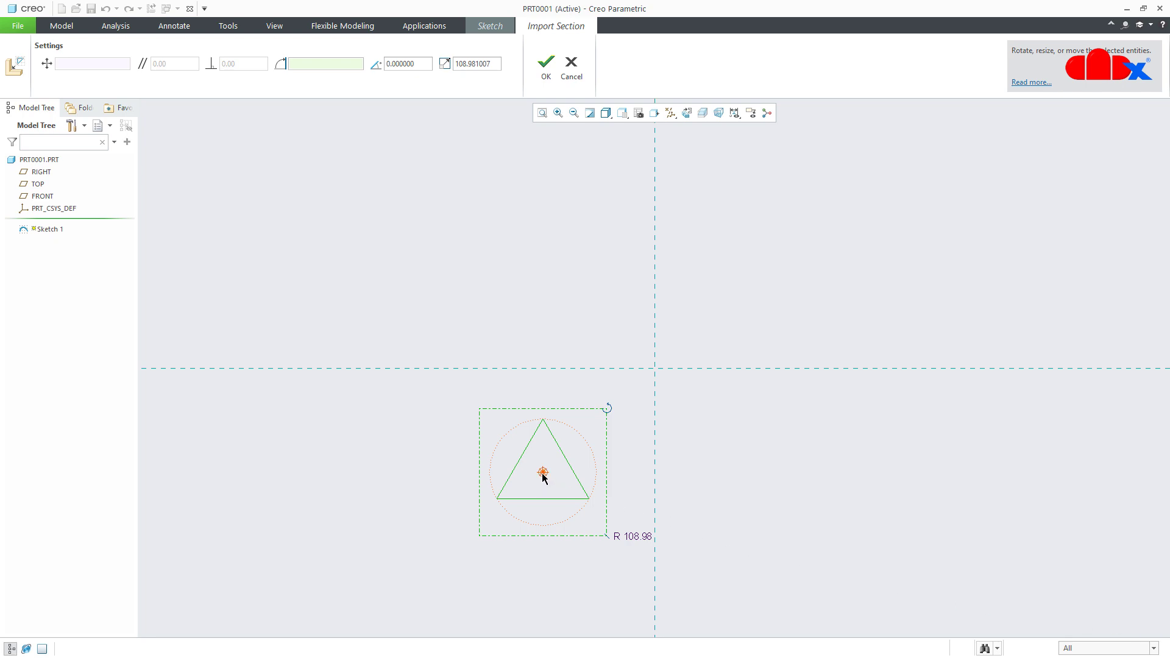
left_click_drag(544, 472, 655, 367)
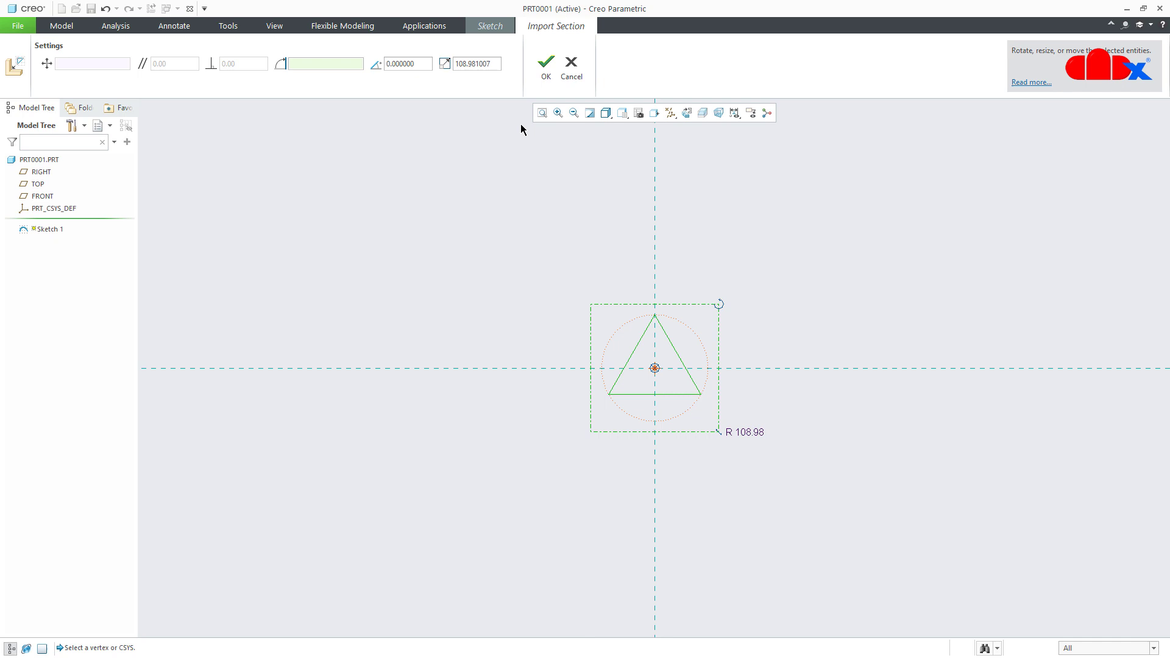
type("100.000000")
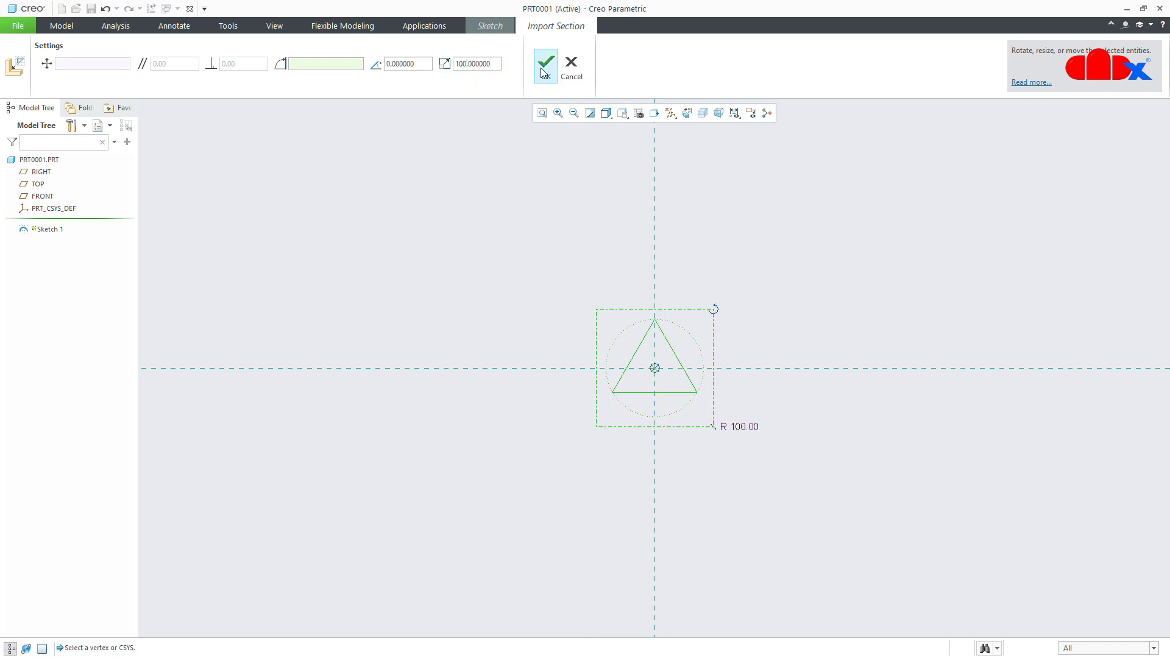
left_click(545, 62)
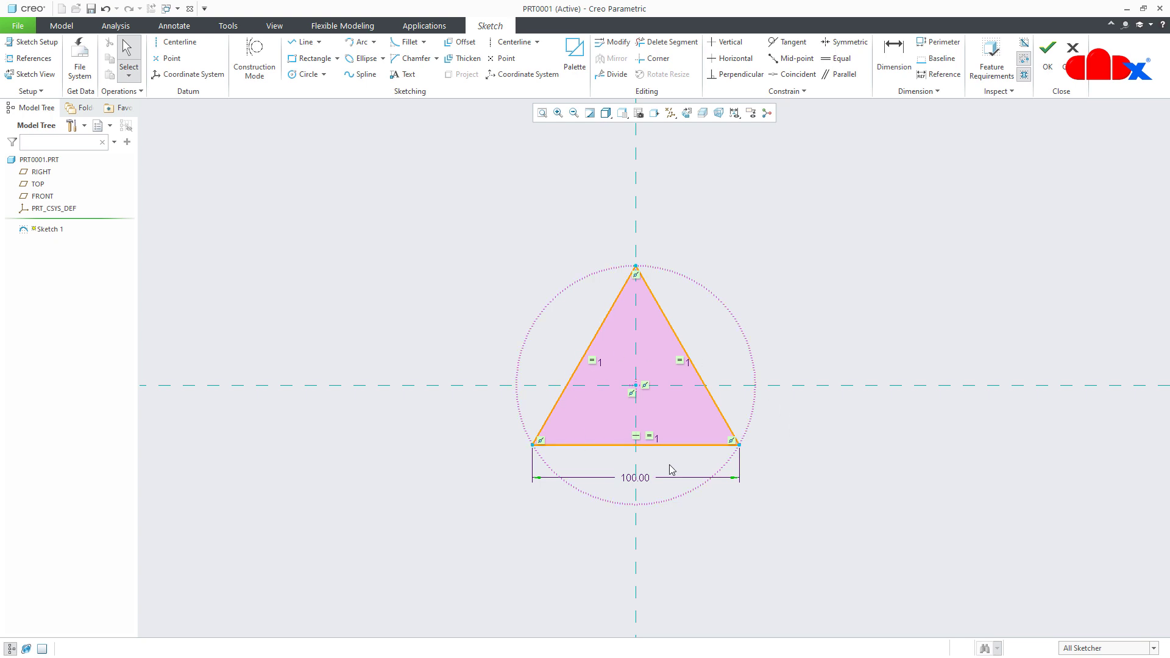
mouse_move(644, 488)
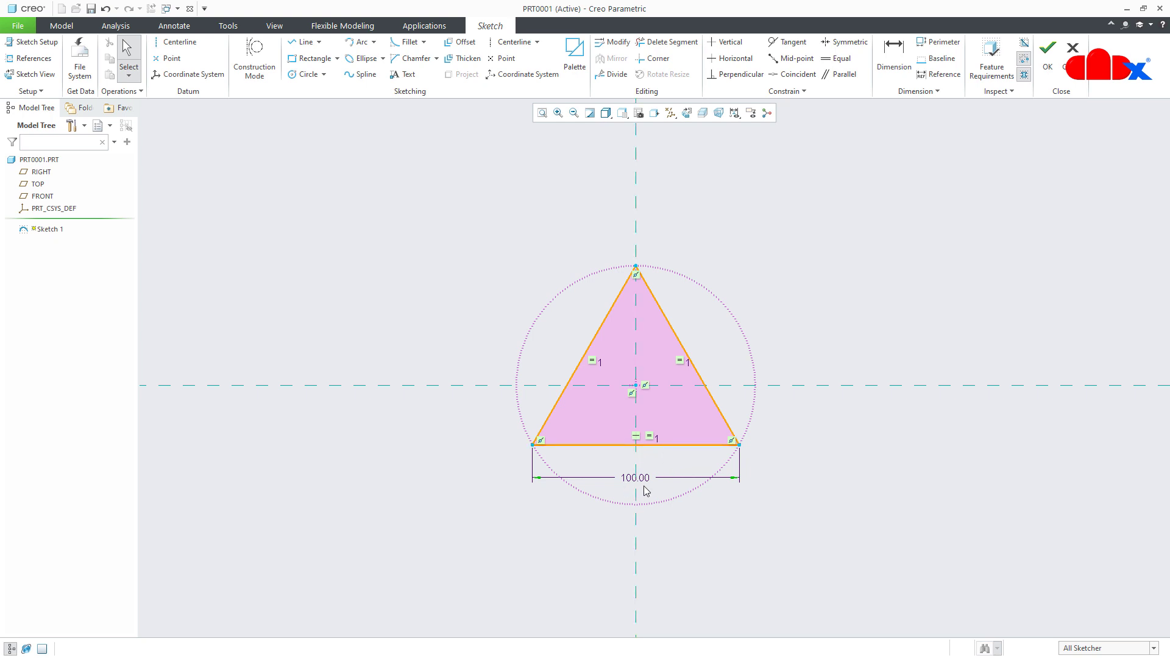
Make the triangle's sides construction geometry, keeping the base dimension 100
left_click(634, 443)
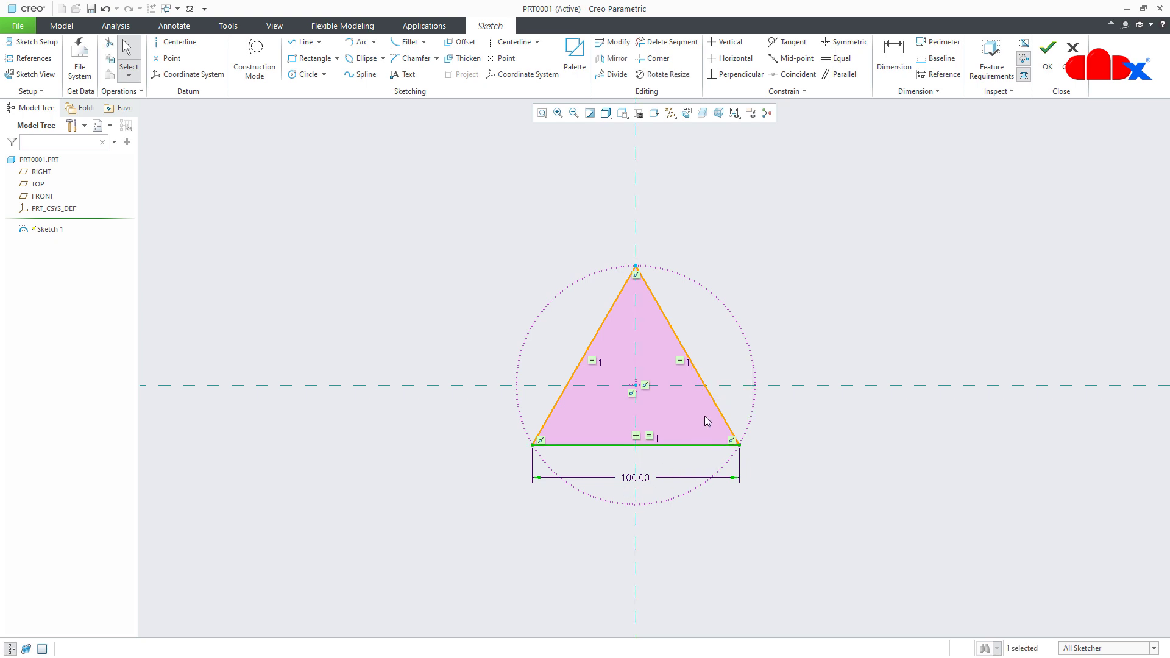
left_click(590, 355)
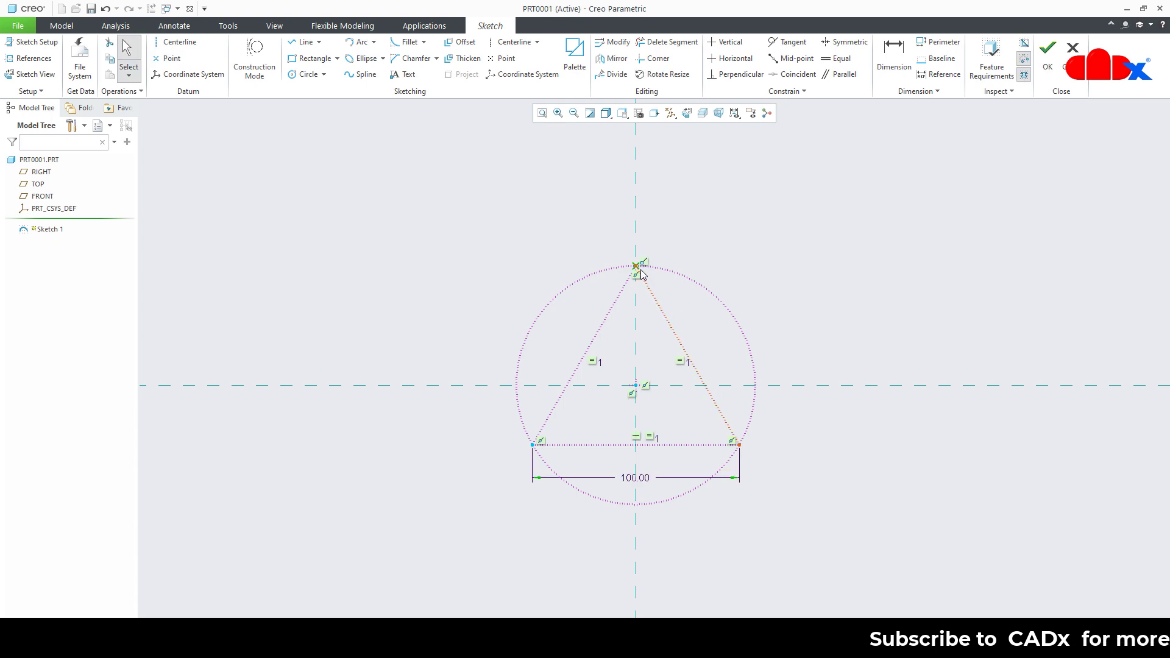
mouse_move(636, 266)
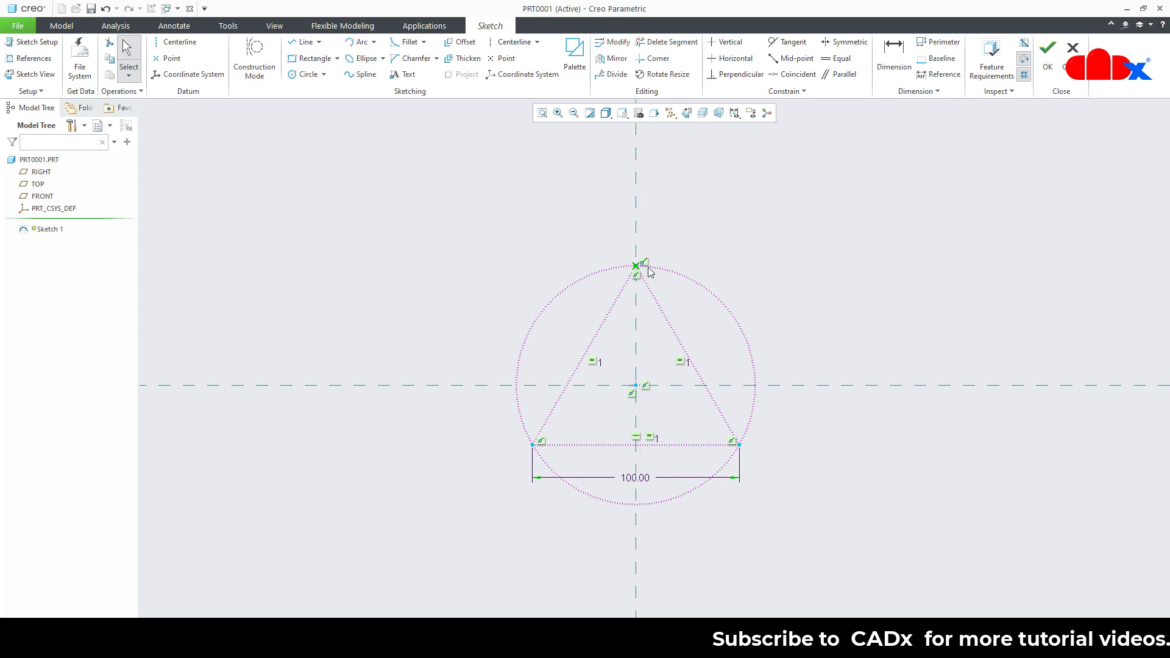
mouse_move(738, 444)
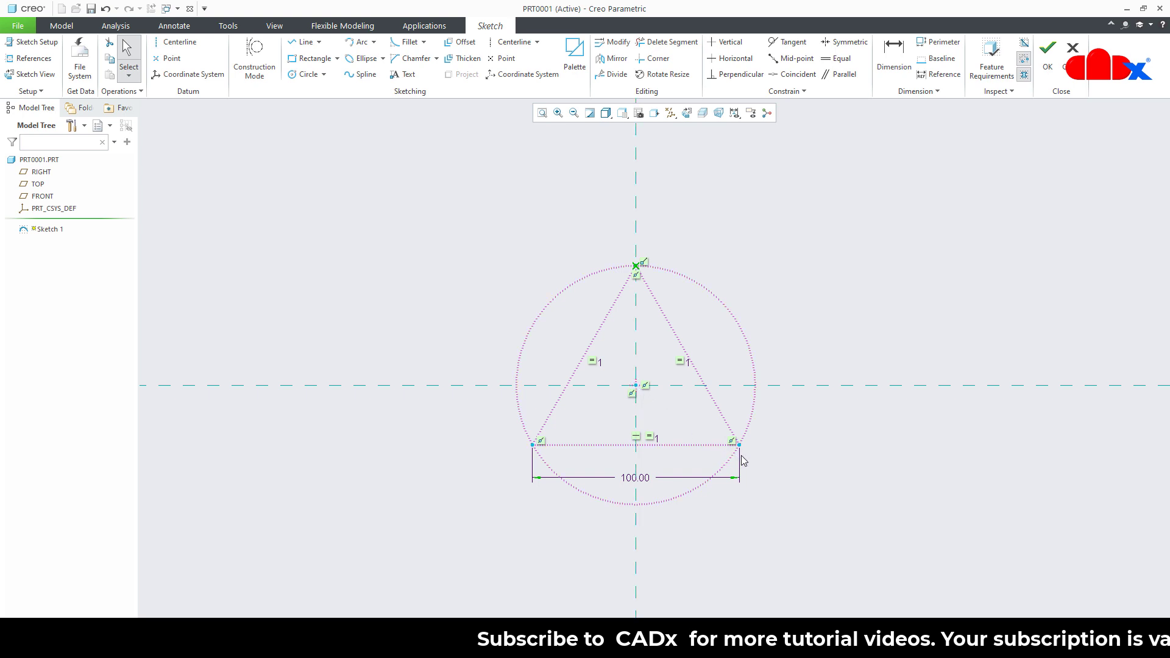
mouse_move(534, 457)
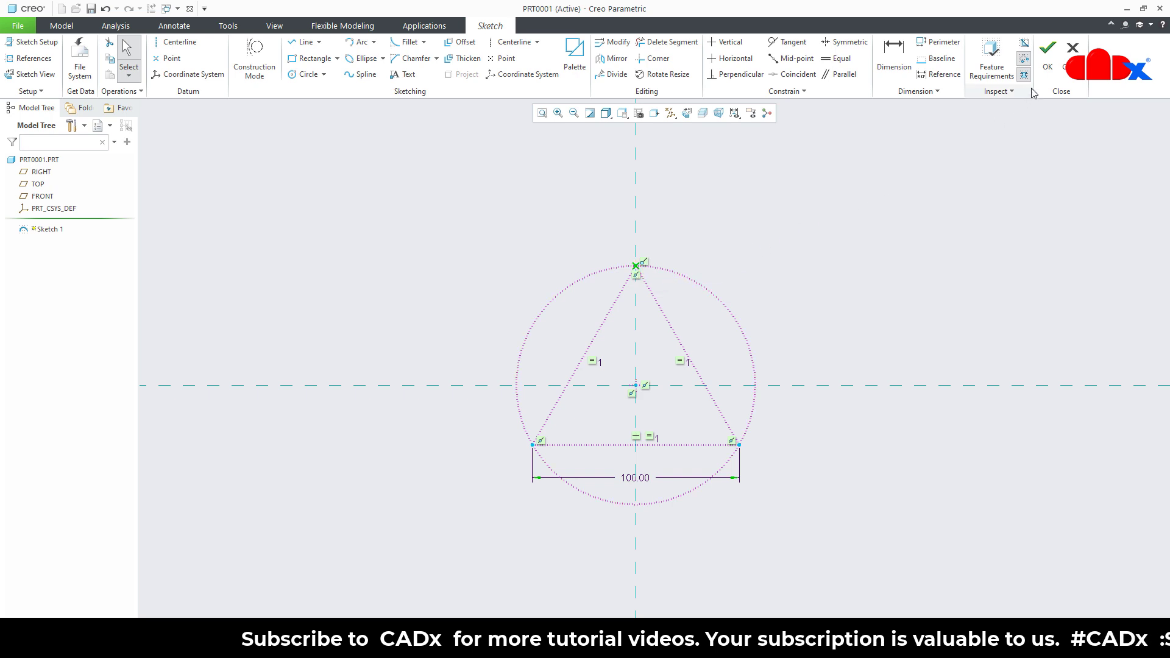
Finish Sketch 1, show datum planes again, and review the sketch feature in the model tree
left_click(1046, 49)
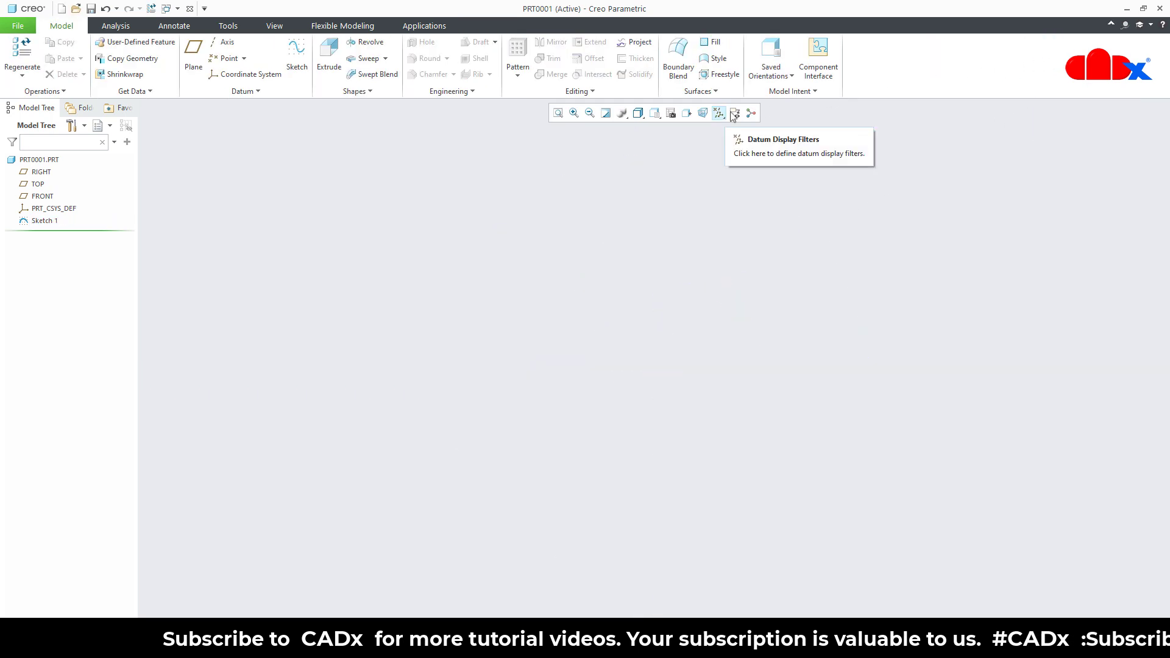
left_click(719, 112)
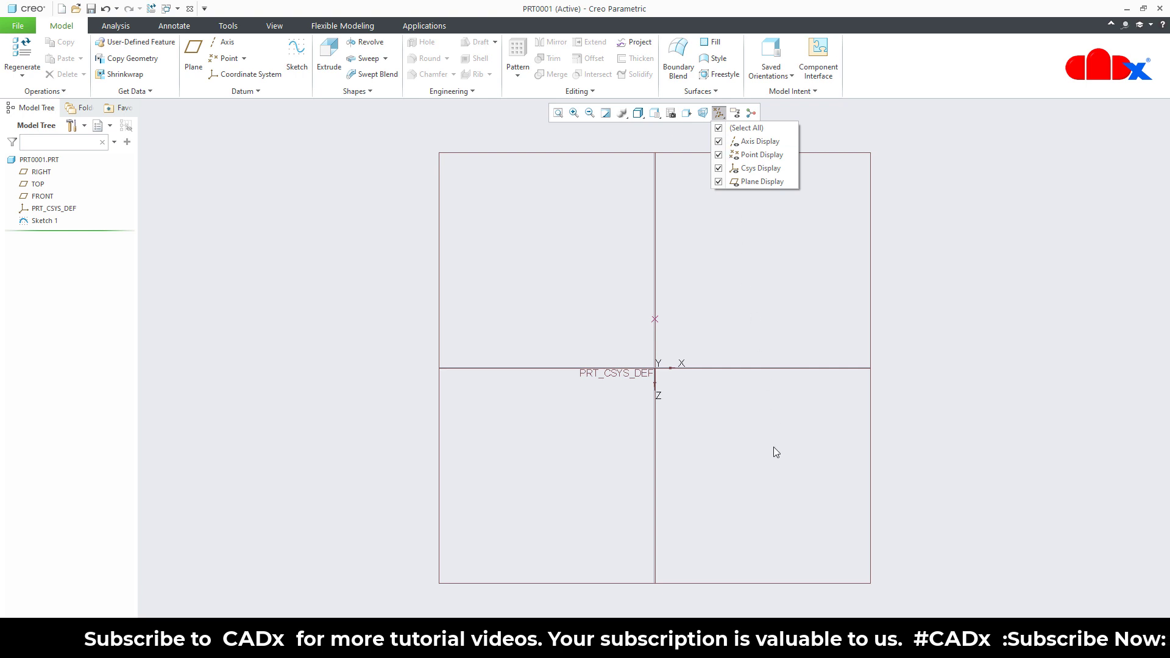
left_click(718, 112)
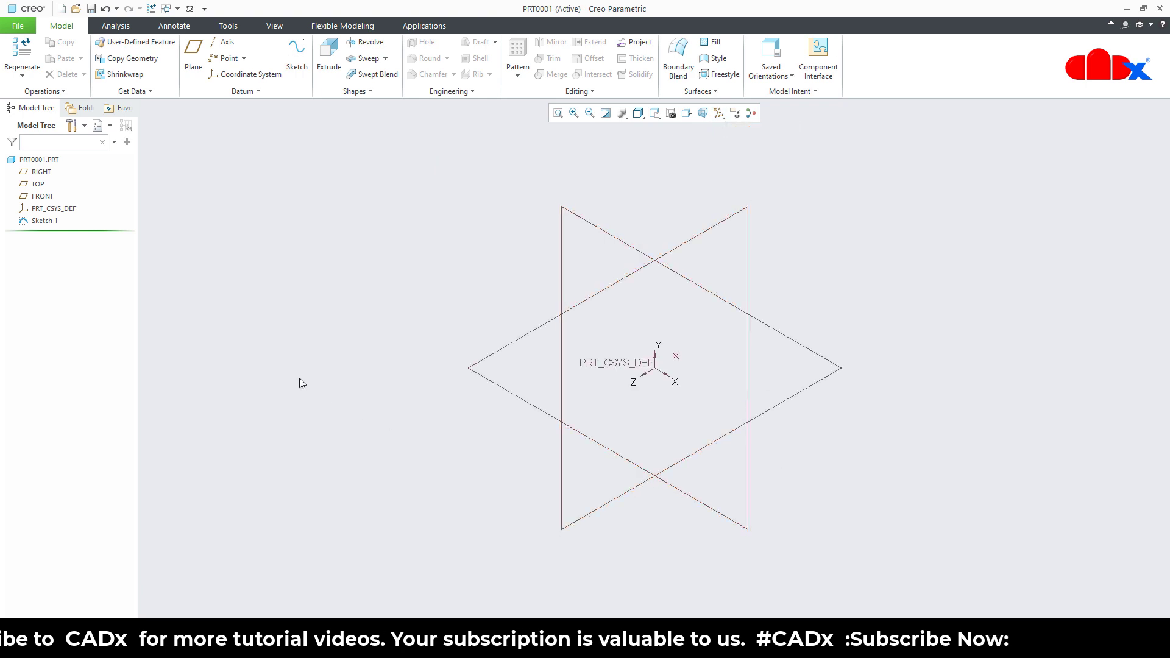
left_click(45, 221)
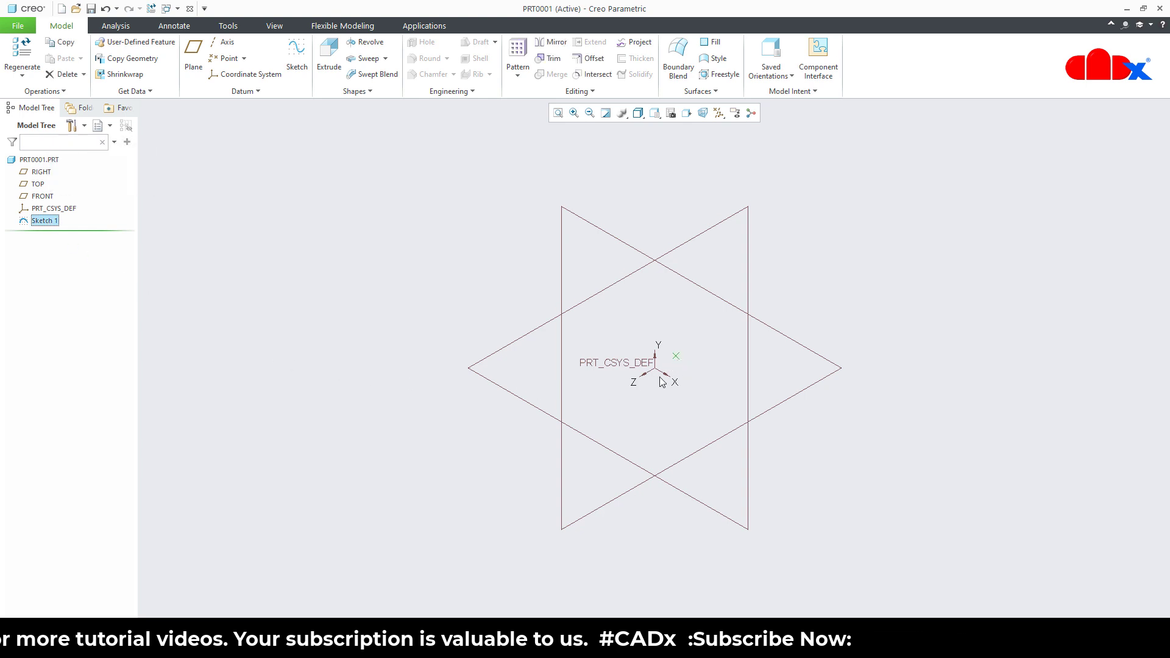
left_click(479, 507)
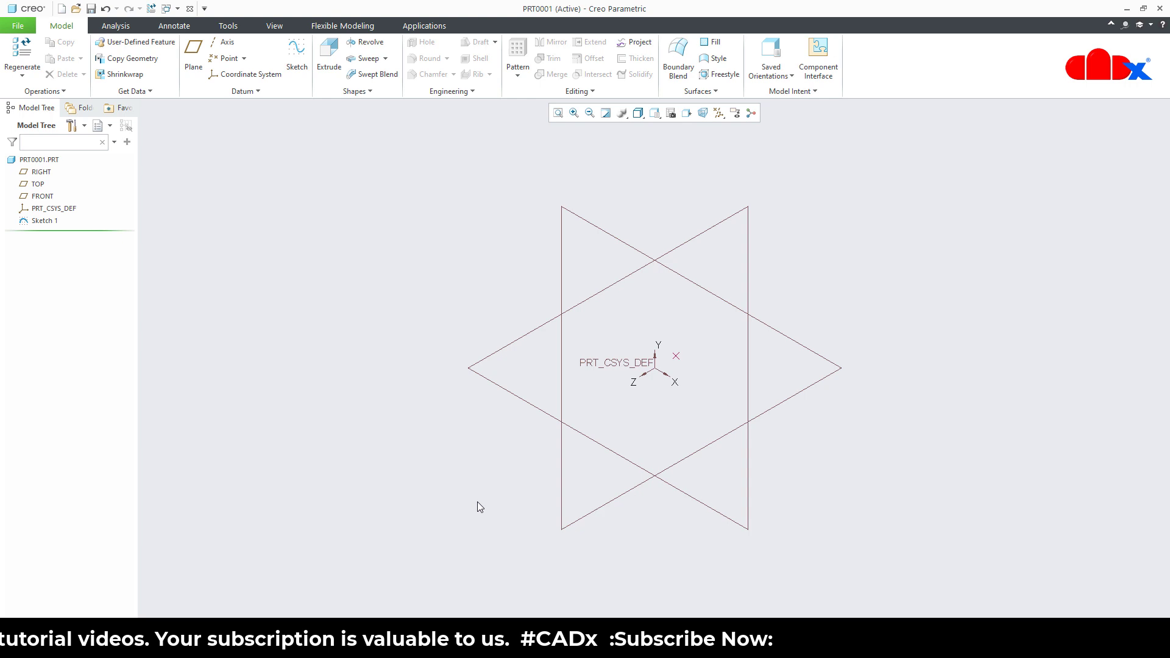
mouse_move(365, 41)
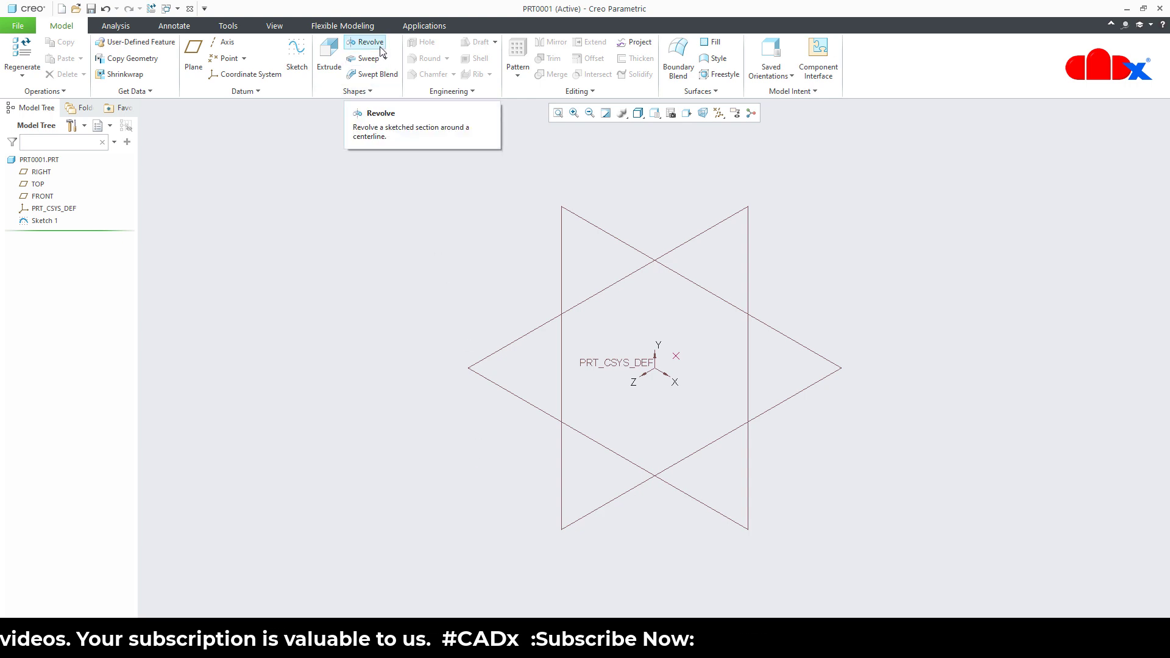
Start Revolve 1 with its section on the RIGHT plane, viewed flat with datum planes hidden
left_click(367, 42)
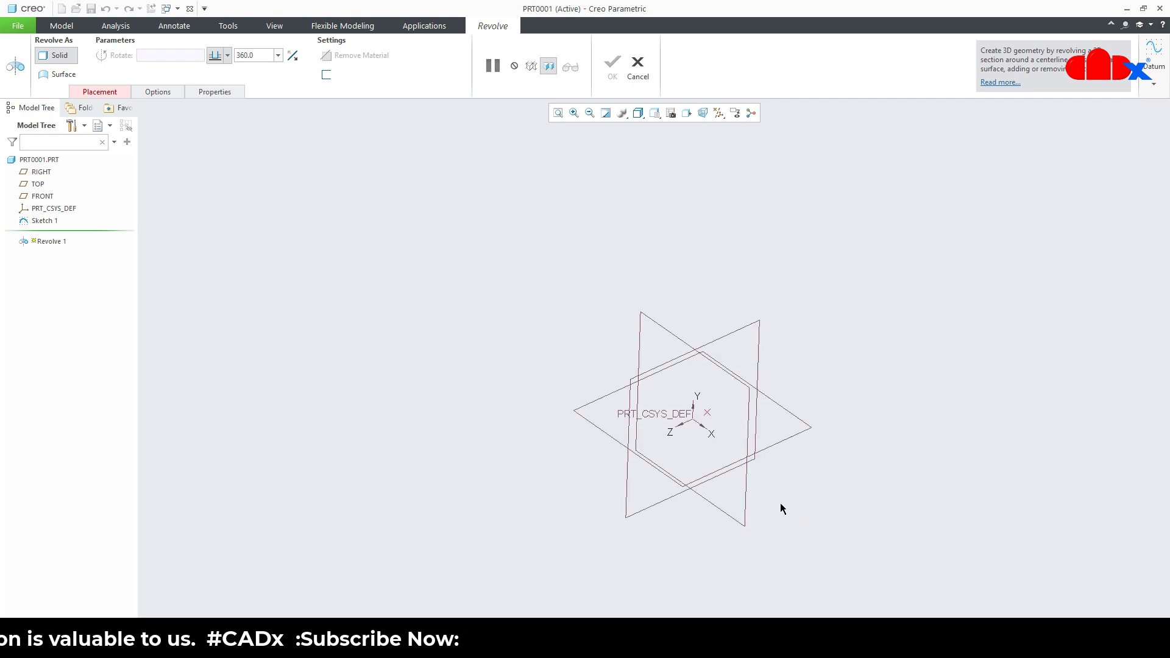
mouse_move(790, 500)
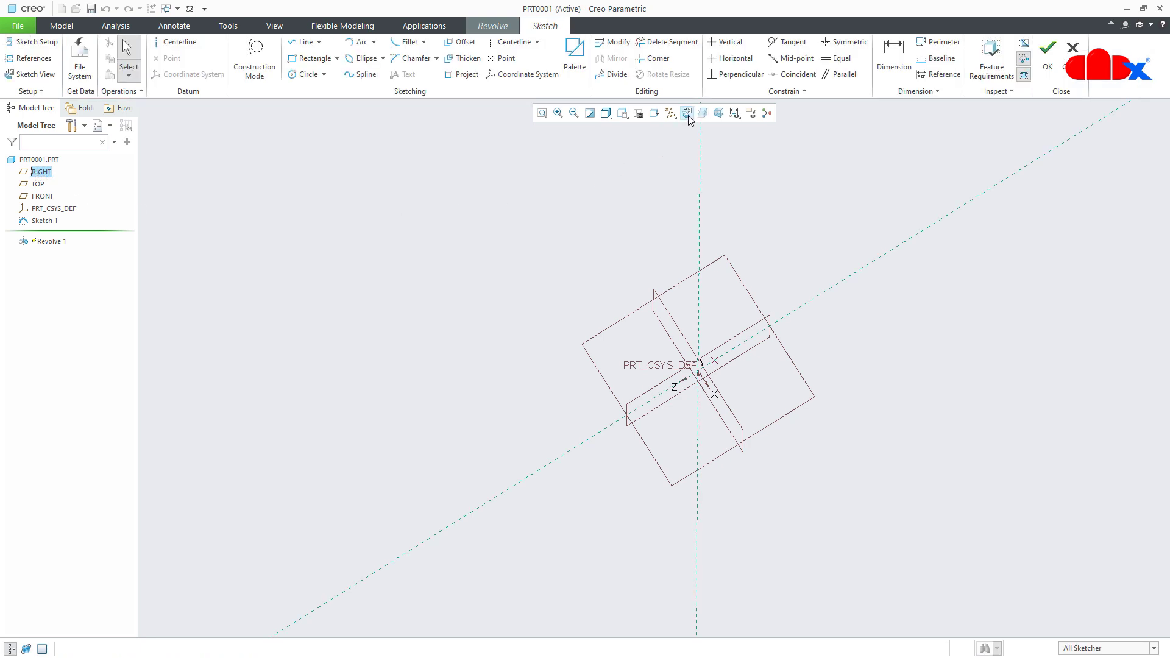
left_click(654, 112)
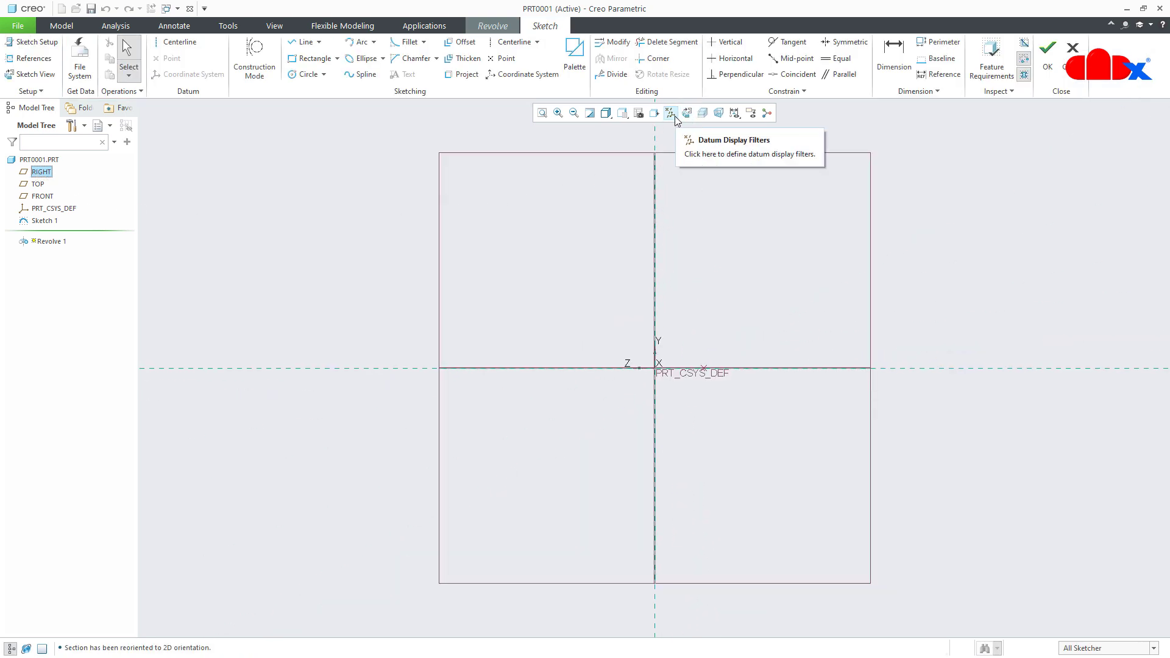
left_click(669, 112)
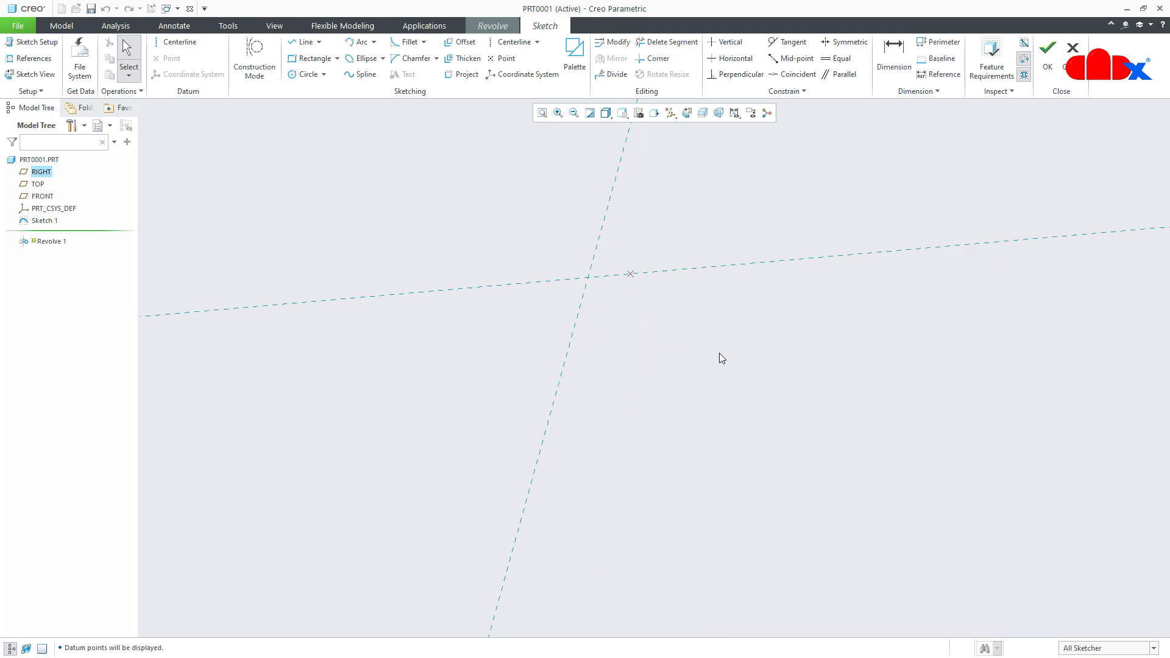
left_click(686, 113)
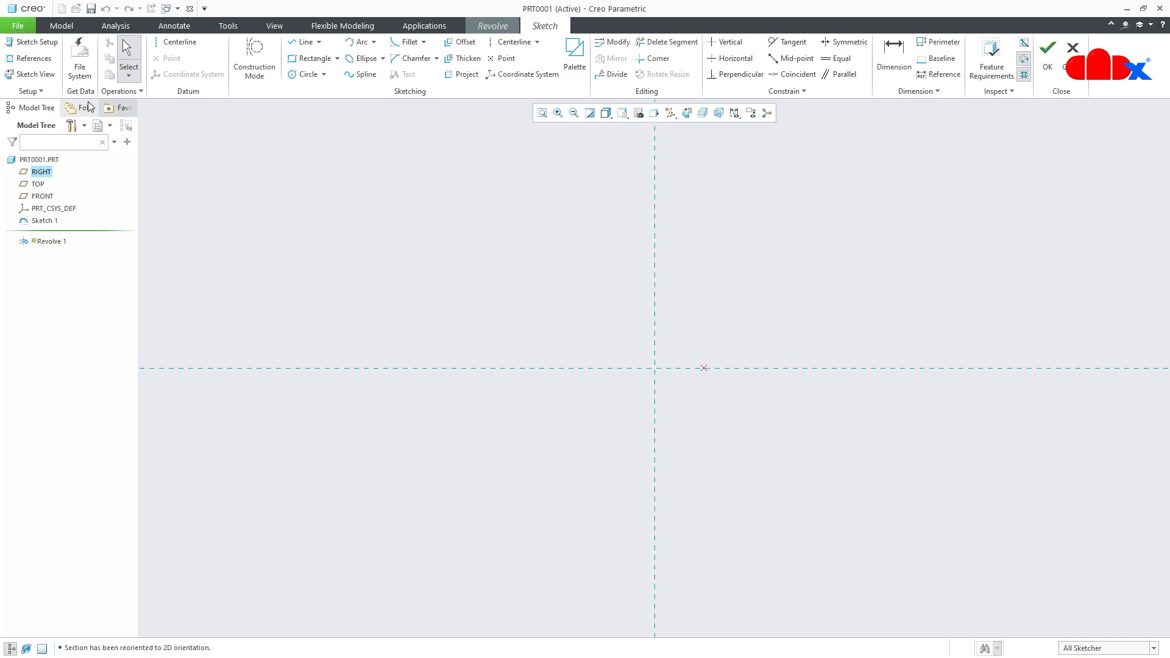
Reference PNT0 and draw a 100-long construction line from the vertical axis to it
left_click(34, 59)
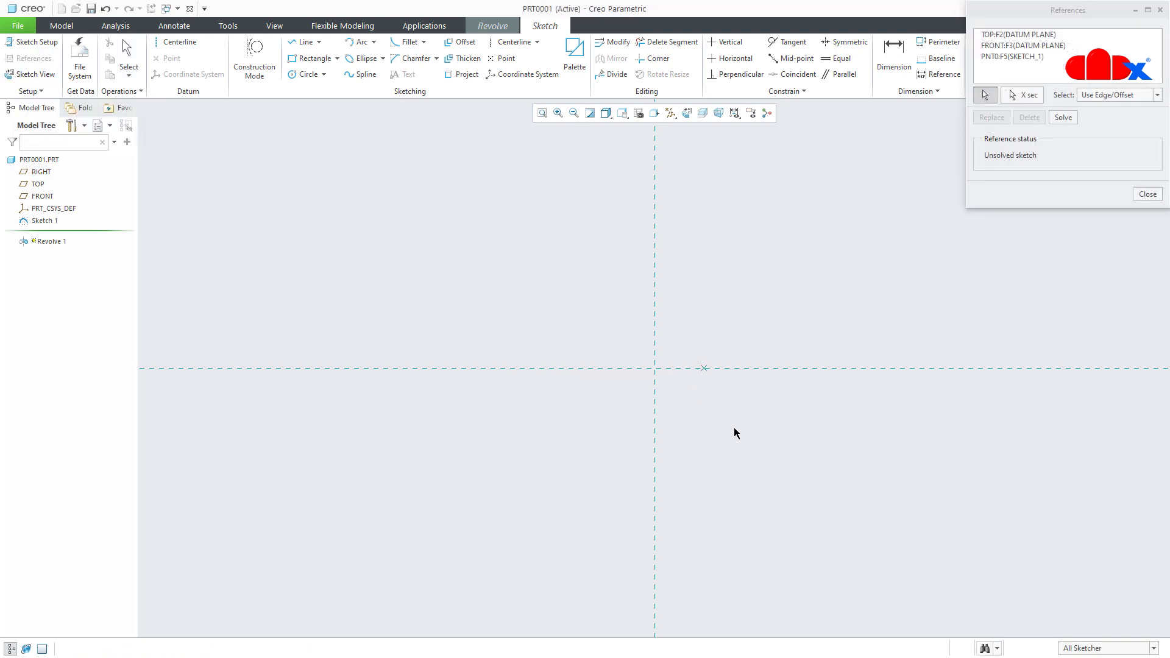
left_click(1146, 193)
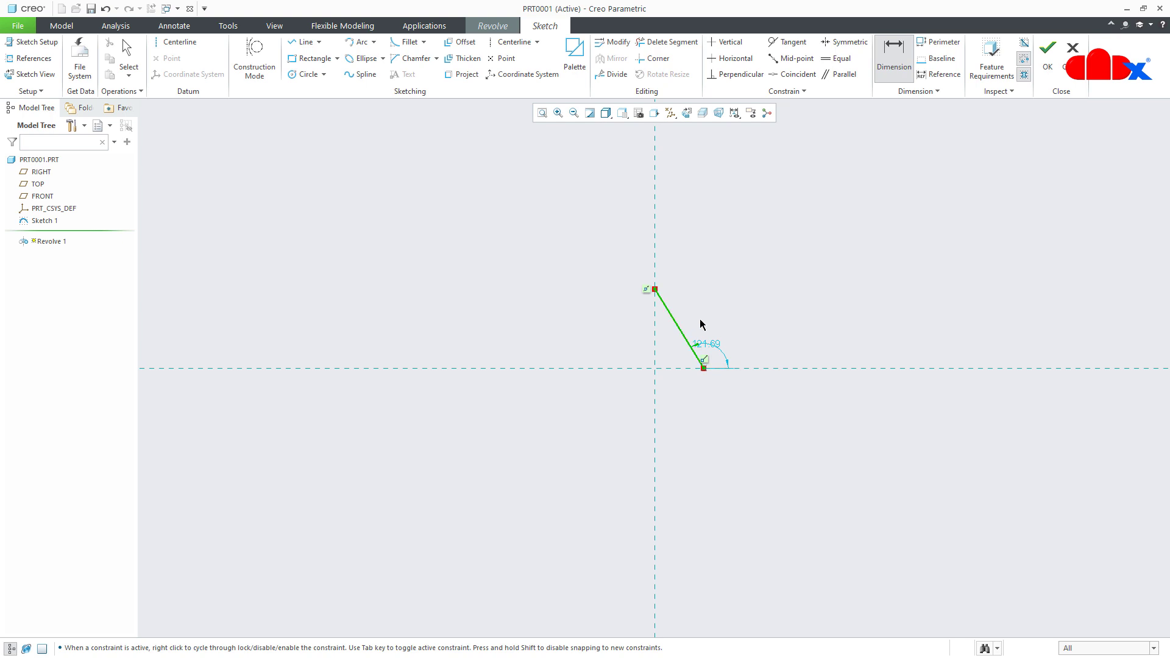
left_click(678, 328)
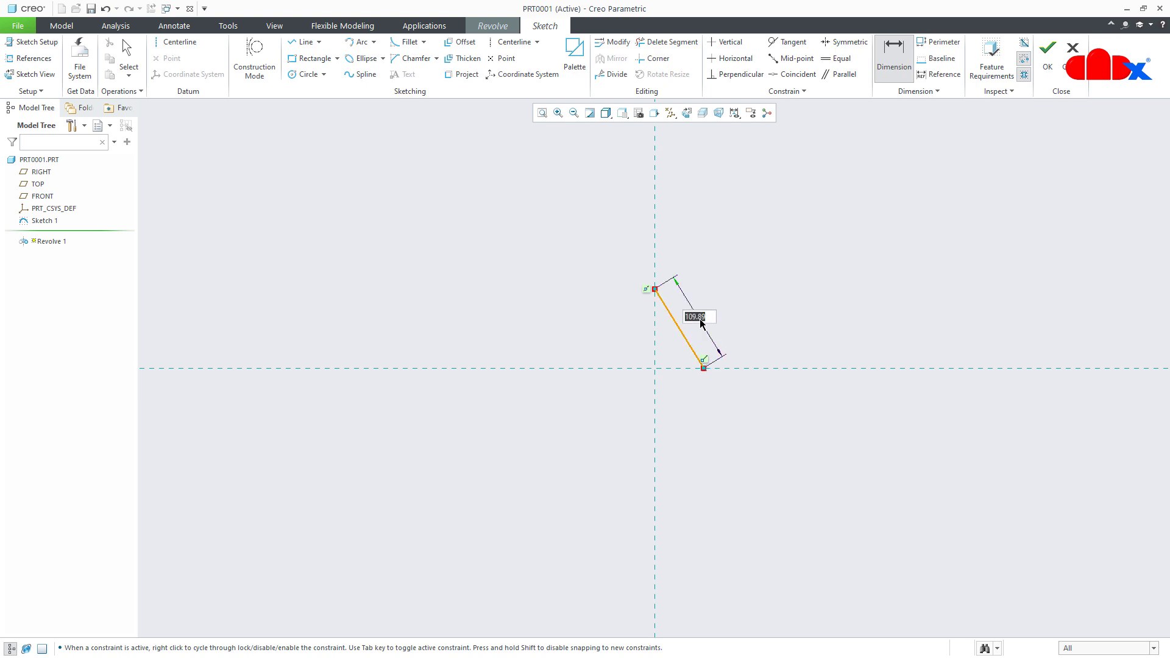
type("10")
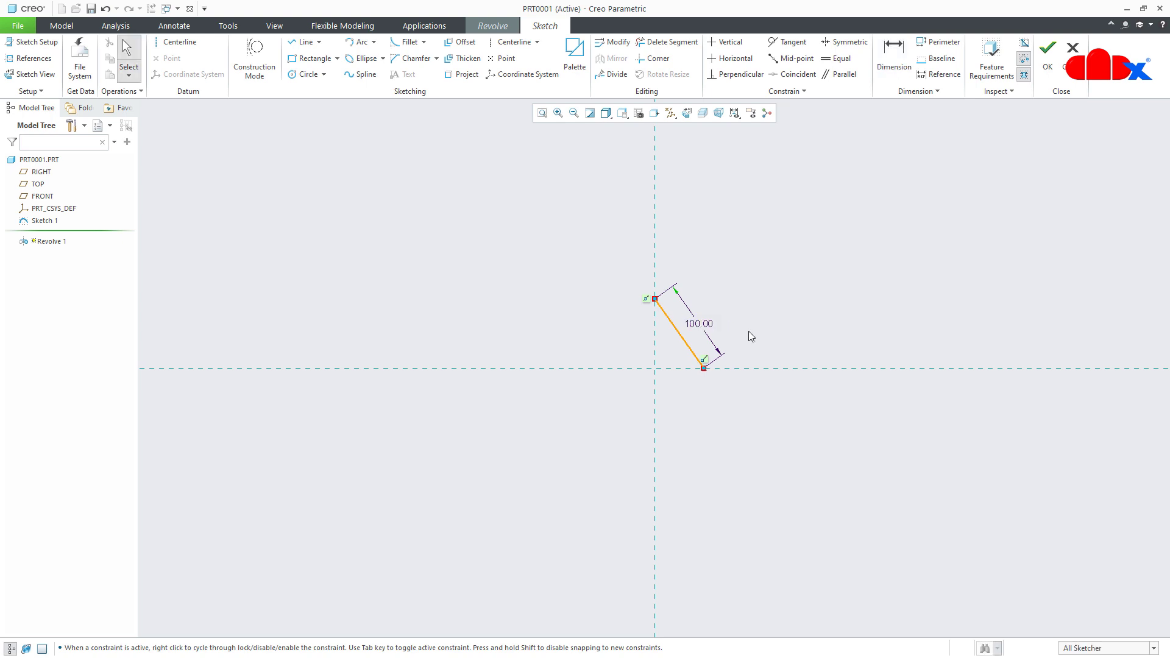
left_click(690, 347)
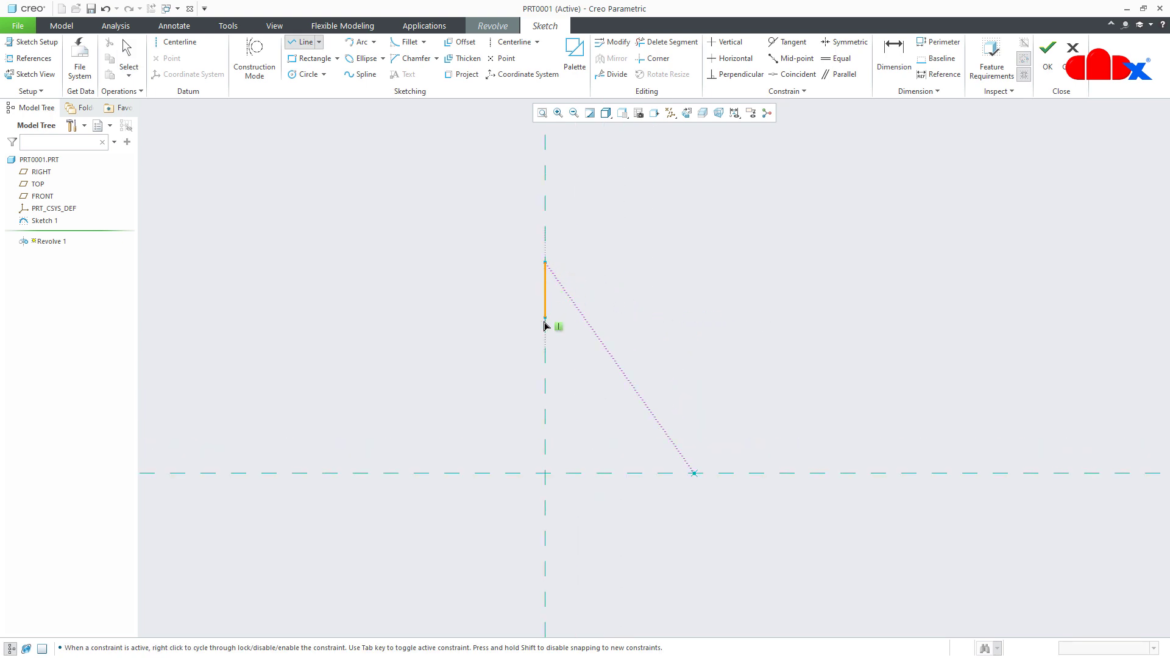
Draw a short vertical line on the axis and add a centerline through its end and the sketch point
left_click(694, 474)
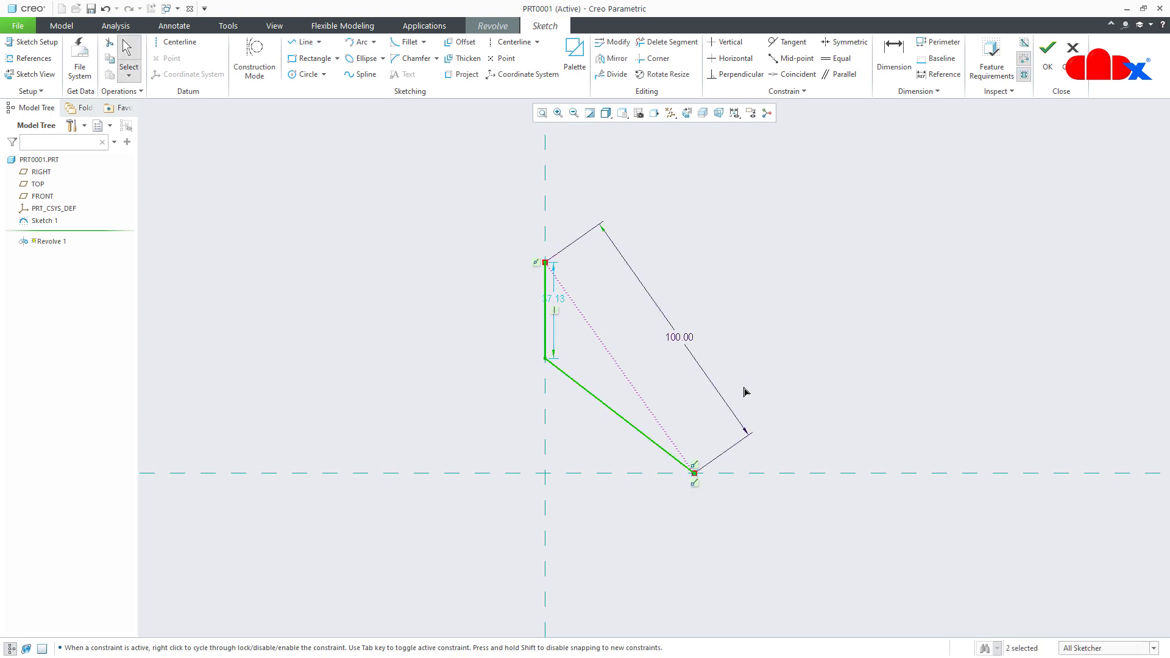
left_click(839, 59)
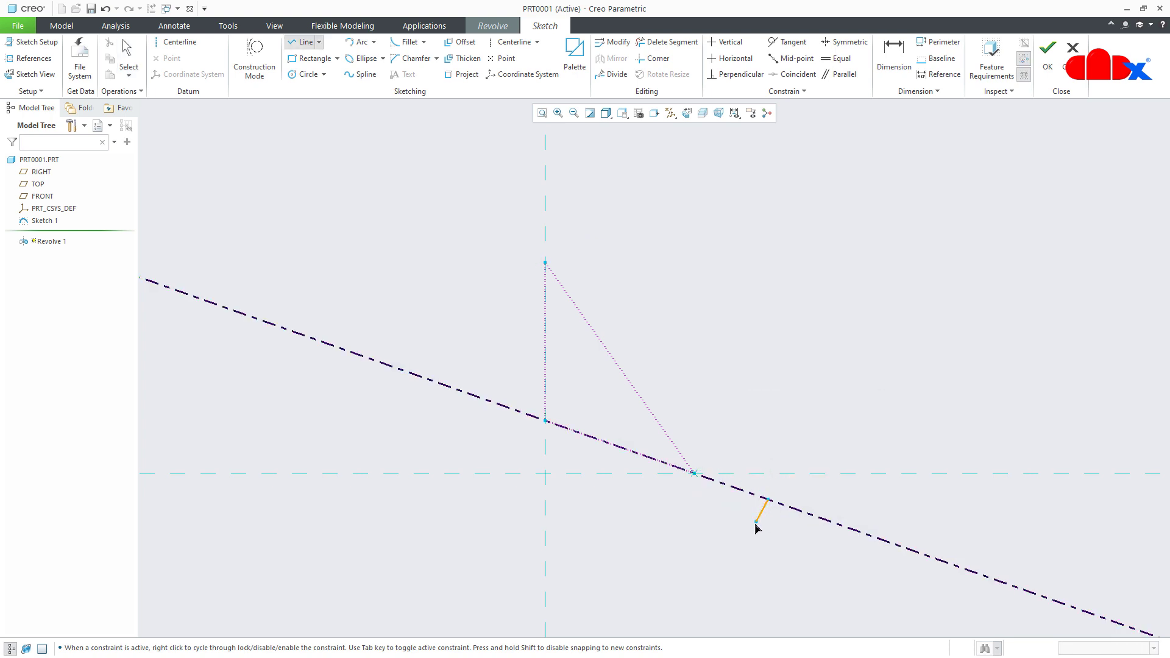
Close the four-sided leg profile along the centerline and dimension it 75 long with 10 and 30 end widths
left_click(723, 551)
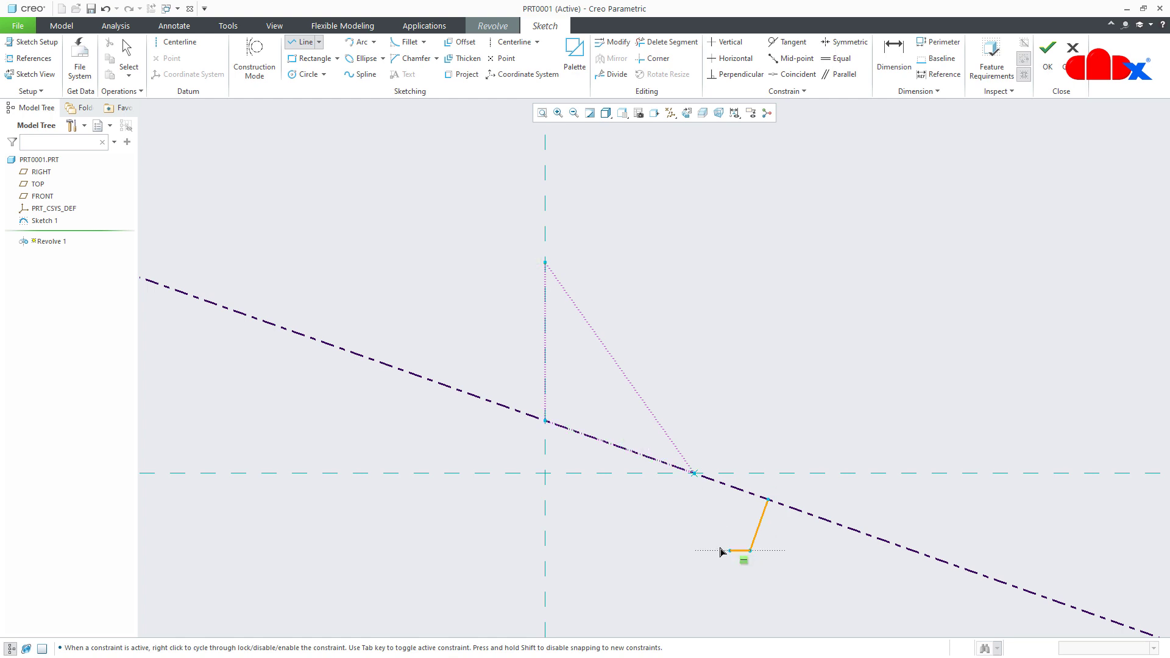
left_click(503, 513)
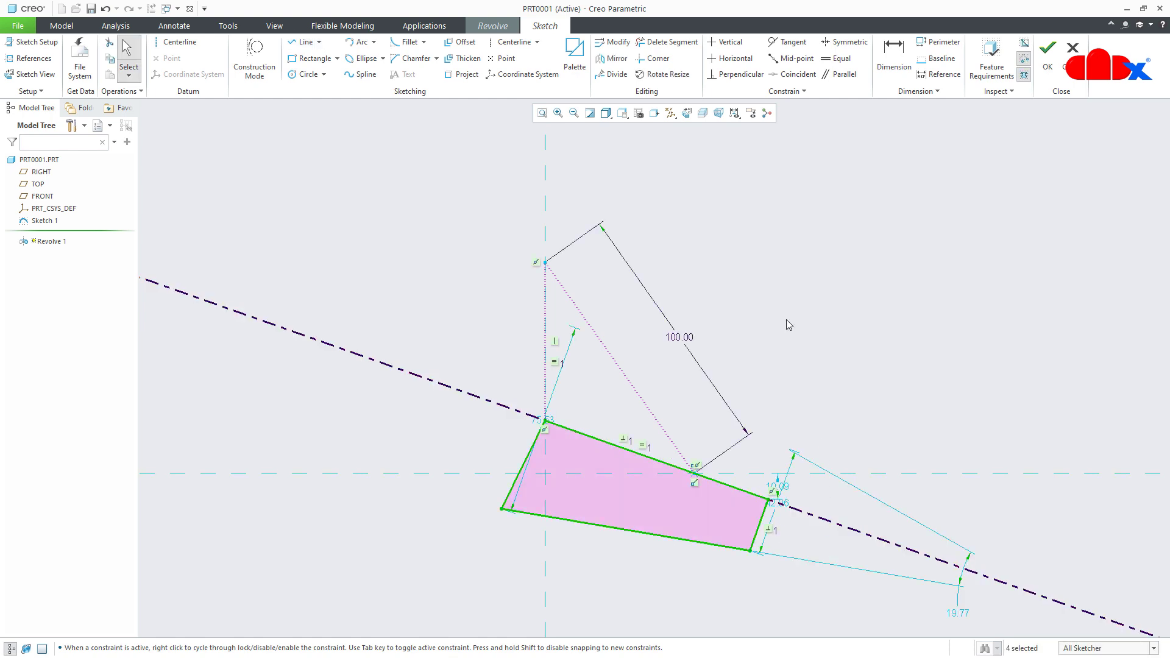
left_click(740, 75)
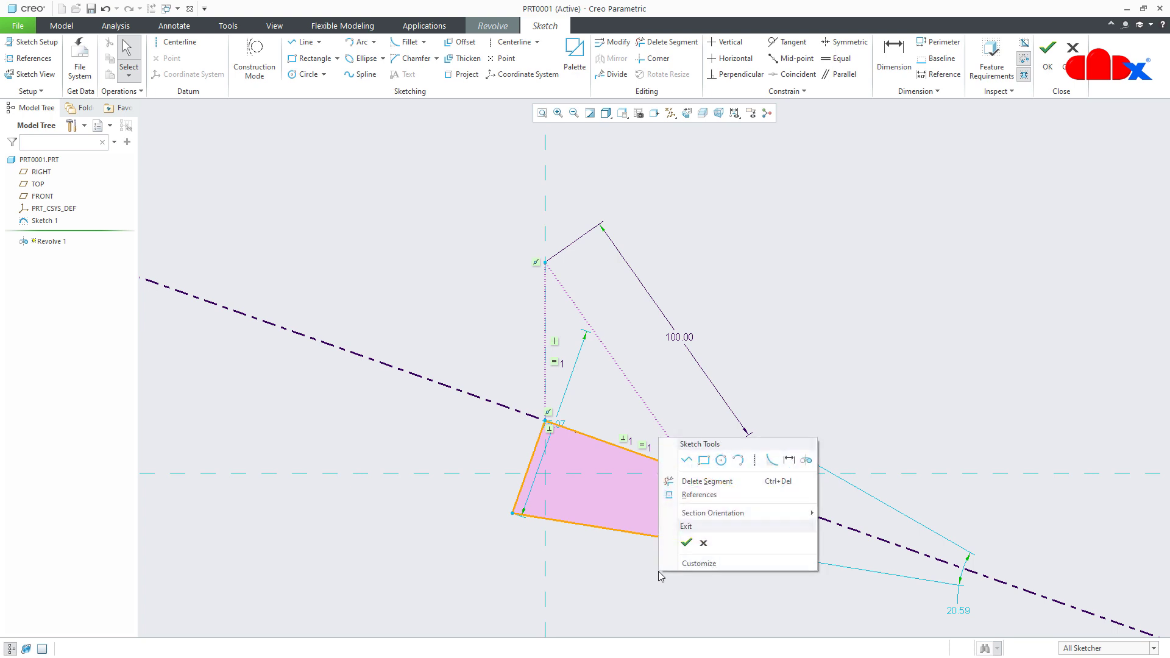
left_click(893, 59)
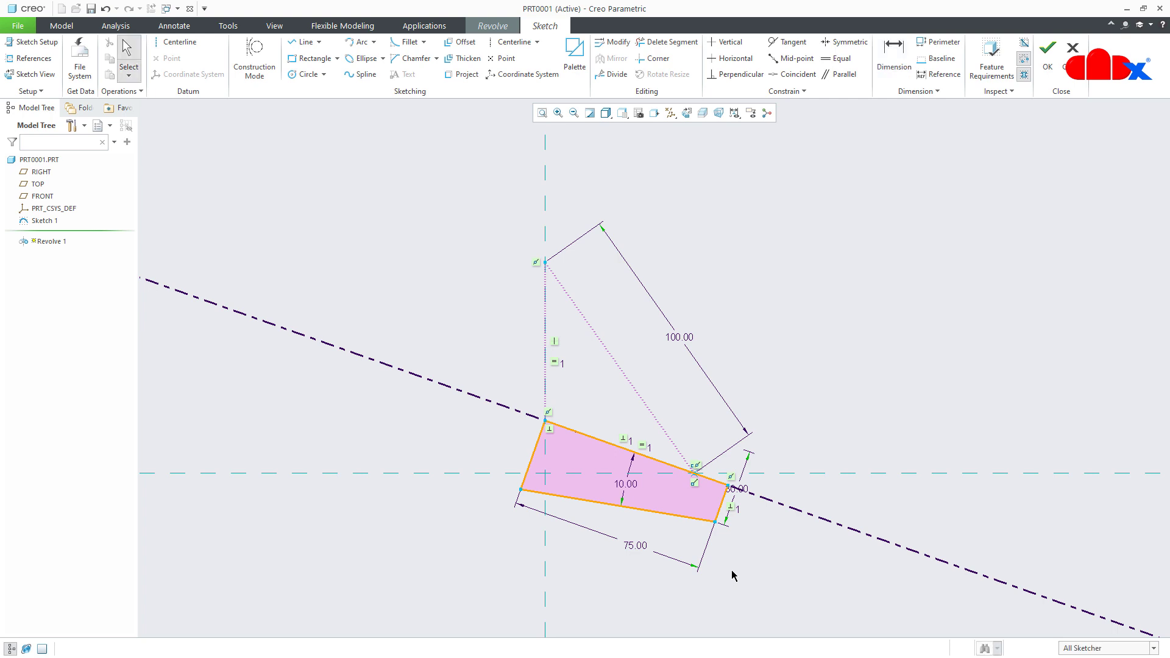
Finish the sketch, accept Revolve 1 as a truncated-cone leg, and show datum planes
left_click(1046, 48)
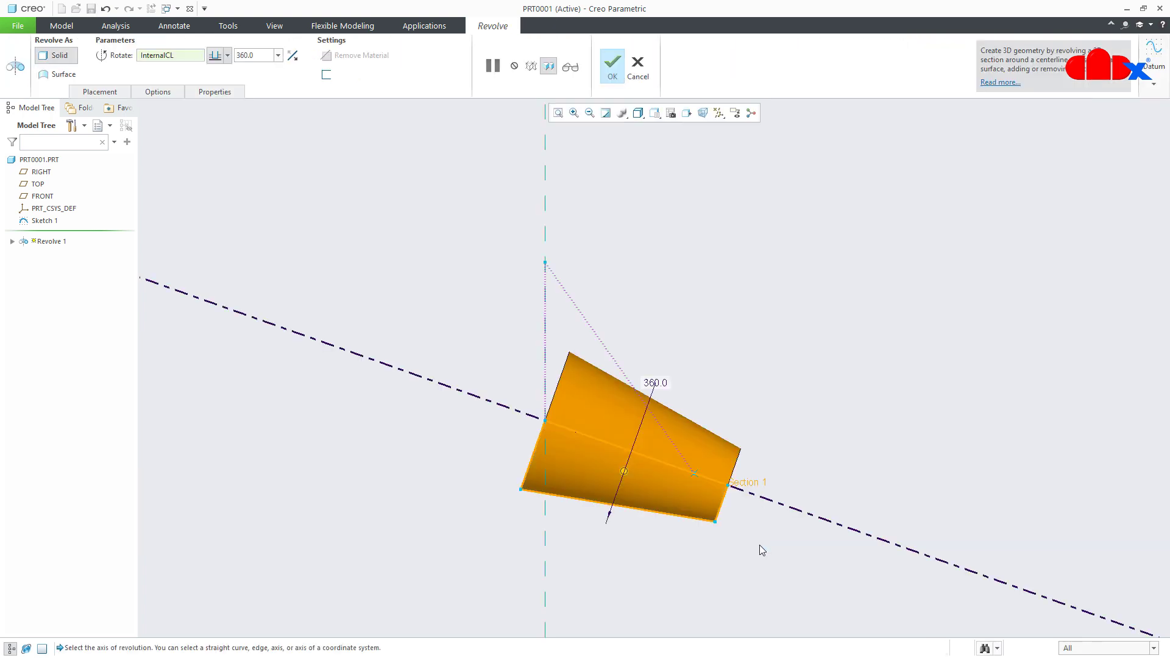
left_click(610, 66)
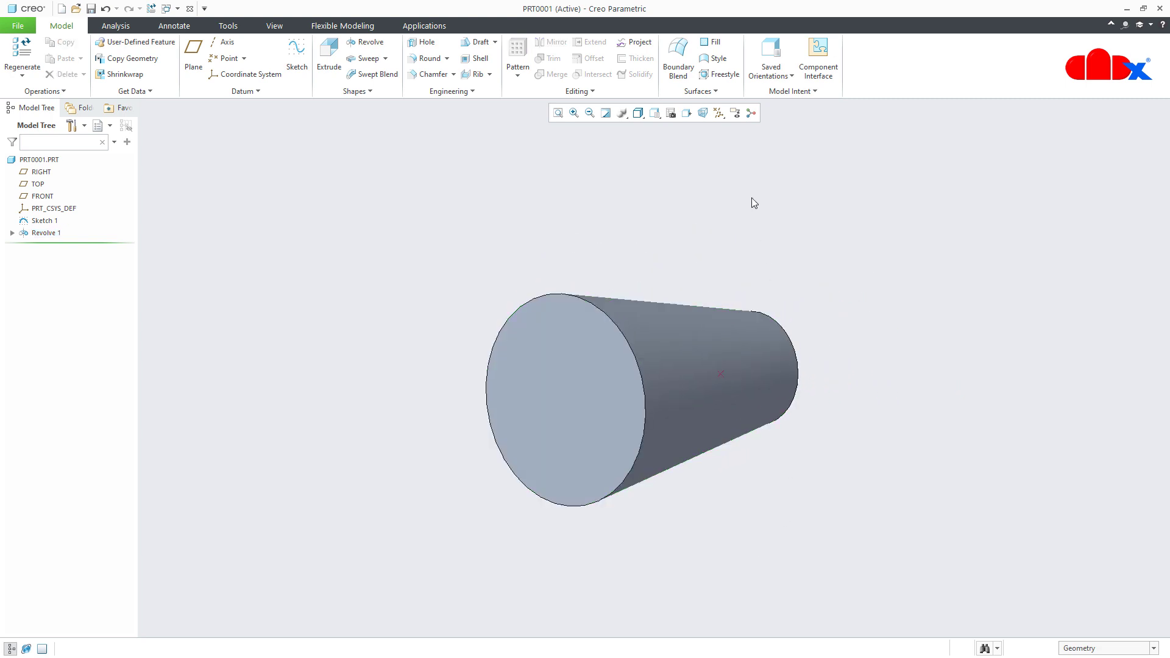
left_click(718, 112)
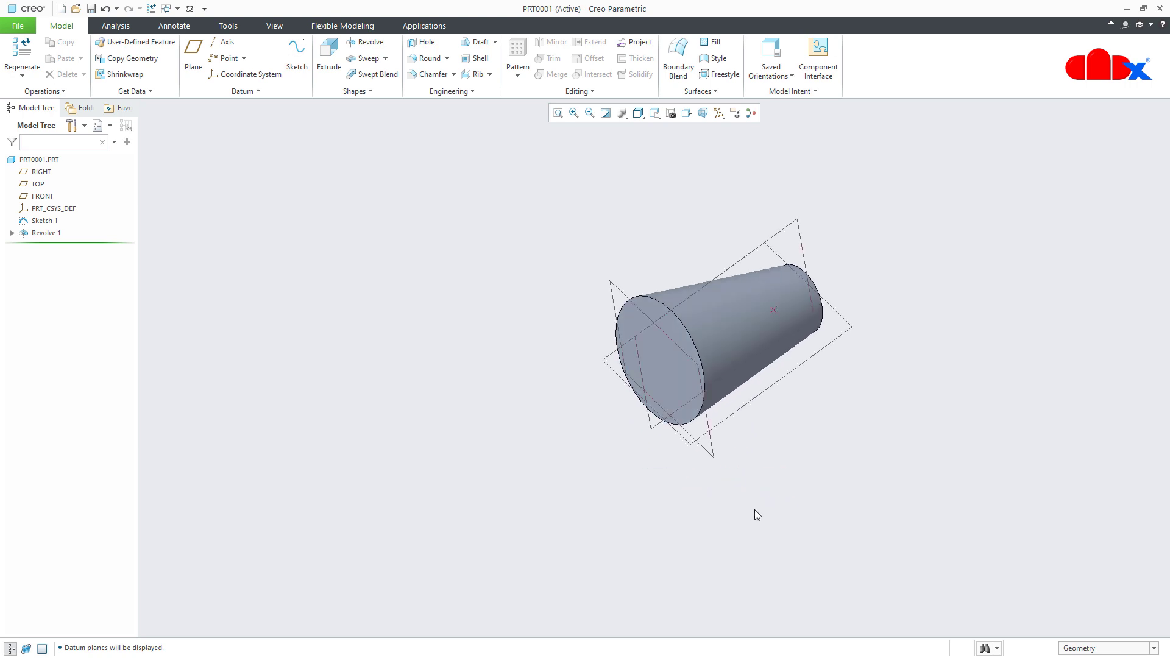
mouse_move(755, 484)
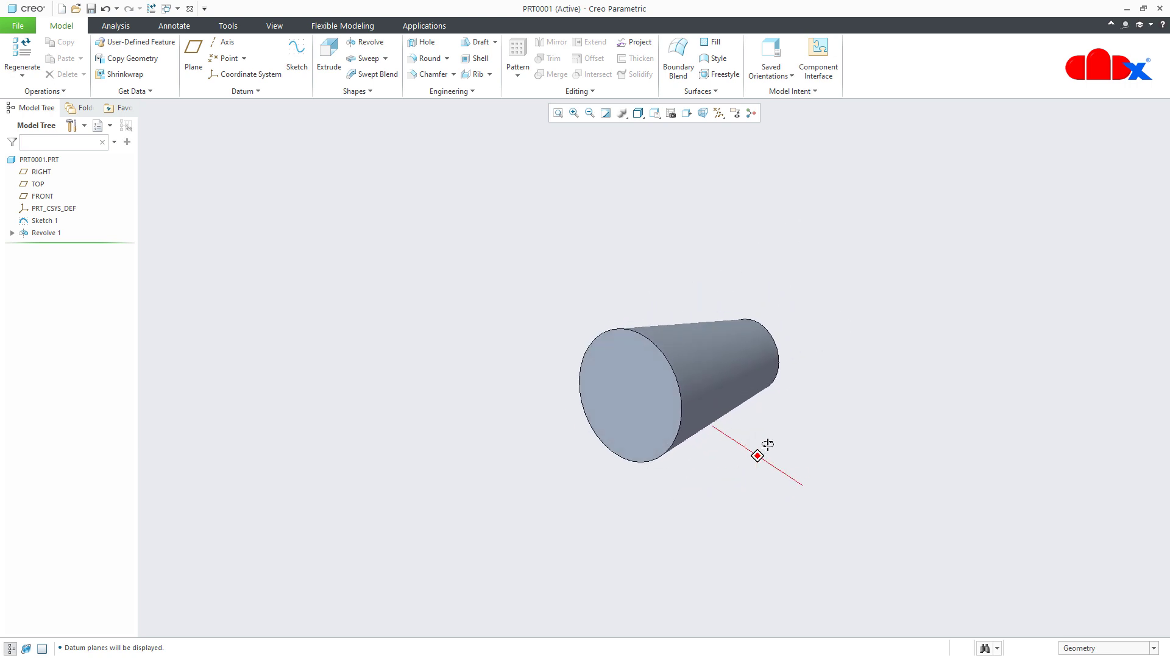
left_click(630, 384)
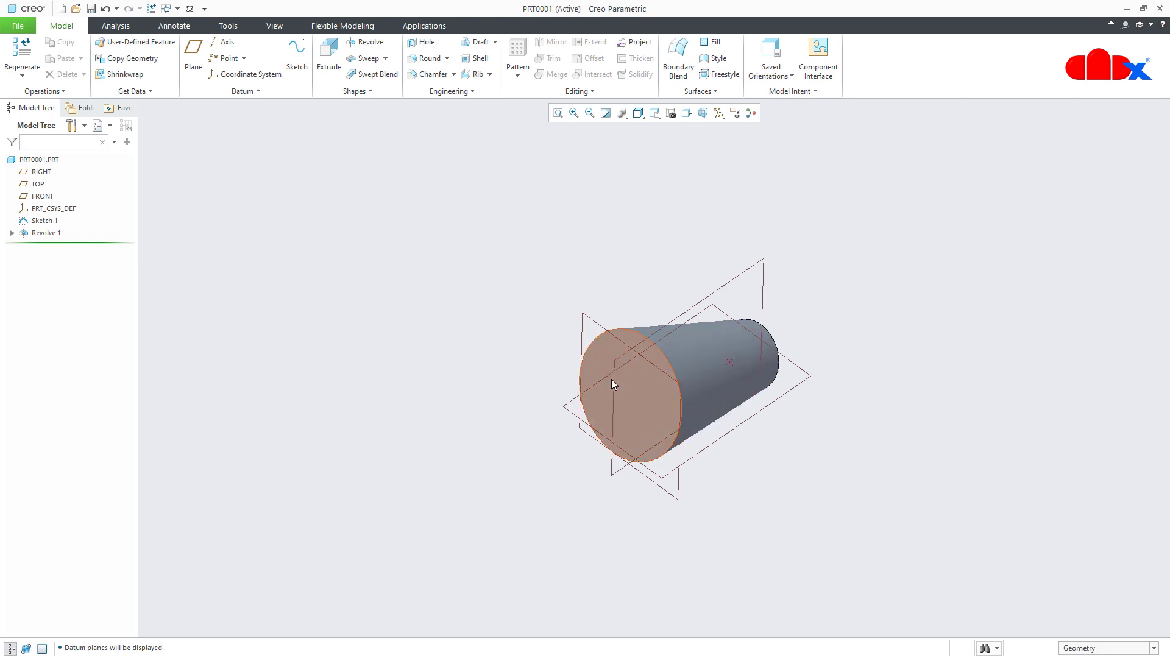
Create datum axis A_2 through the RIGHT and FRONT planes and turn on axis display
left_click(226, 42)
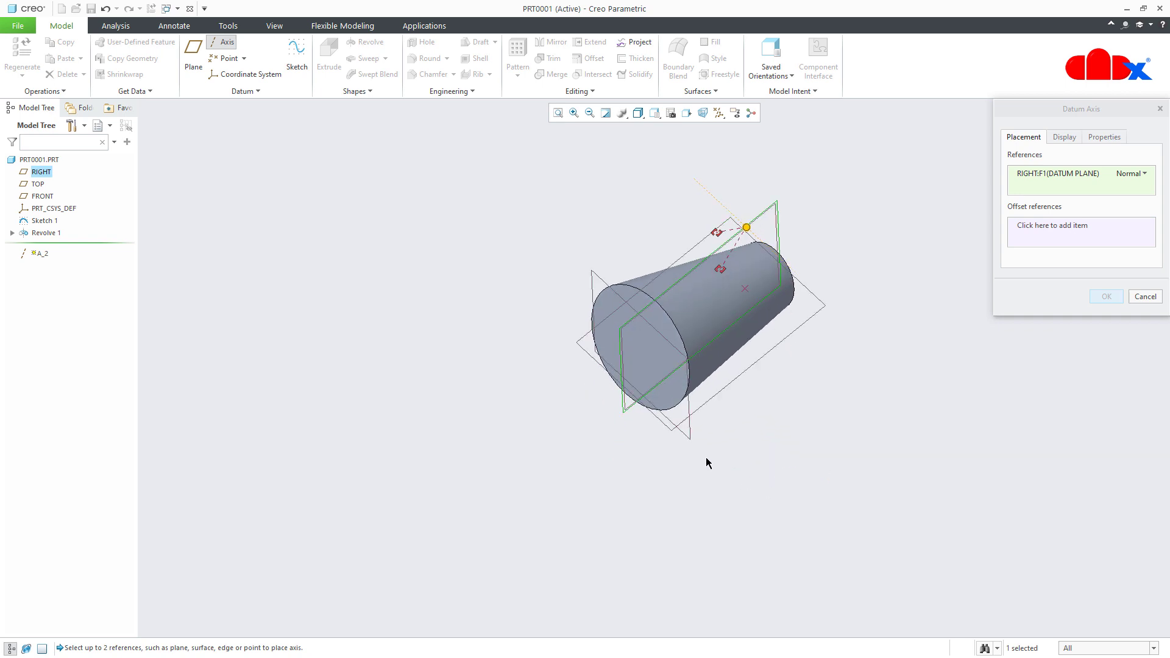
left_click(44, 195)
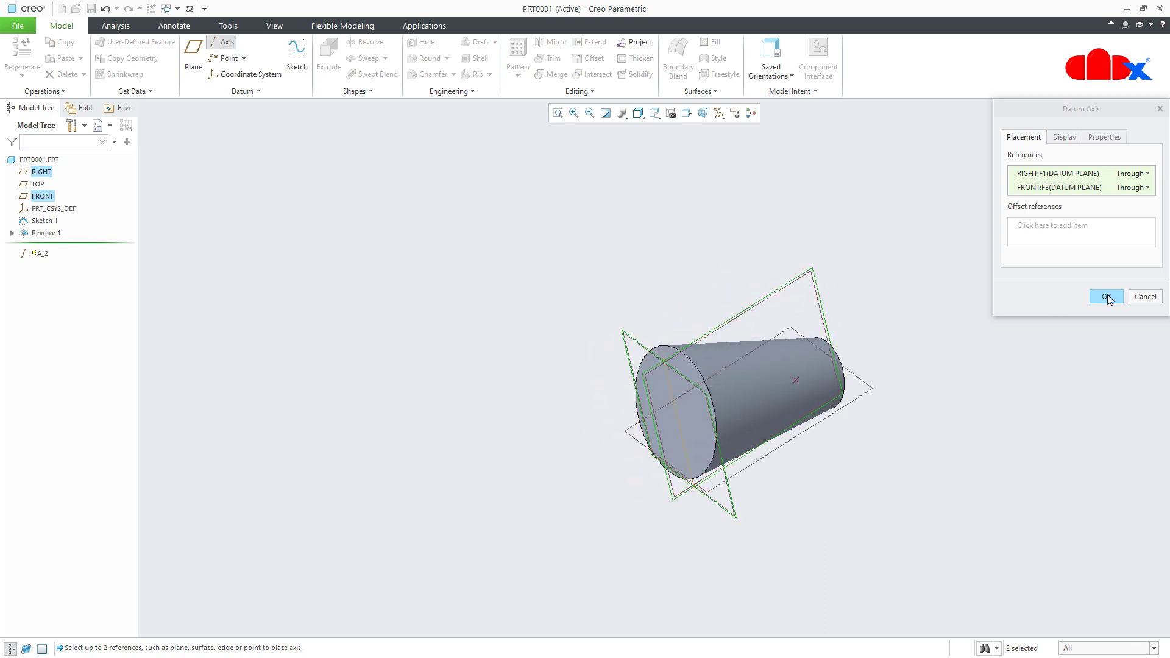
left_click(1105, 296)
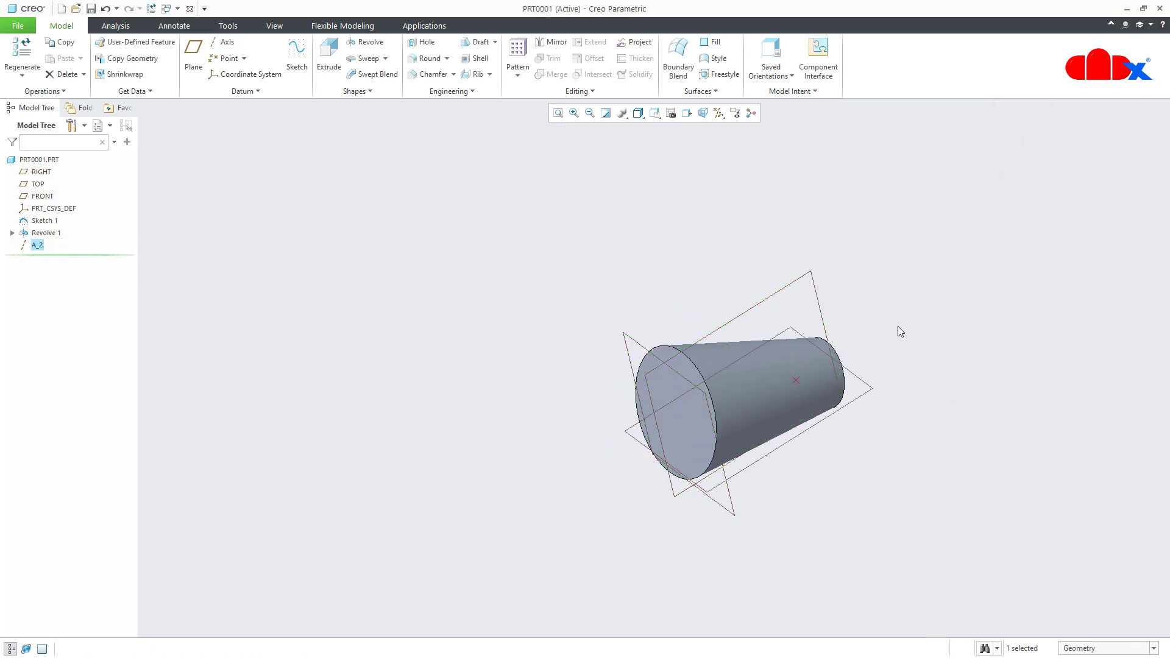
left_click(718, 112)
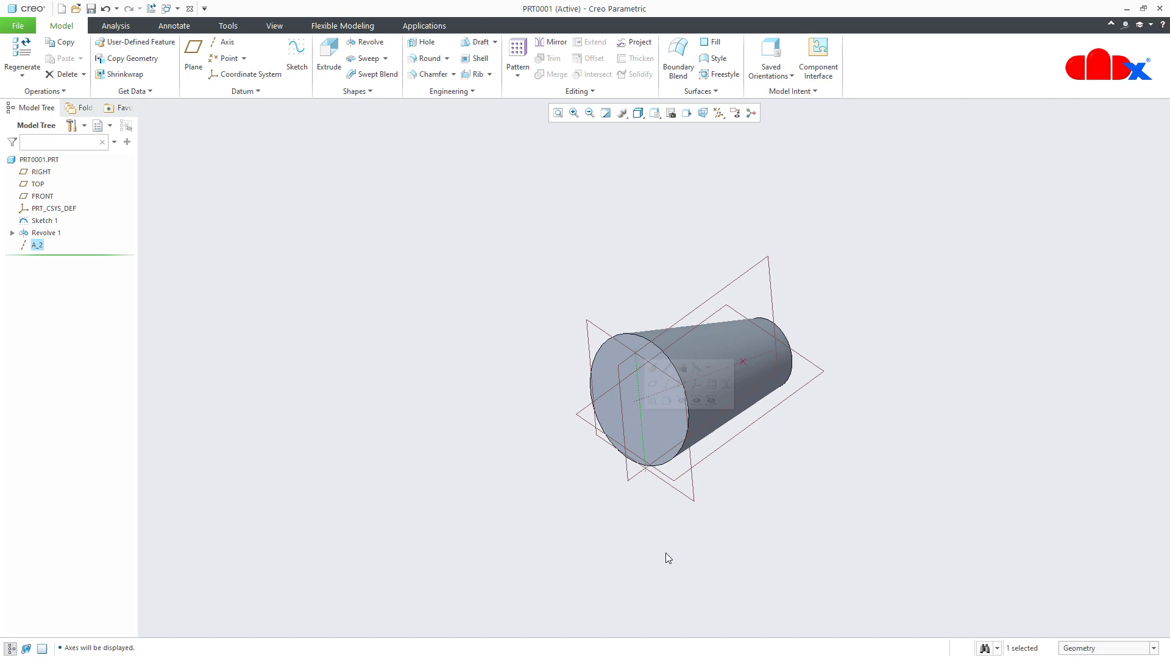
left_click(668, 559)
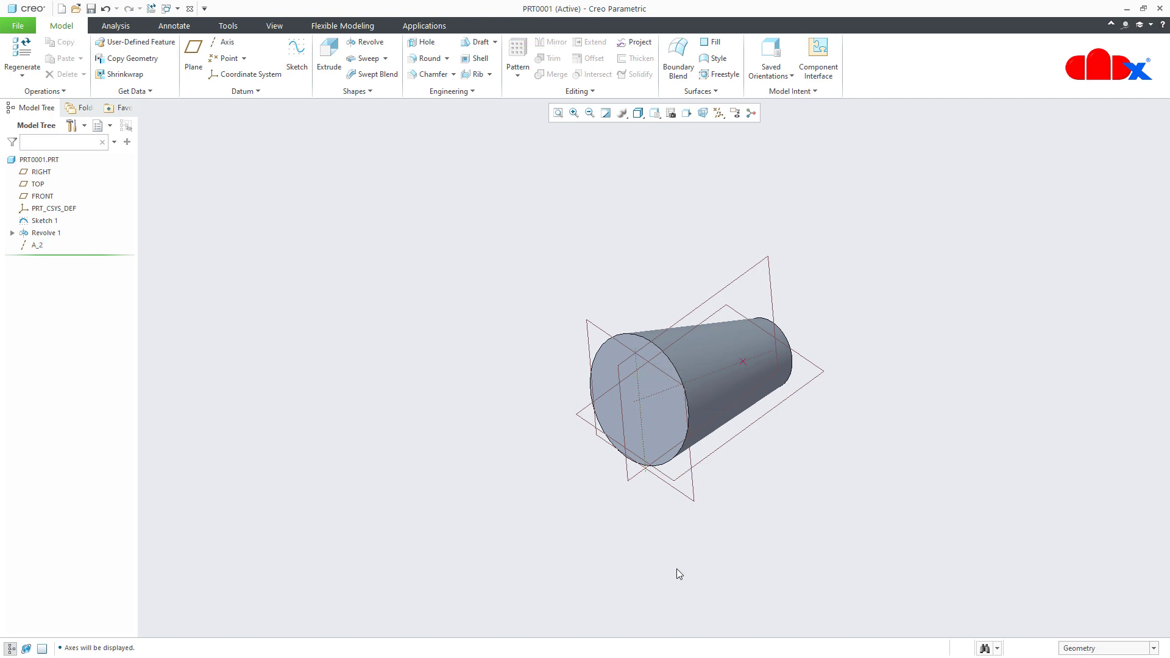
mouse_move(206, 352)
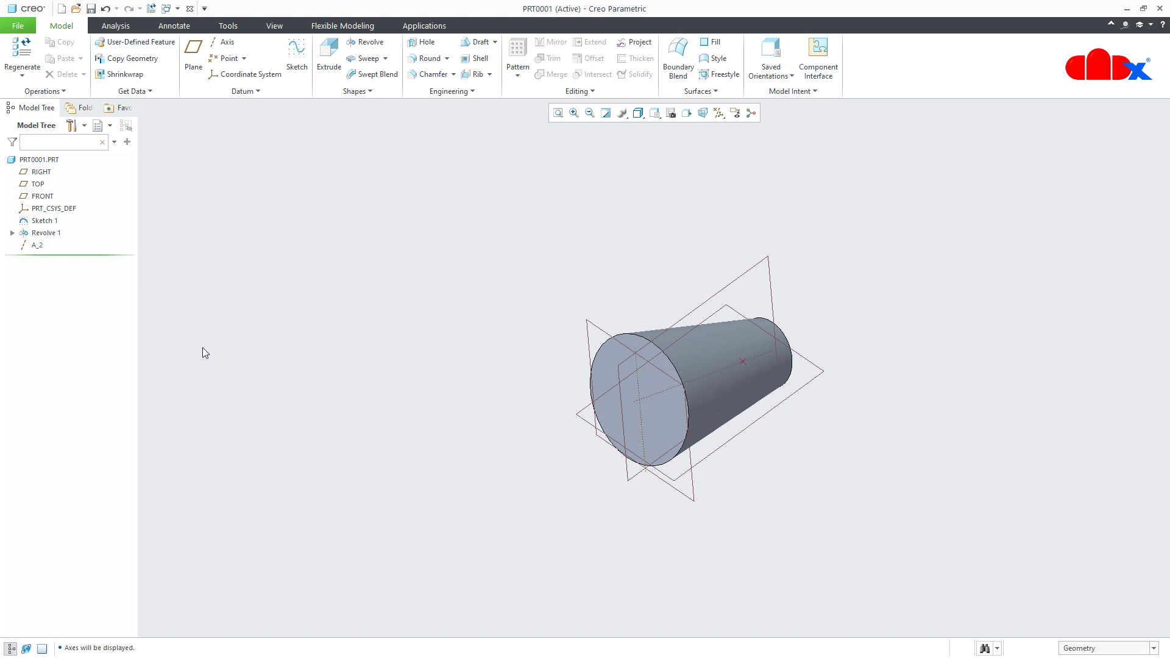
Geometry-pattern Revolve 1 with 3 members over 360° around axis A_2
left_click(46, 232)
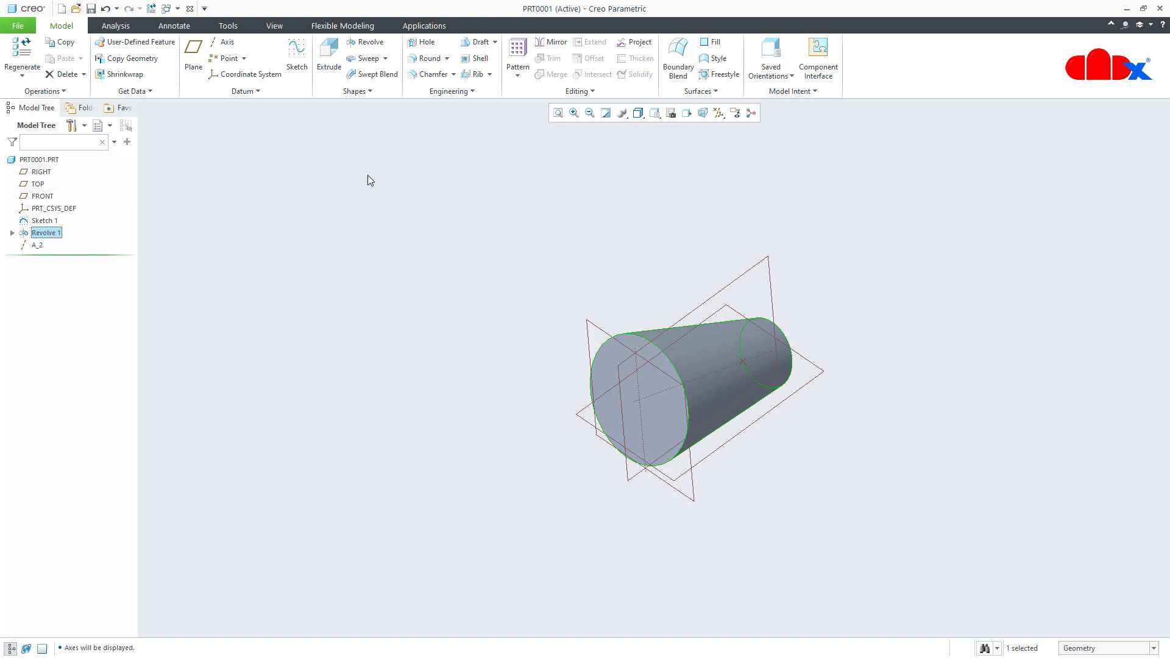
left_click(517, 56)
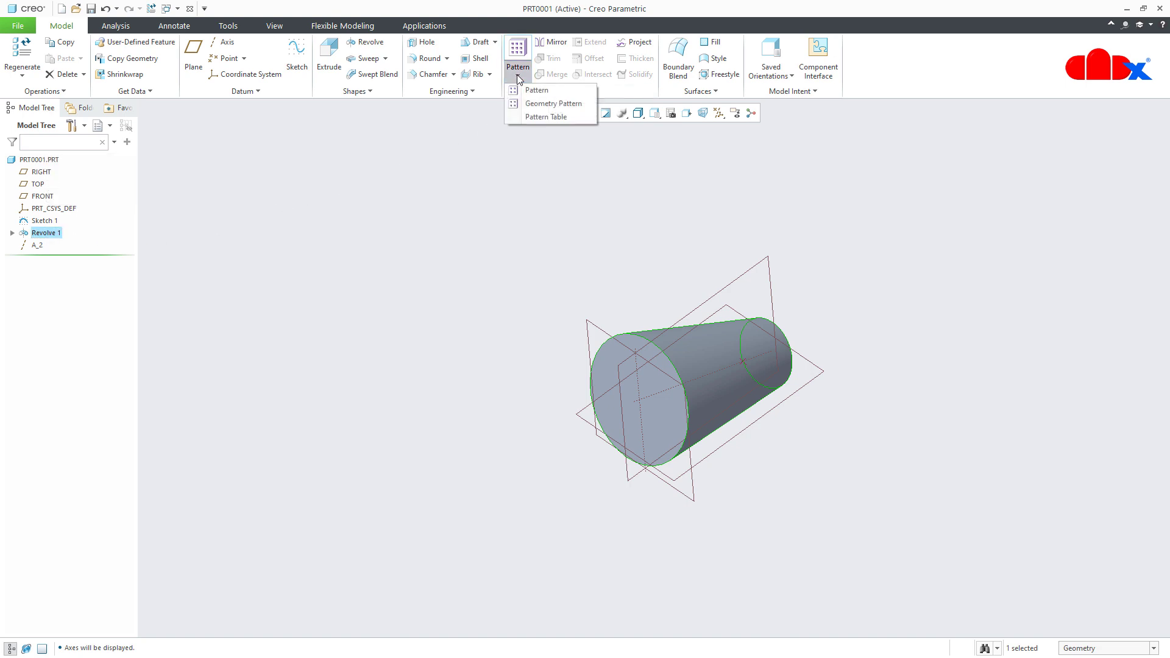
left_click(553, 103)
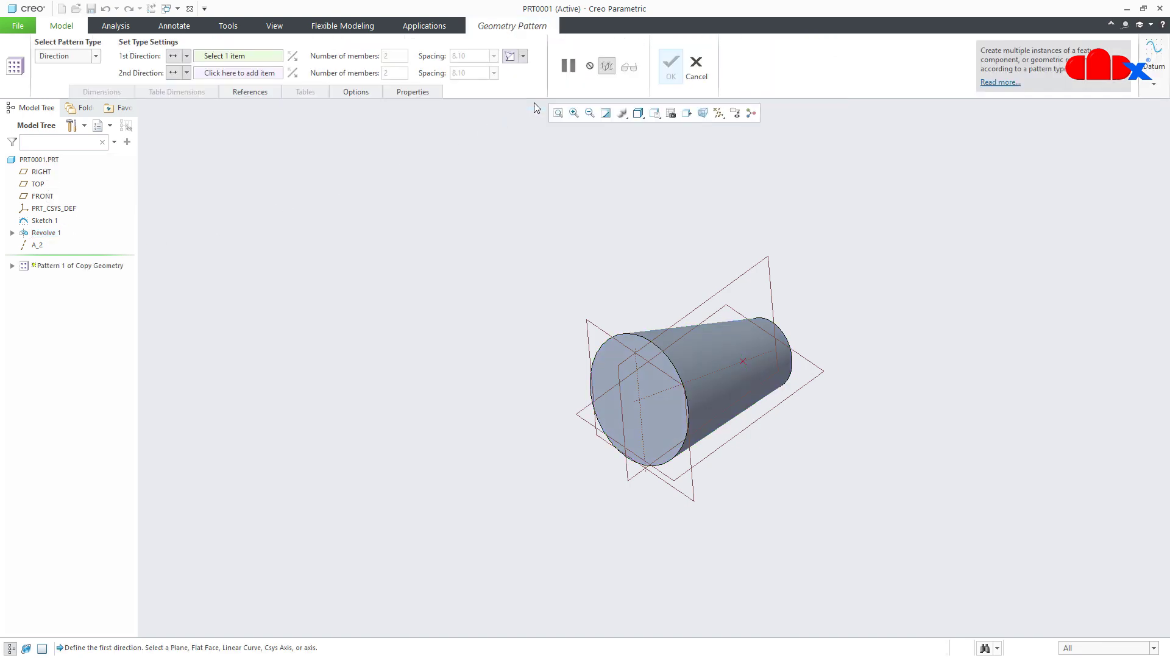
mouse_move(99, 56)
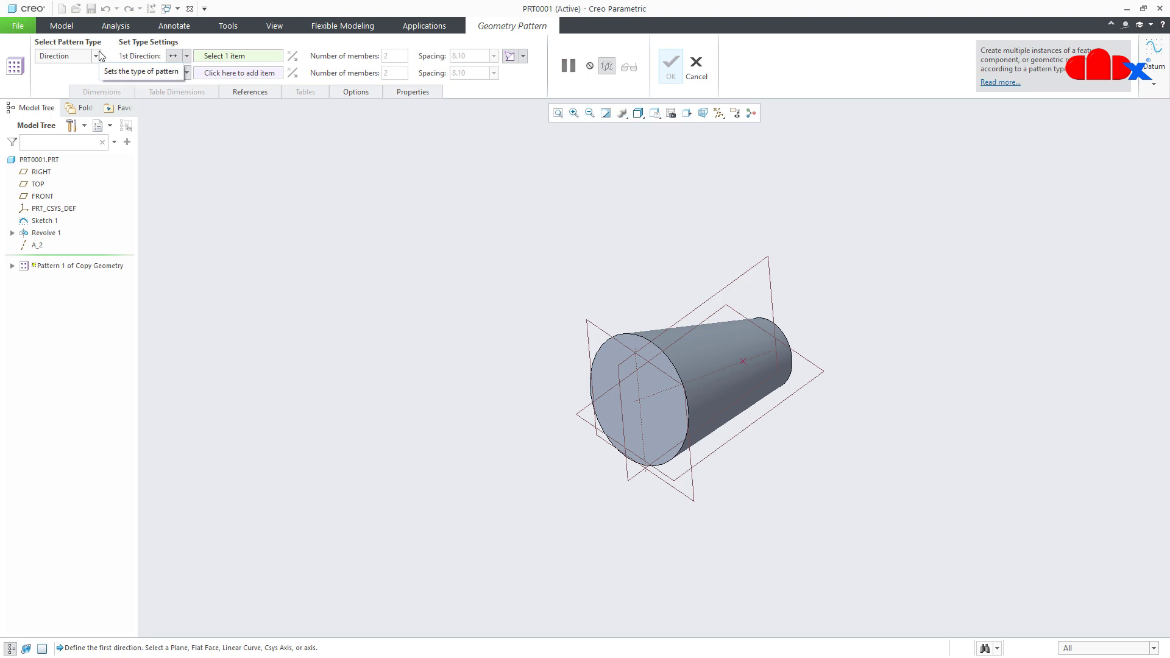
left_click(52, 56)
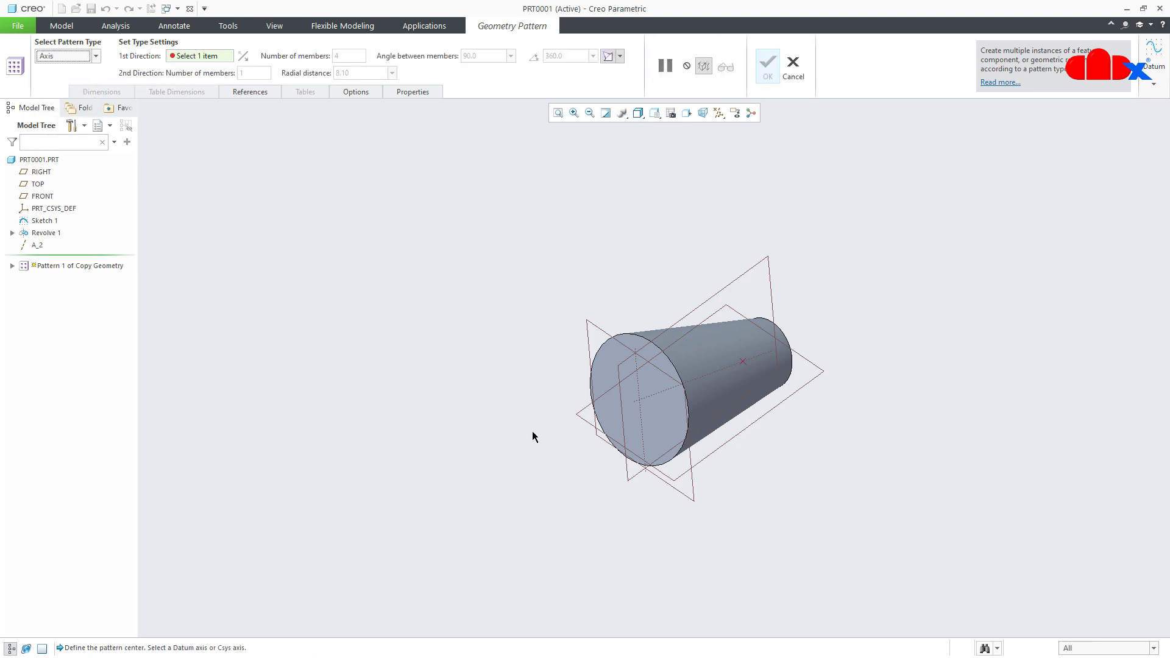
left_click(38, 245)
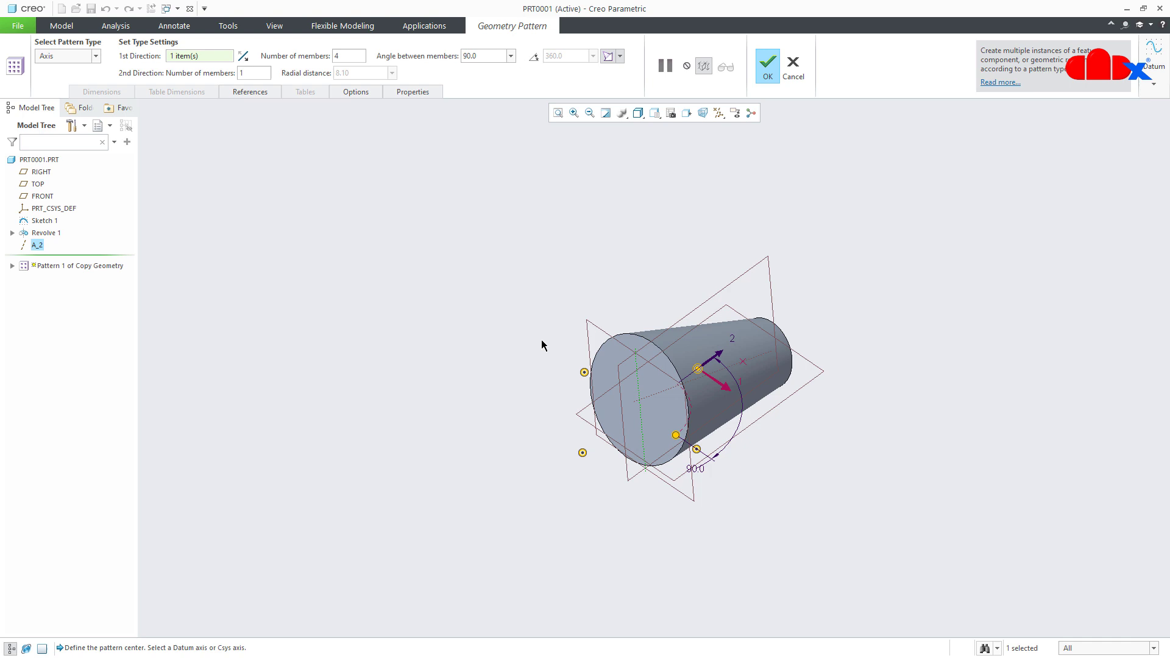
left_click(344, 54)
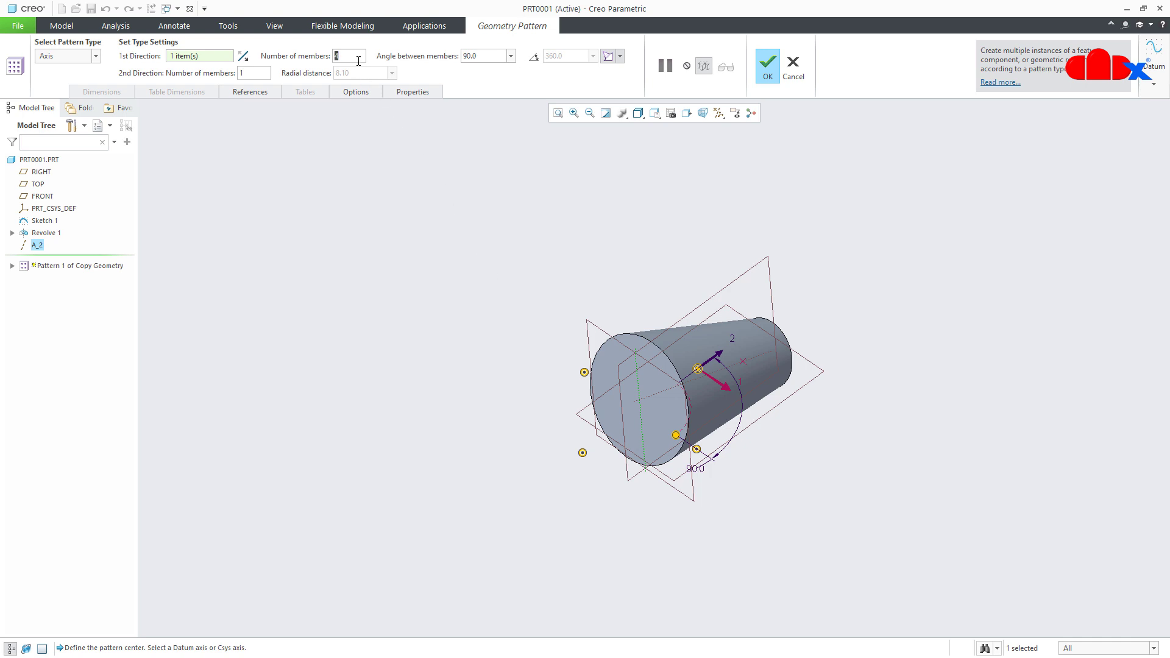
type("3")
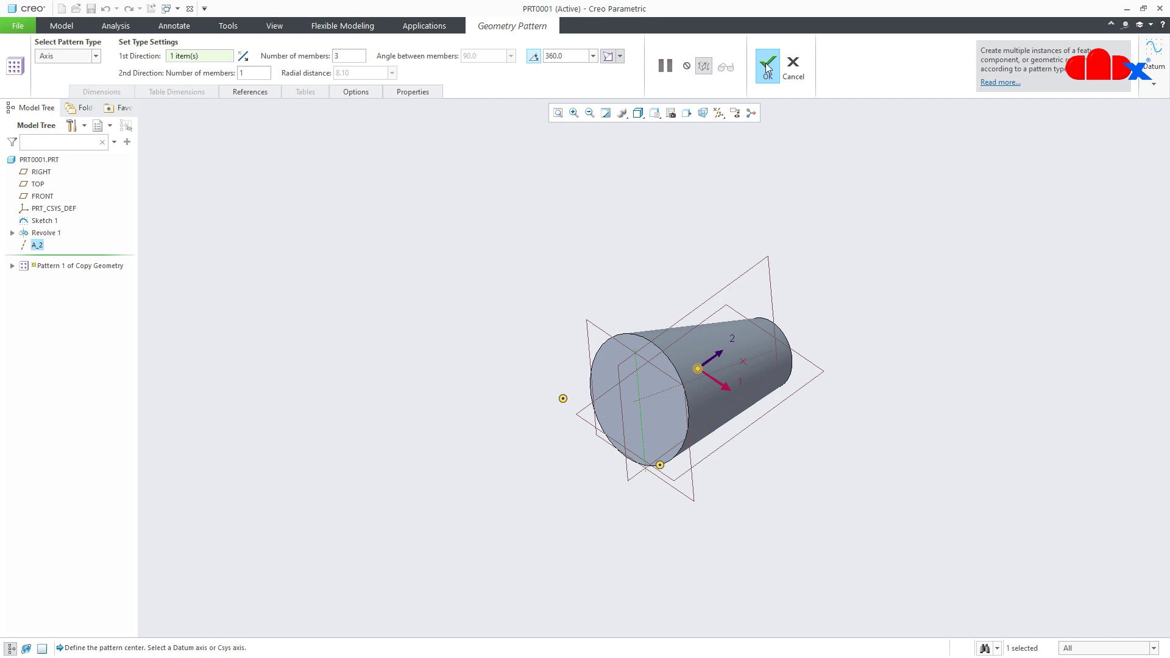
left_click(767, 66)
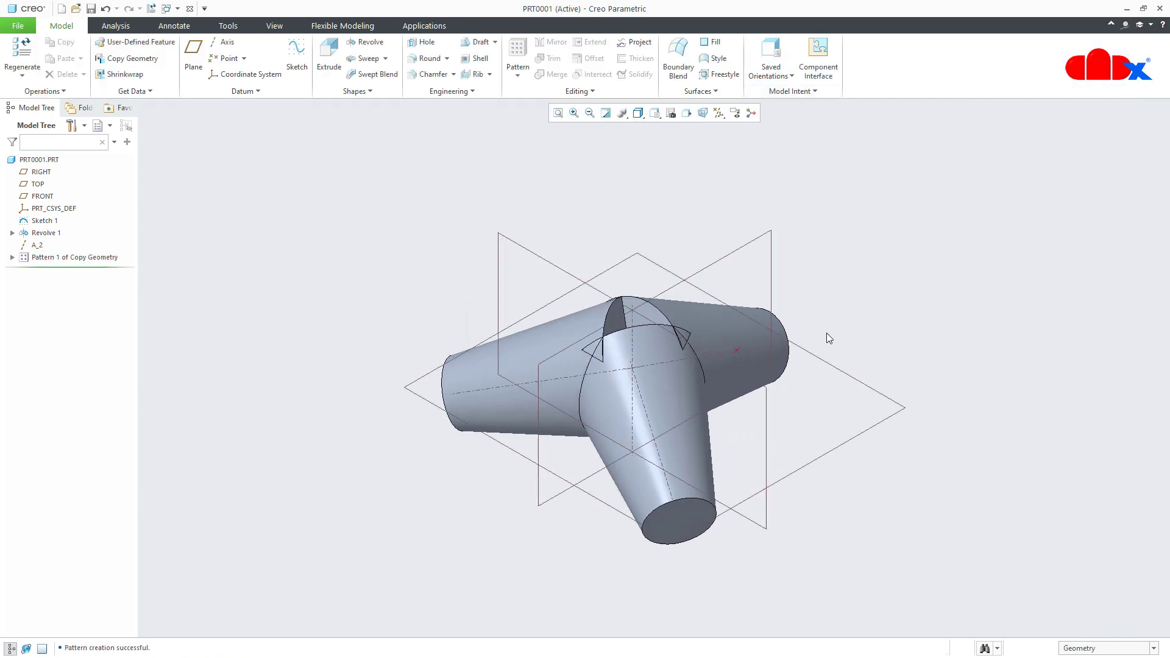
Hide datum planes while keeping axes visible, then reselect Revolve 1
left_click(719, 112)
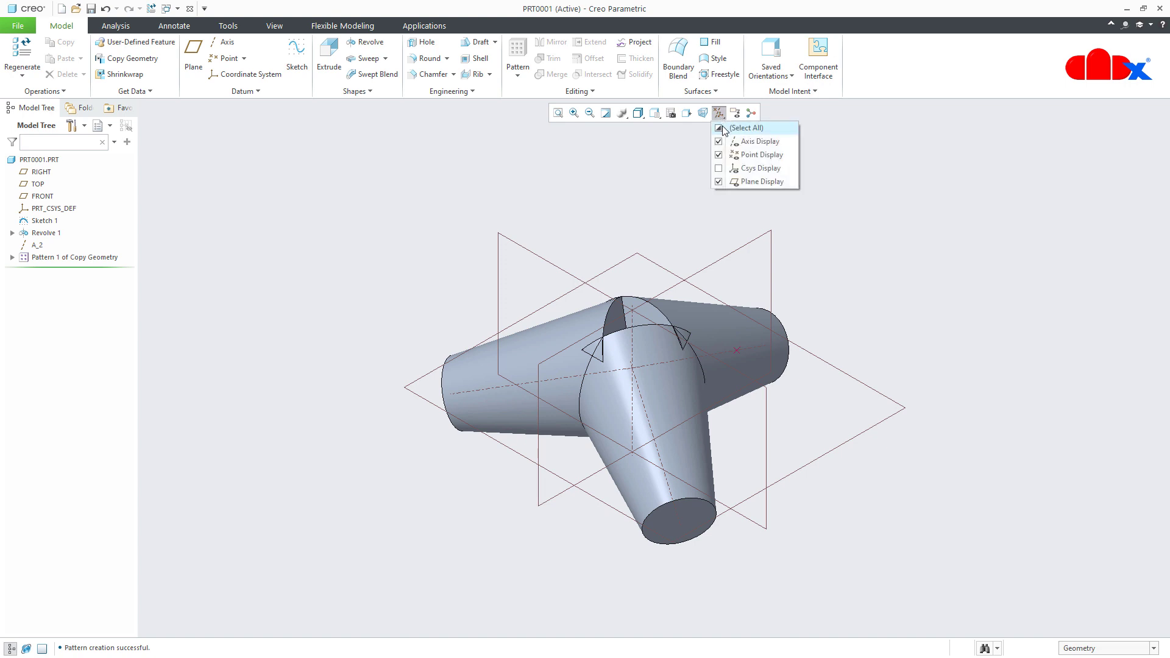
left_click(718, 128)
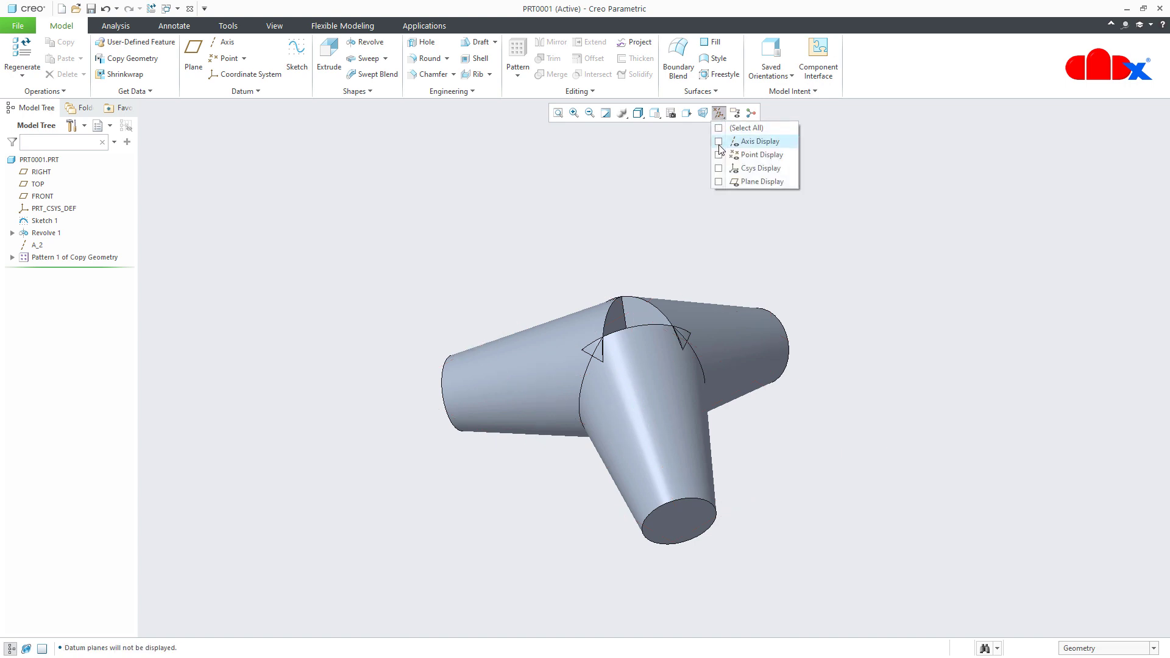
left_click(719, 141)
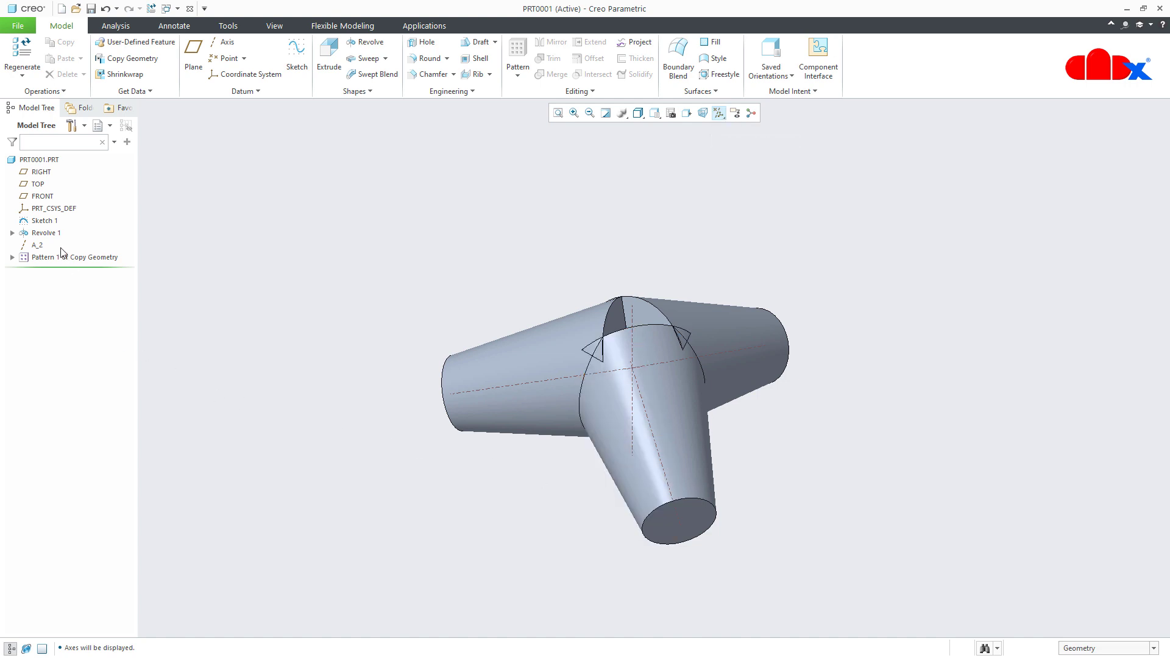
left_click(45, 232)
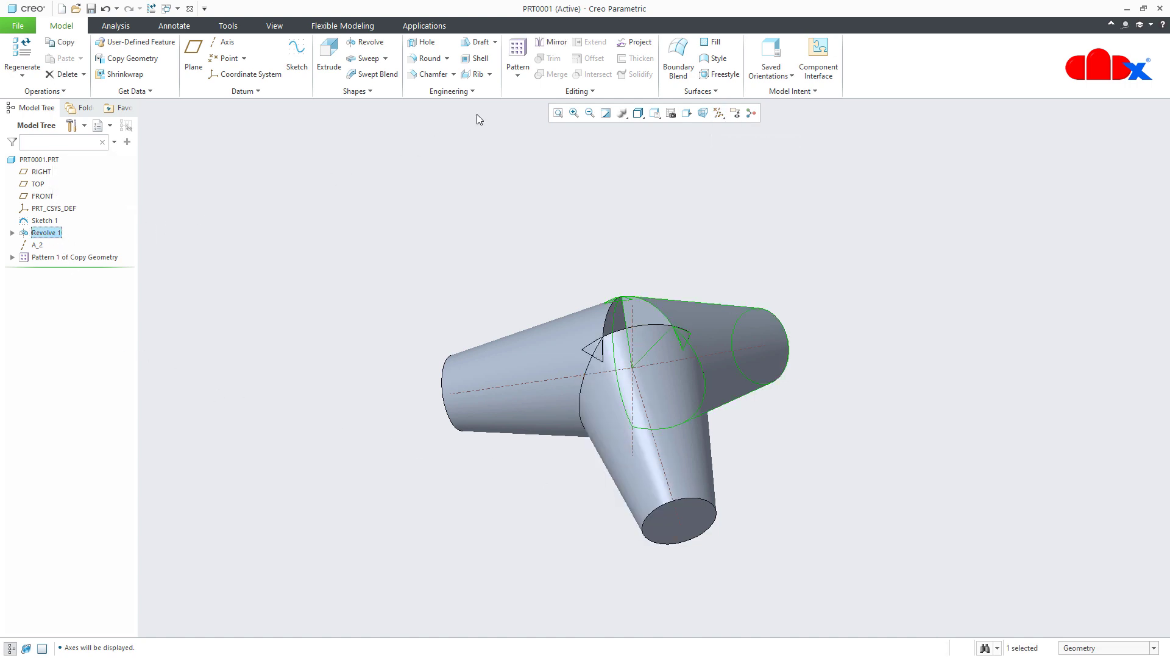
Geometry-pattern the leg 3 members over 360° around the second axis, giving a four-legged tetrapod
left_click(517, 66)
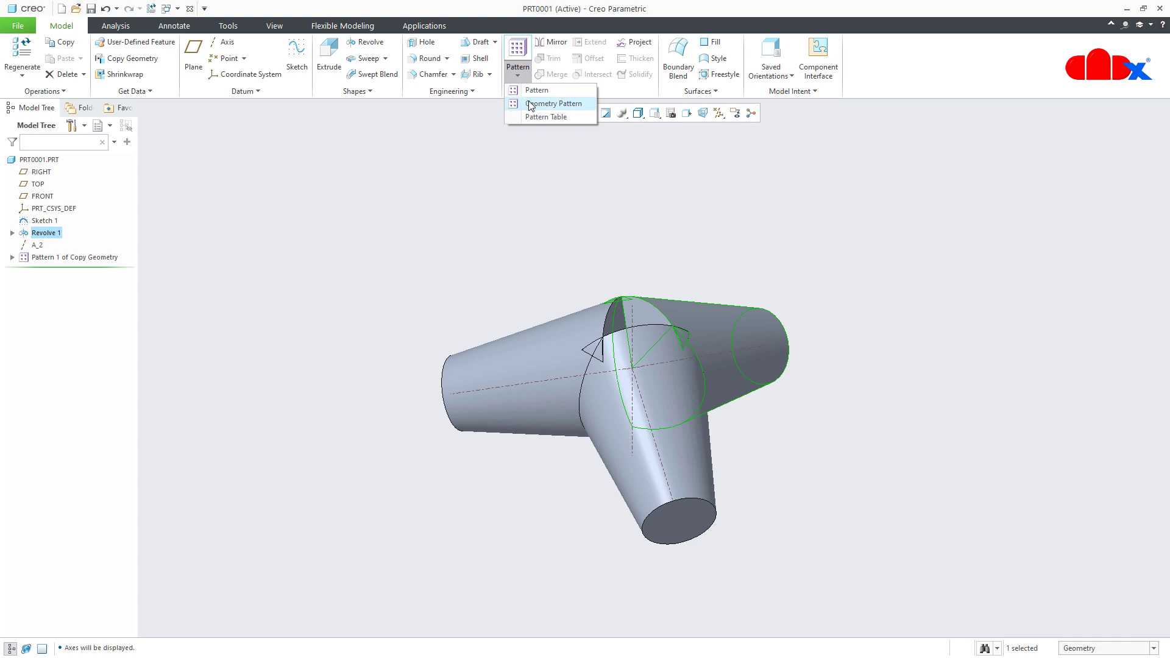
left_click(553, 102)
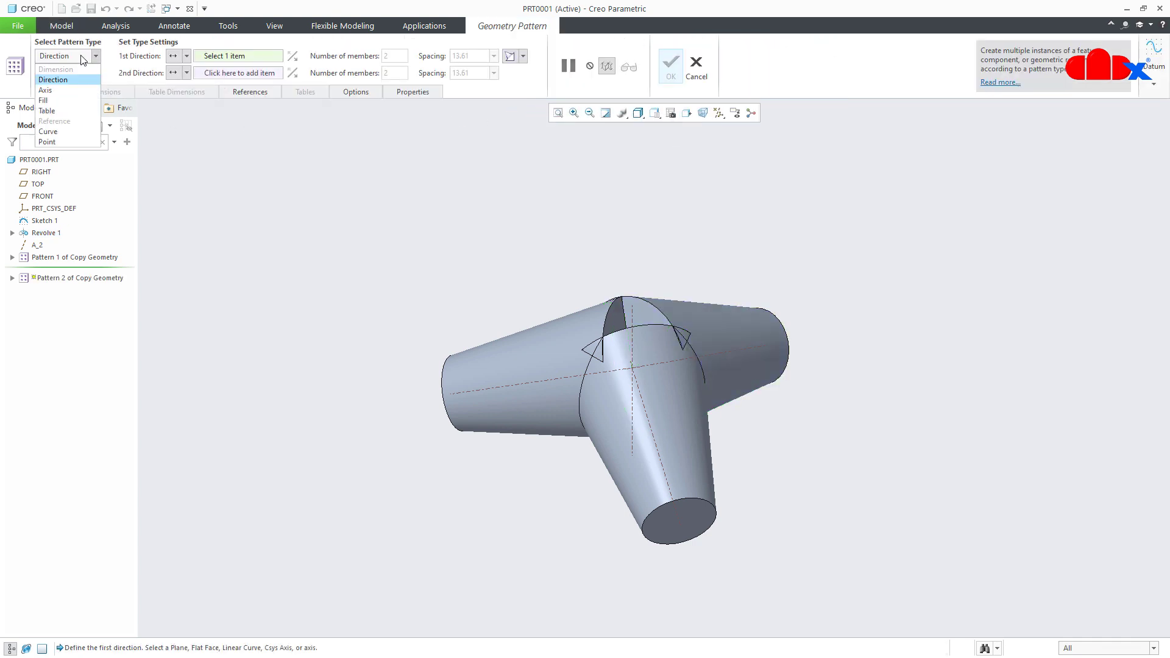
left_click(45, 89)
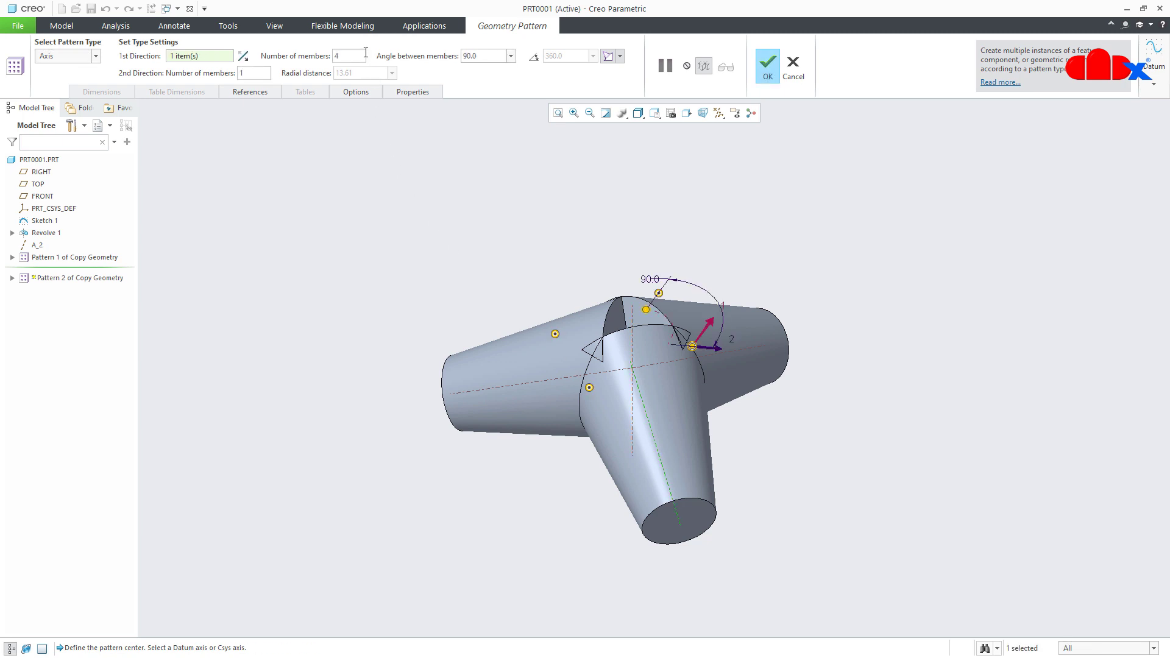
type("3")
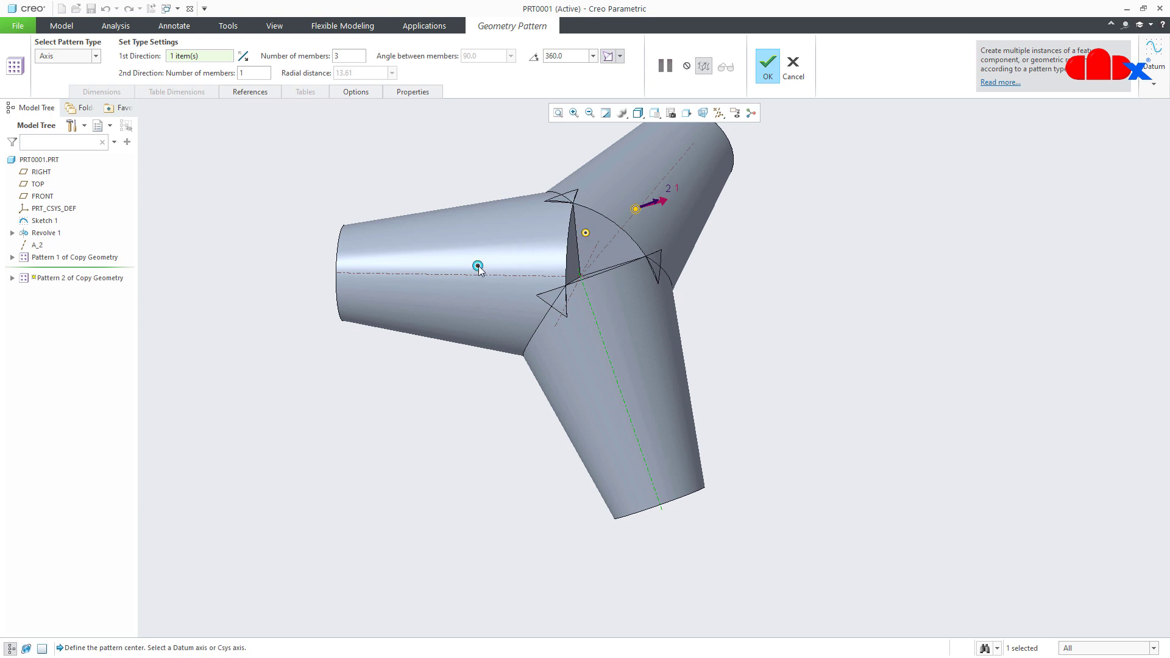
left_click_drag(478, 267, 562, 369)
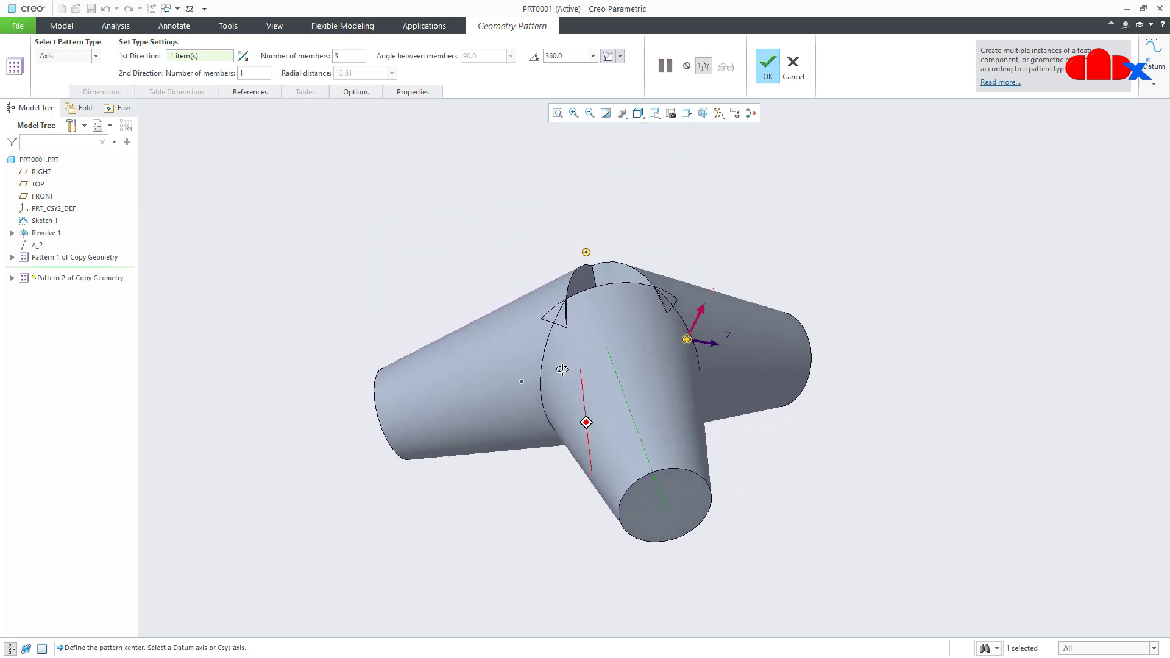
left_click(767, 66)
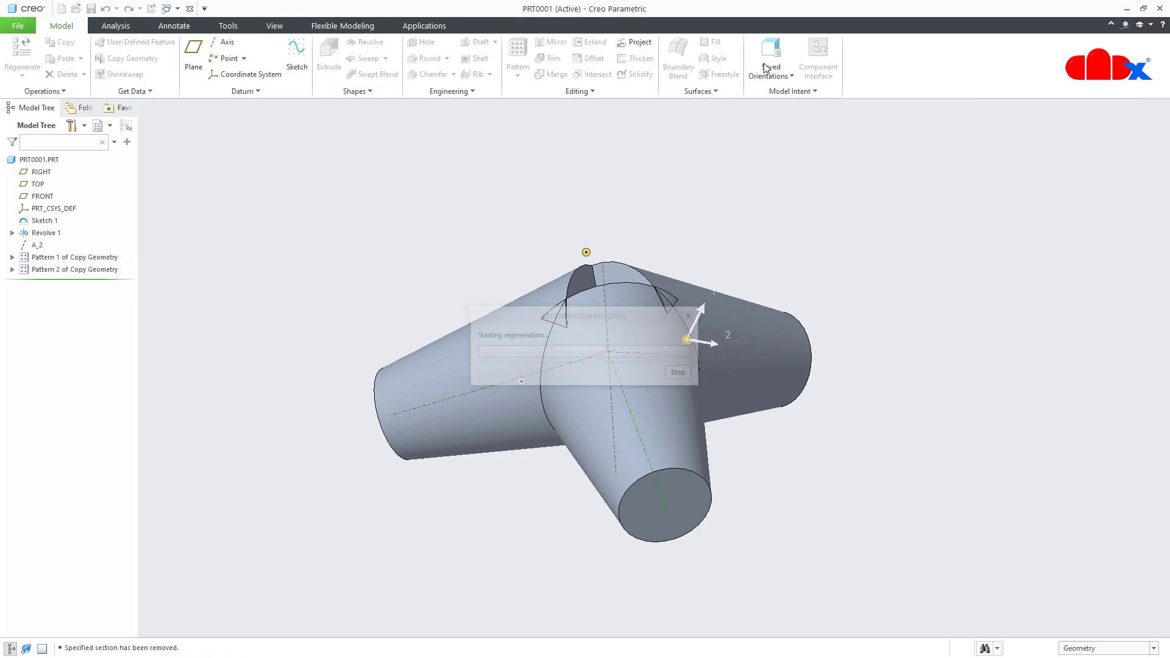
left_click(74, 269)
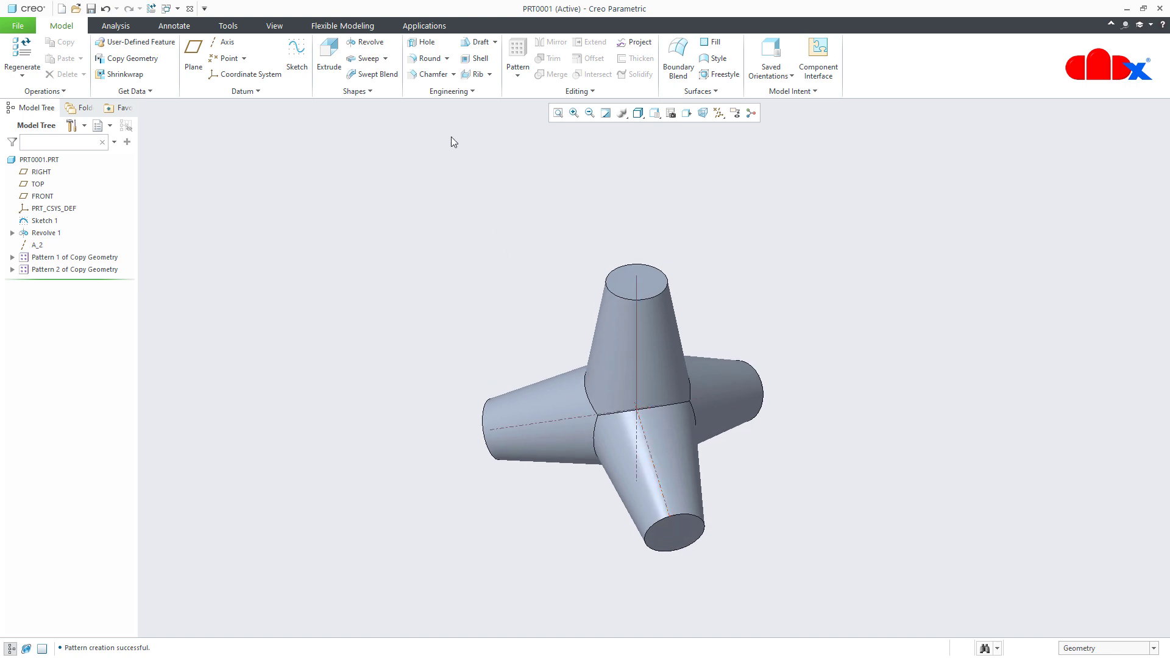
Apply Edge Chamfer 1 with a 2.00 distance to the leg end edges and hide the datum axes
left_click(430, 74)
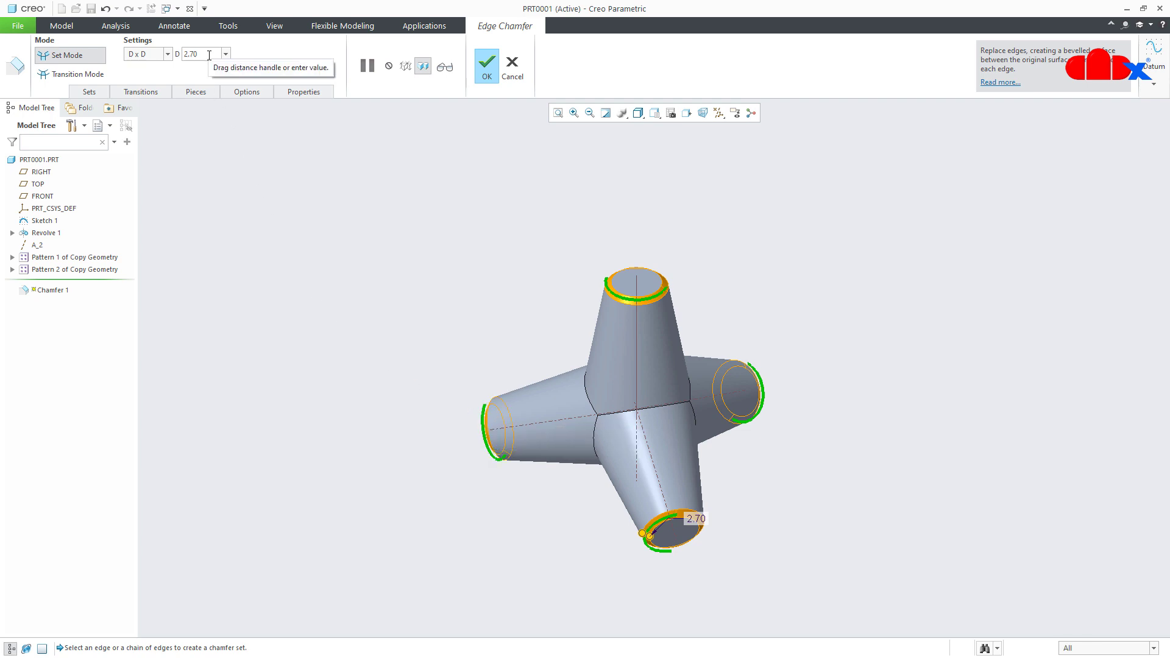
type("2.00")
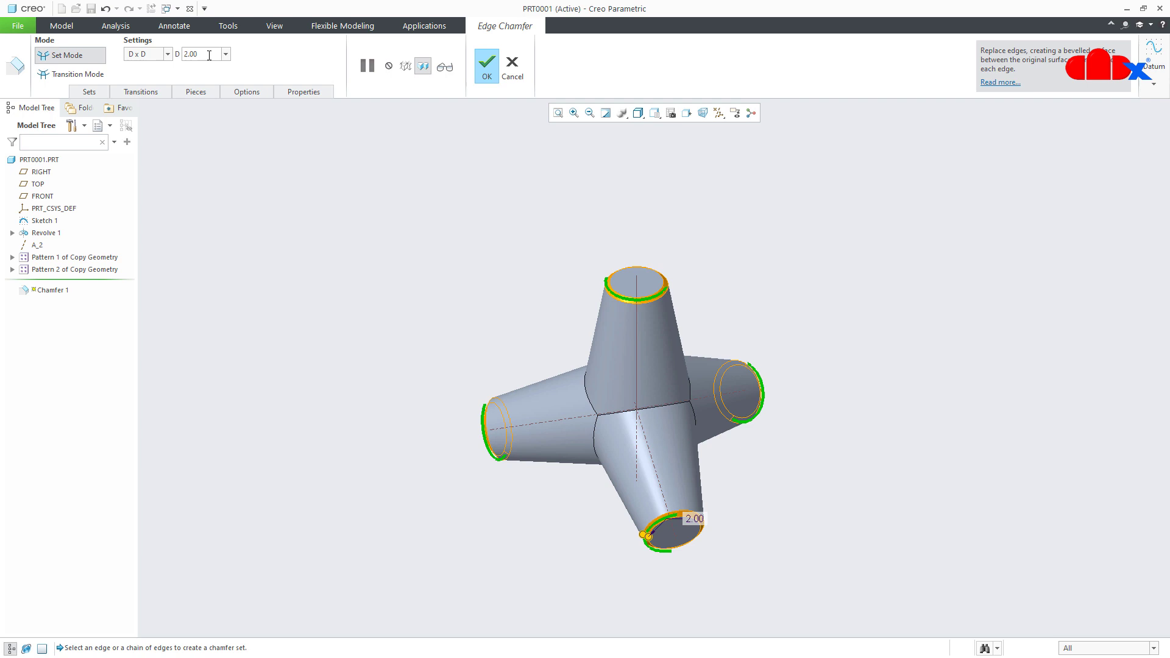
left_click(486, 61)
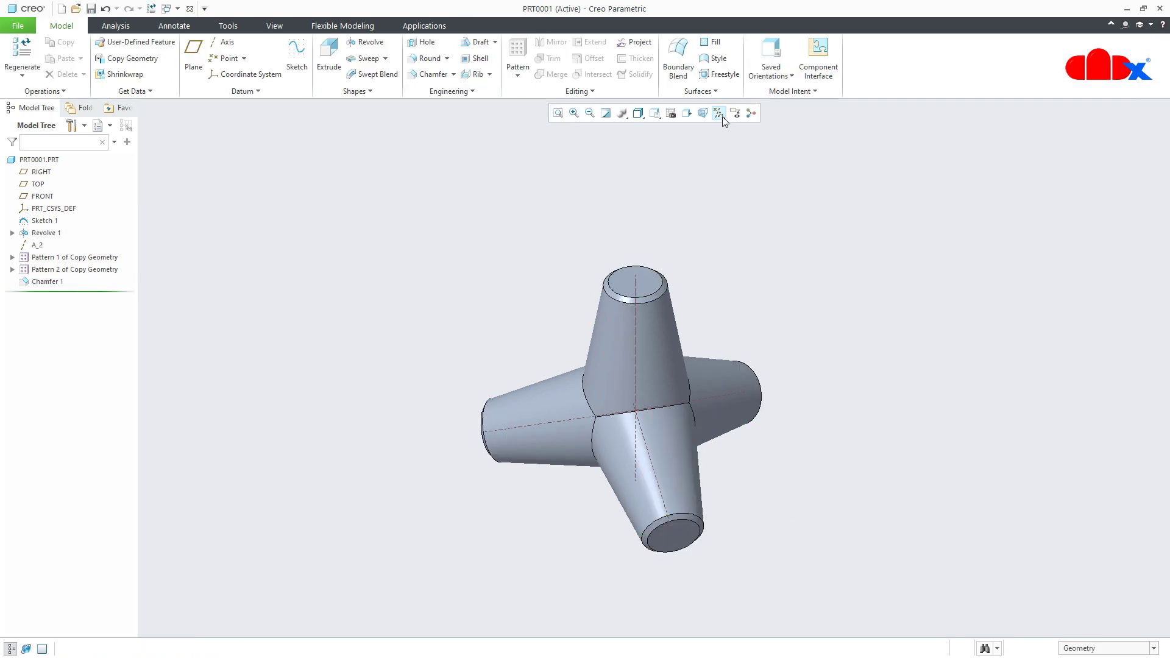
left_click(719, 112)
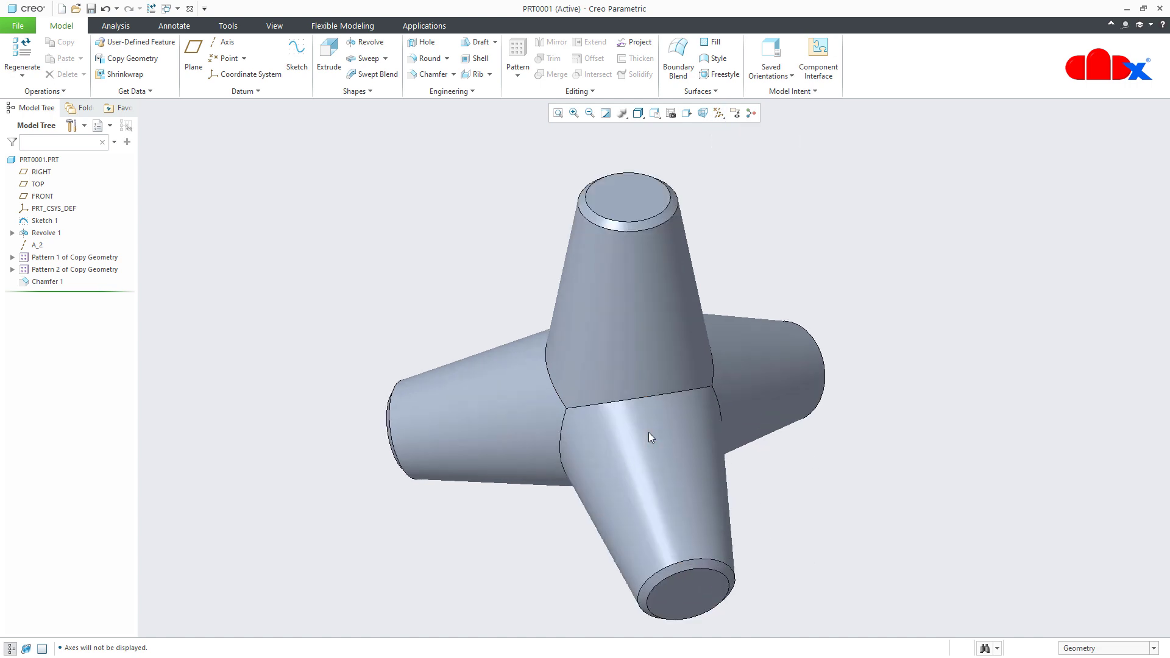
mouse_move(831, 574)
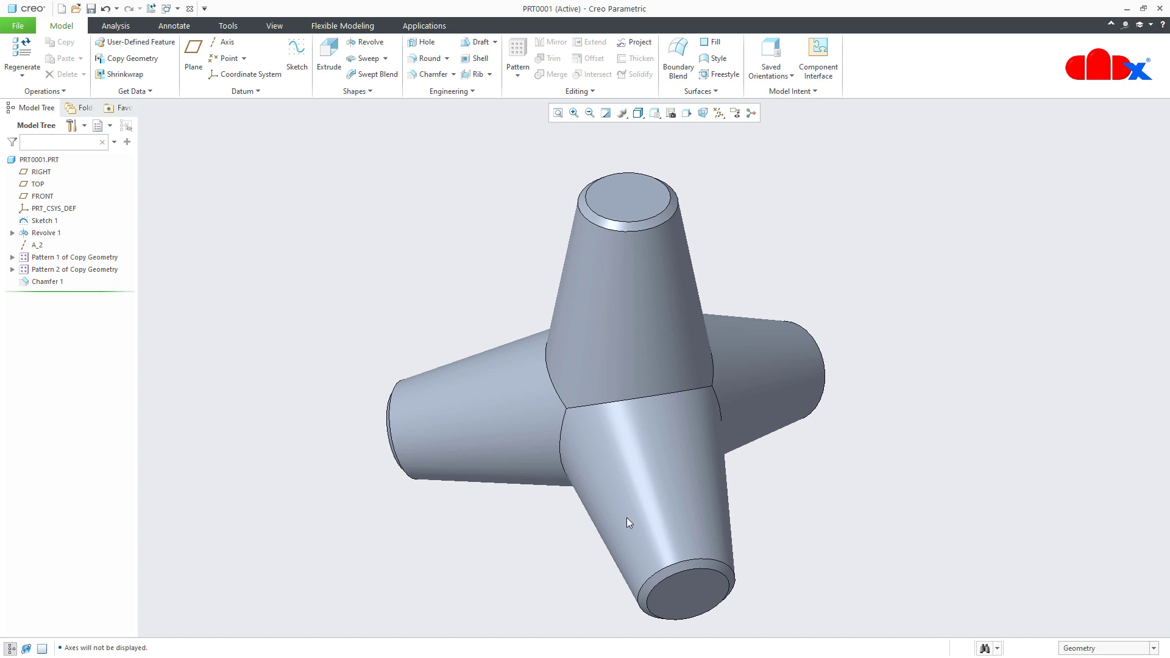
Edit Revolve 1's 100 dimension to 75, regenerate, then select Sketch 1 to see its dimensions
left_click(45, 232)
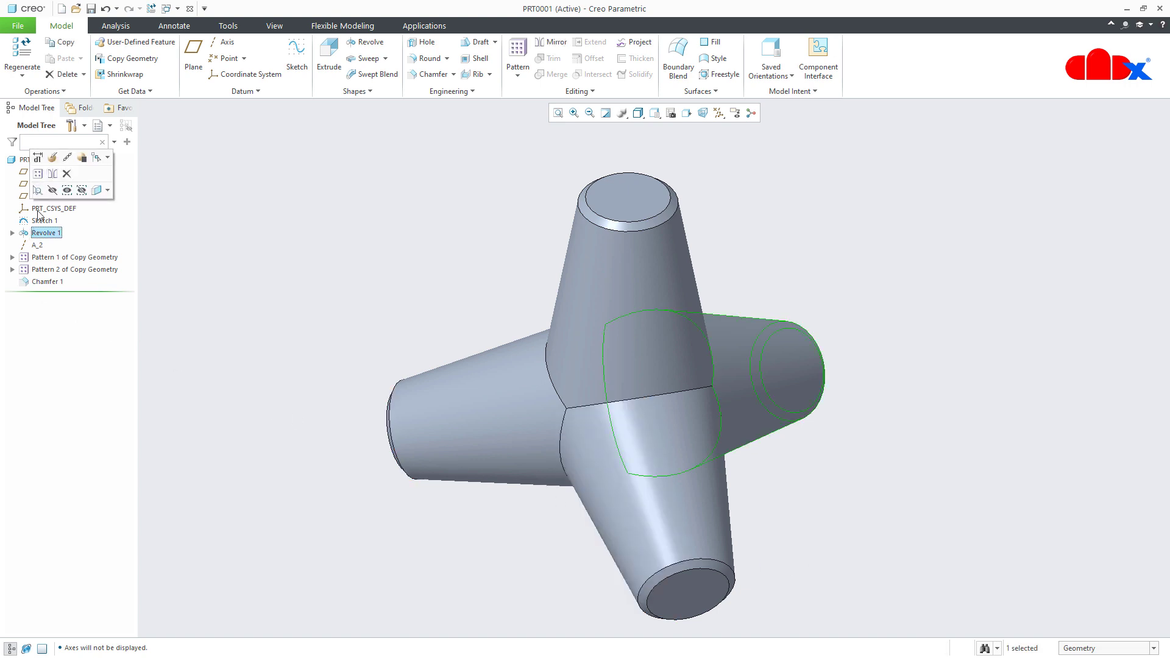
double_click(45, 231)
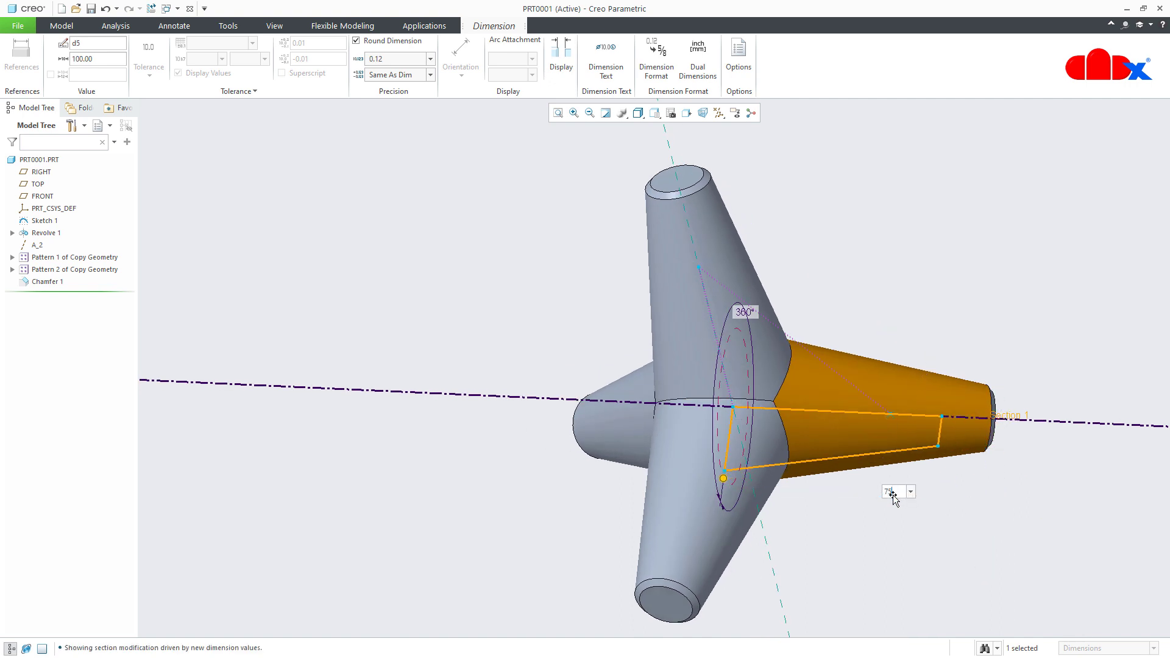
type("75")
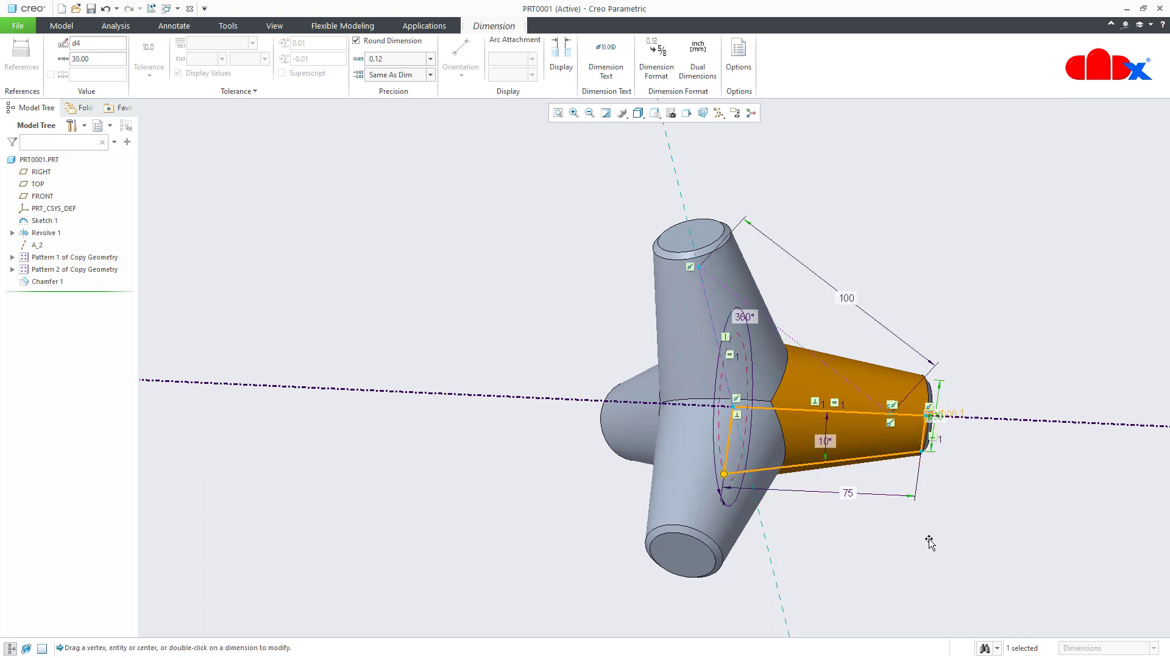
left_click(61, 26)
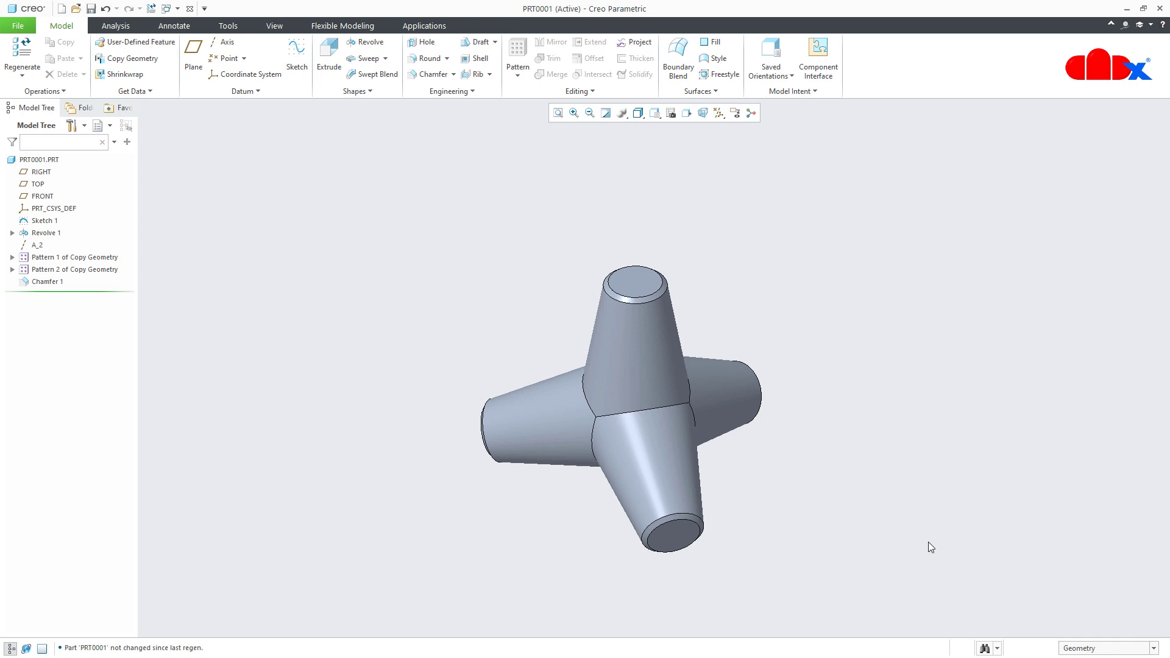
mouse_move(546, 480)
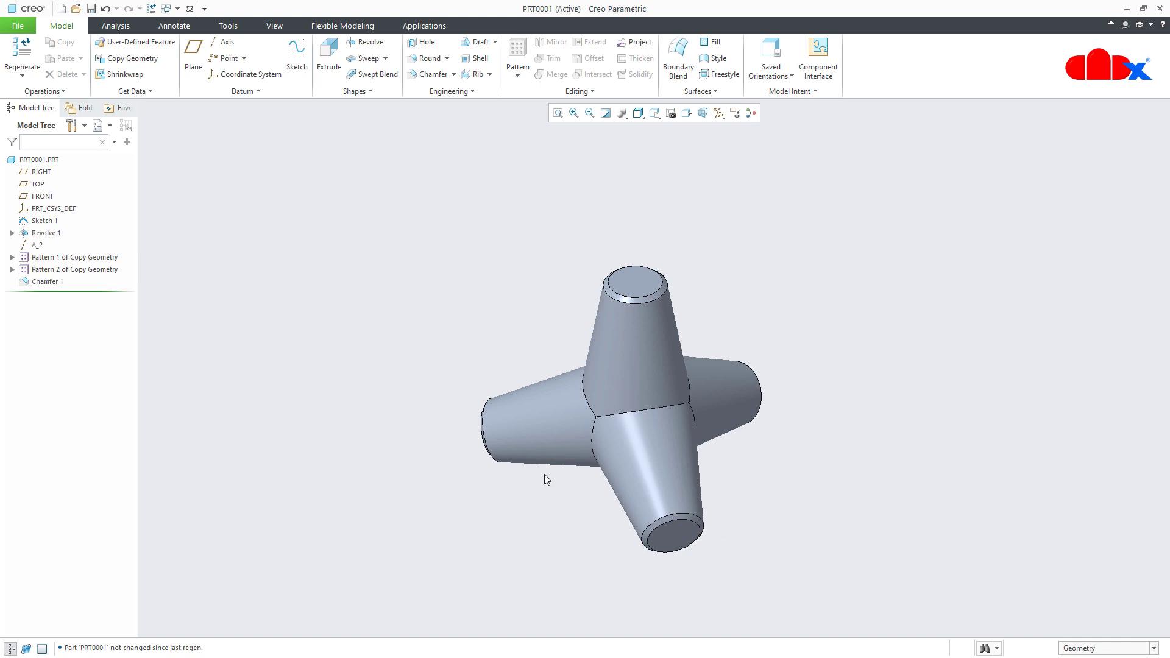
left_click(45, 221)
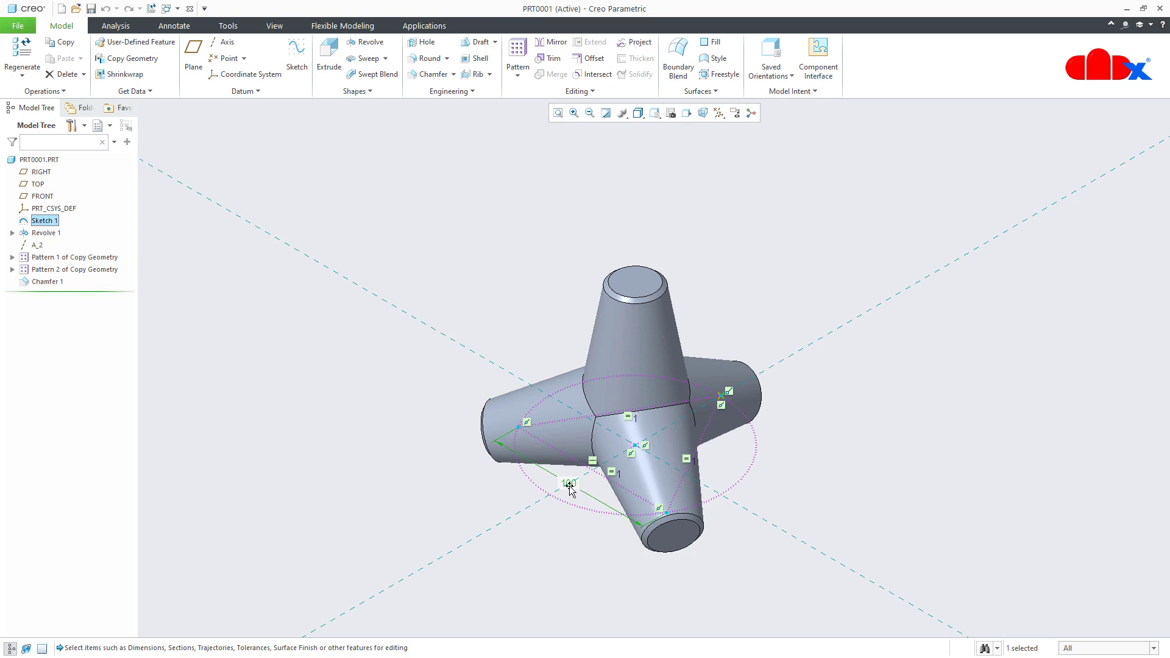
Clear the selection and bring up the Relations dialog from the Tools commands
left_click(46, 232)
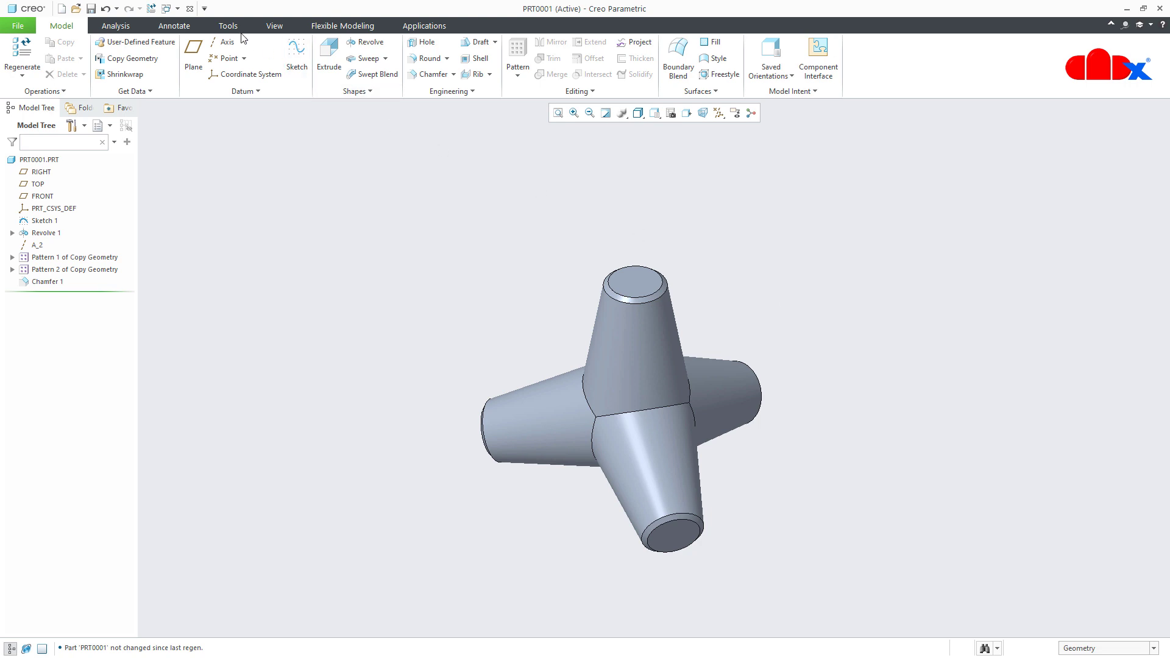
left_click(228, 26)
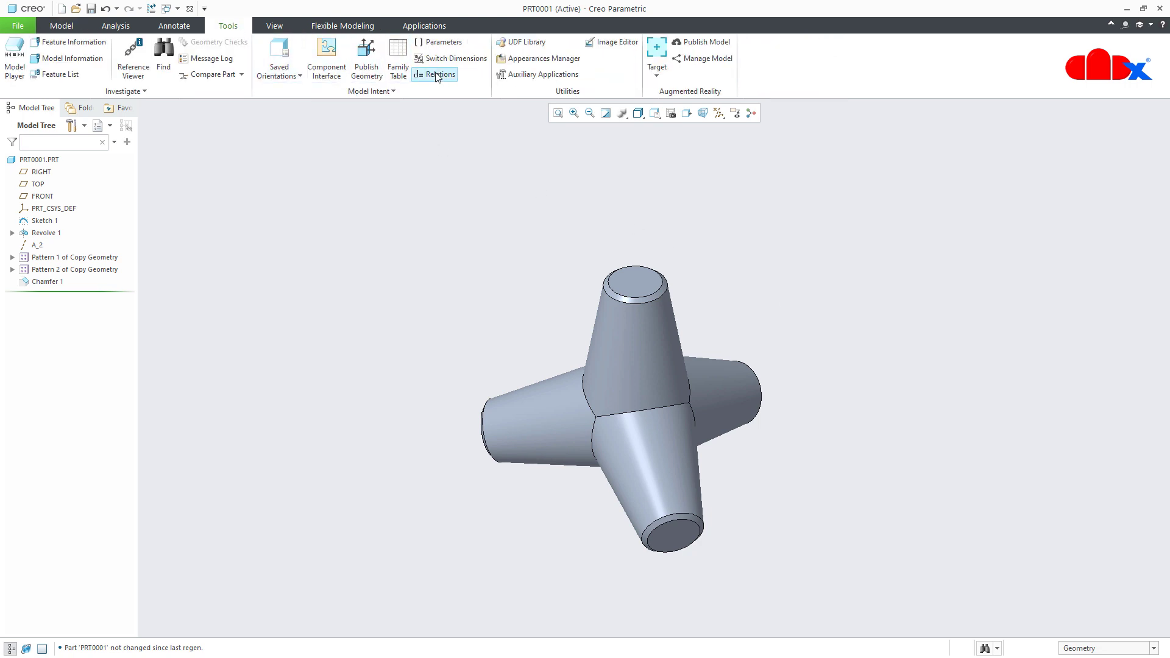
left_click(434, 74)
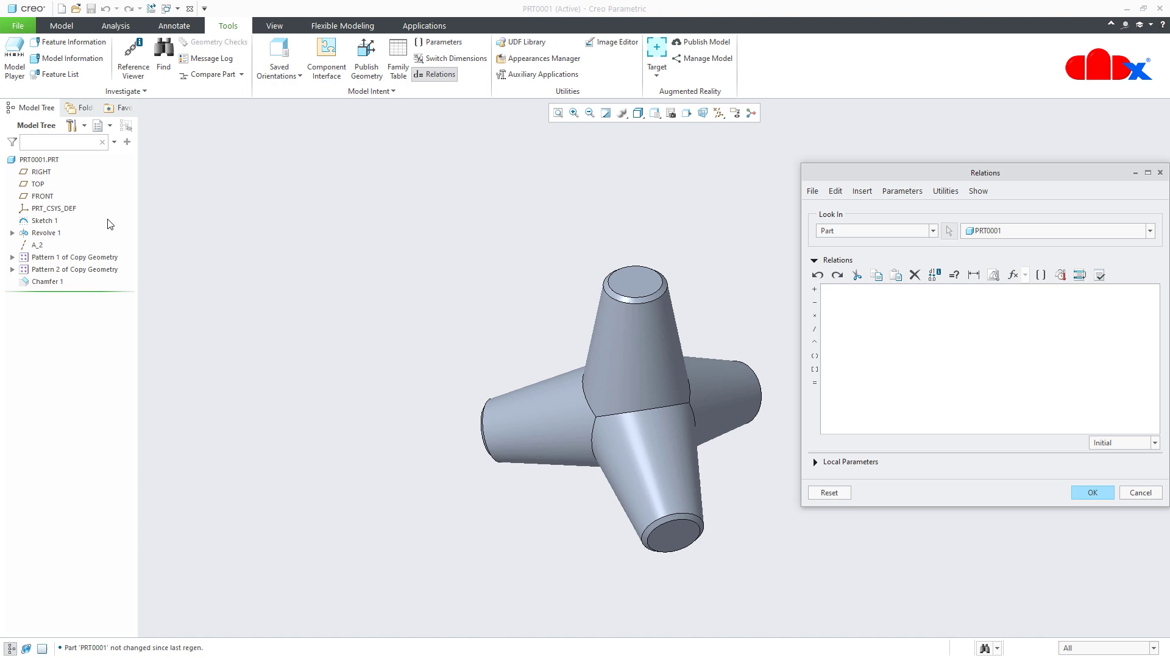
Write relation d2=d0 from Revolve 1 and Sketch 1 symbols, verify it, accept it, and return to Model
left_click(45, 232)
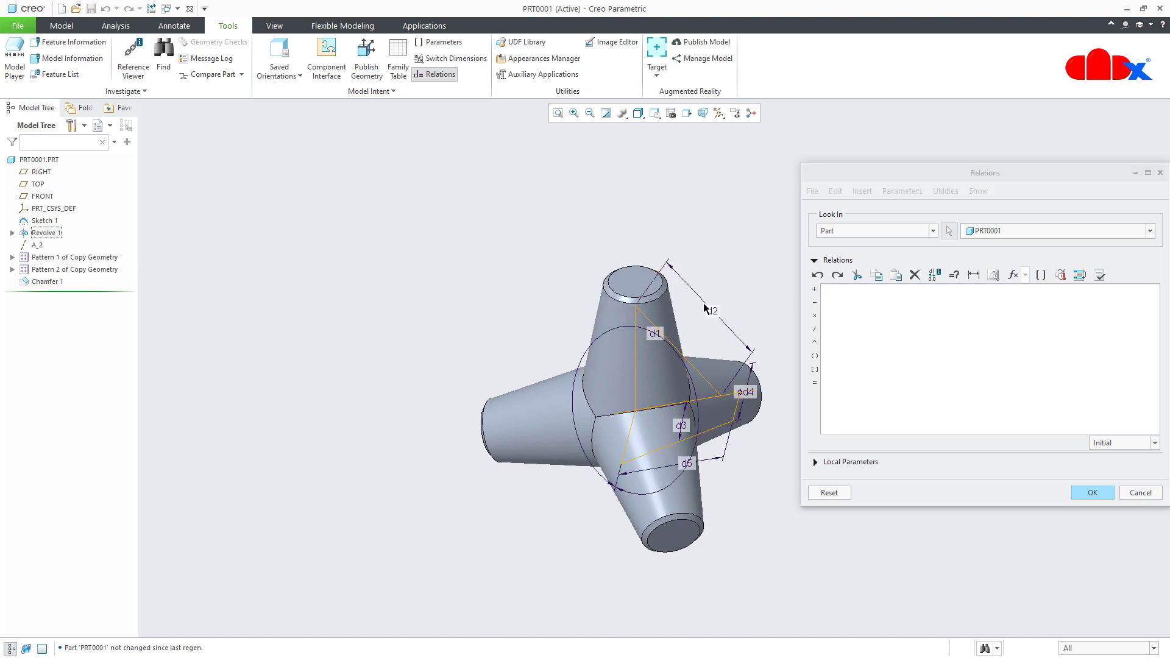
left_click(711, 311)
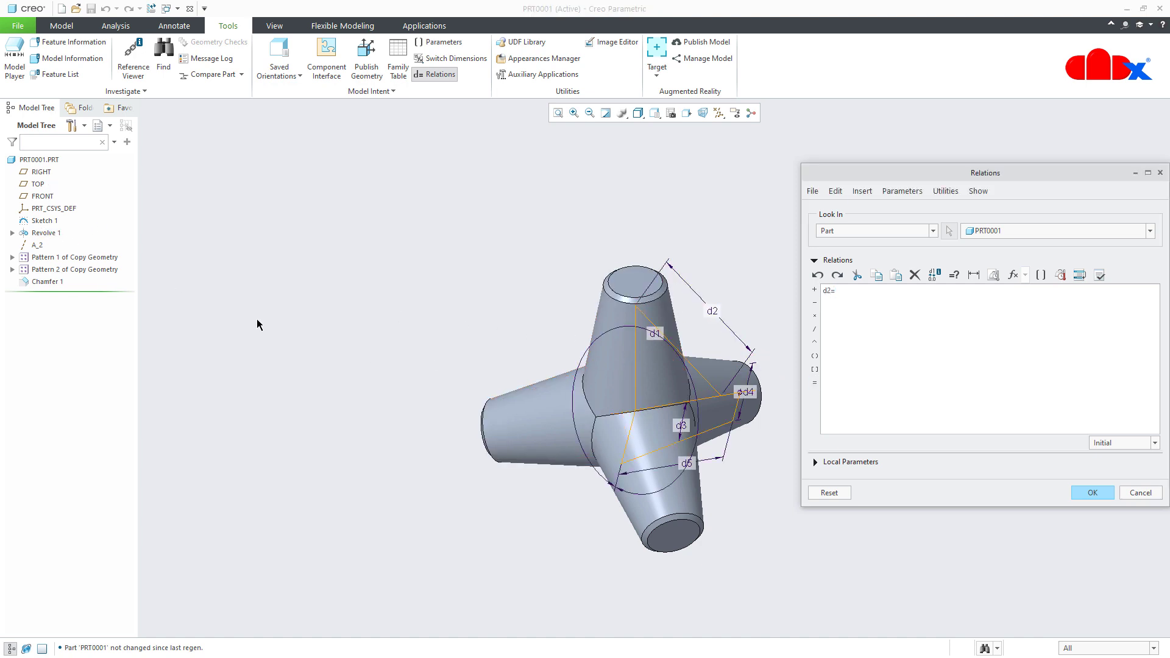
left_click(43, 220)
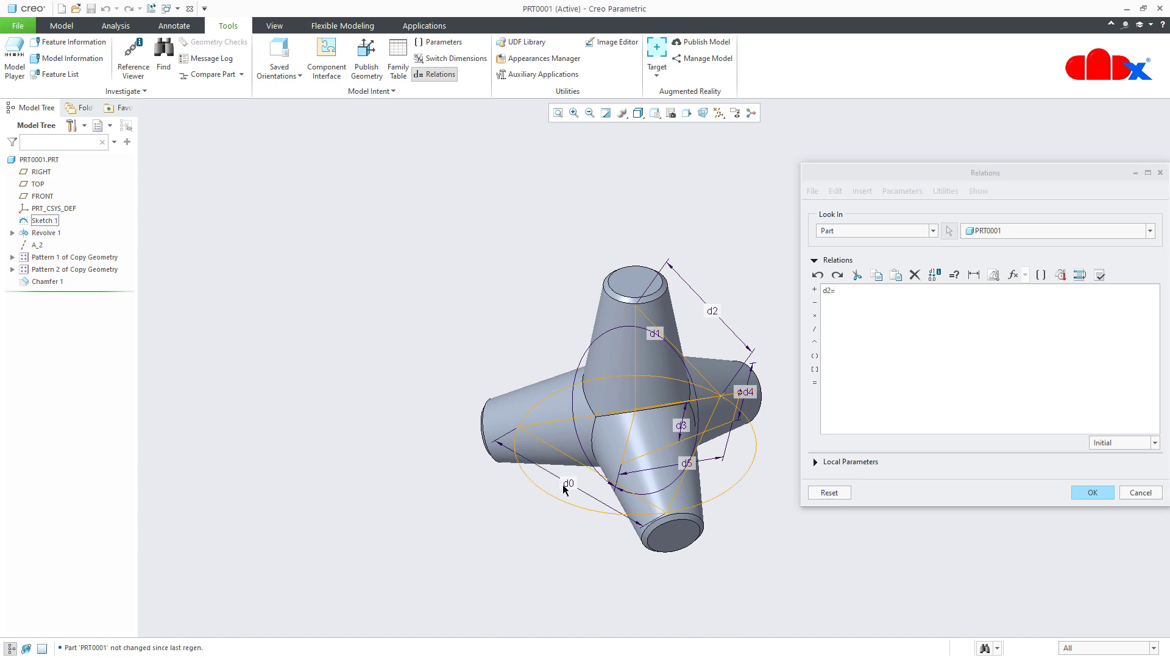
left_click(569, 485)
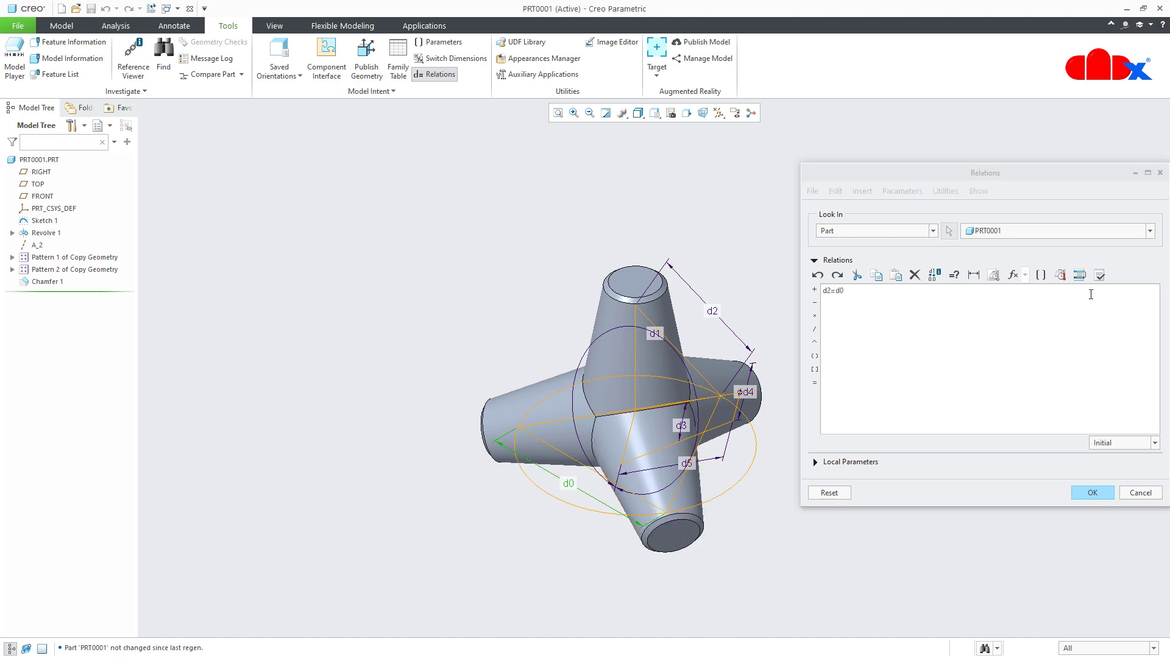
left_click(1098, 274)
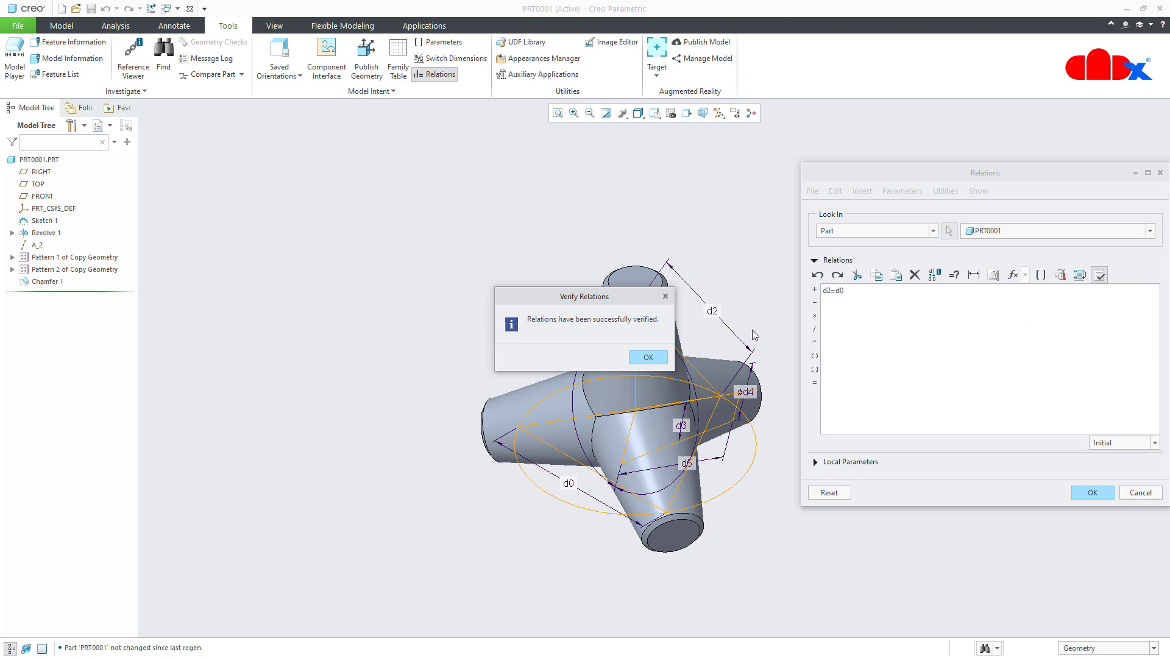
left_click(646, 358)
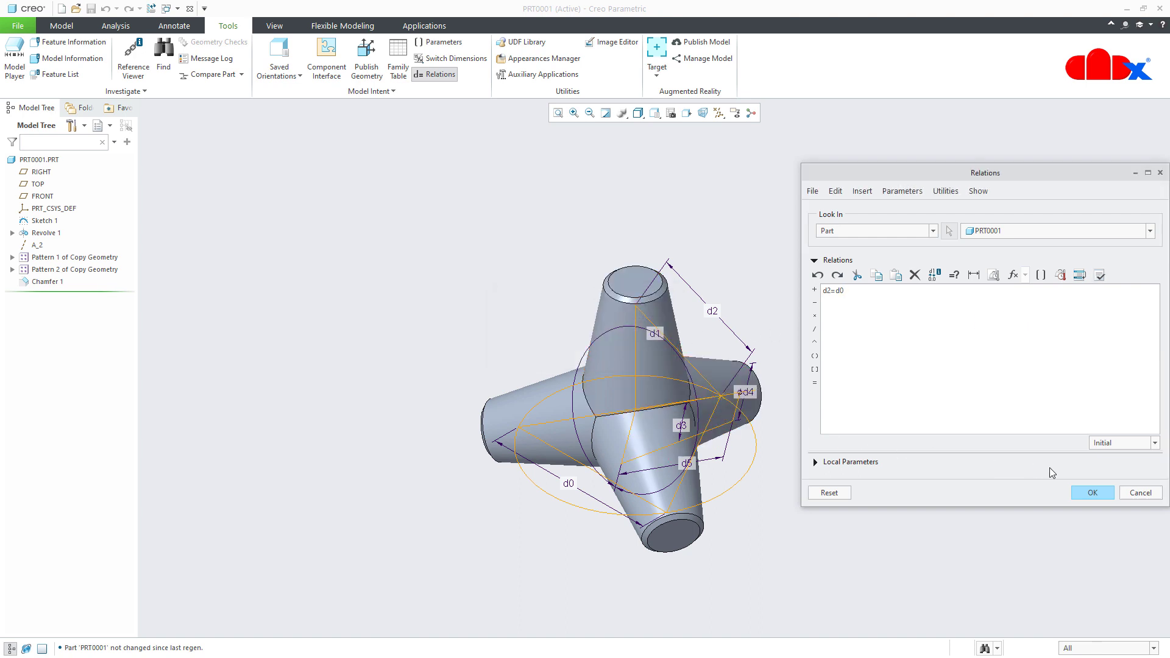
left_click(1091, 492)
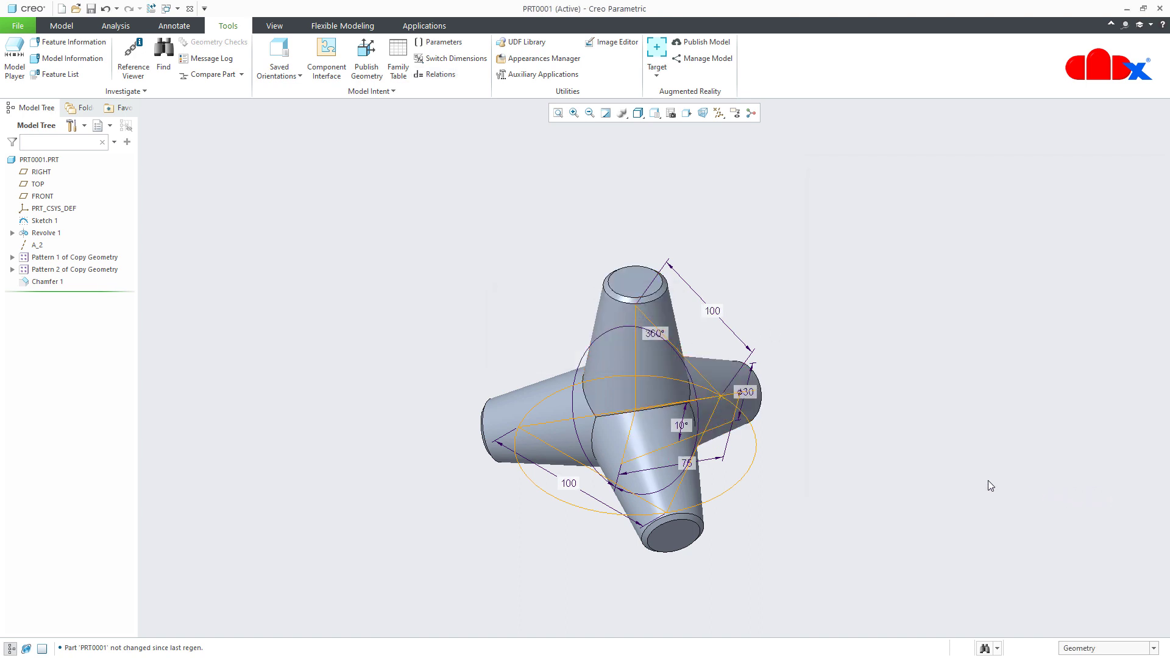
left_click(62, 25)
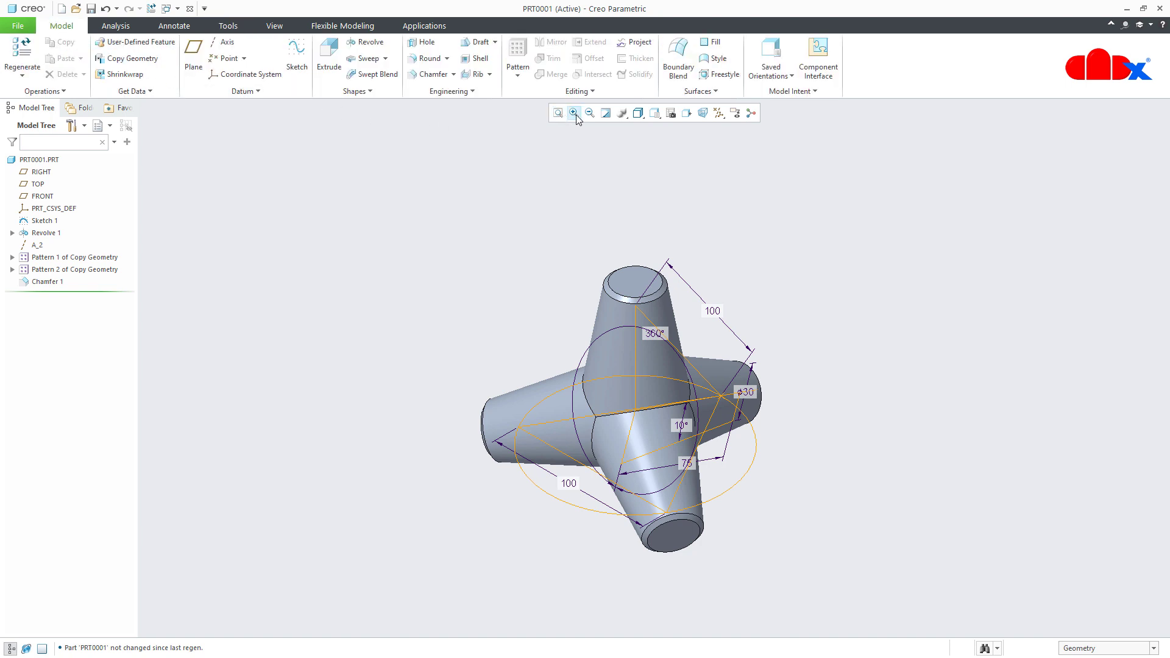
Clear shown dimensions, edit Sketch 1's d0 from 100 to 50, and regenerate part PRT0001
left_click(573, 112)
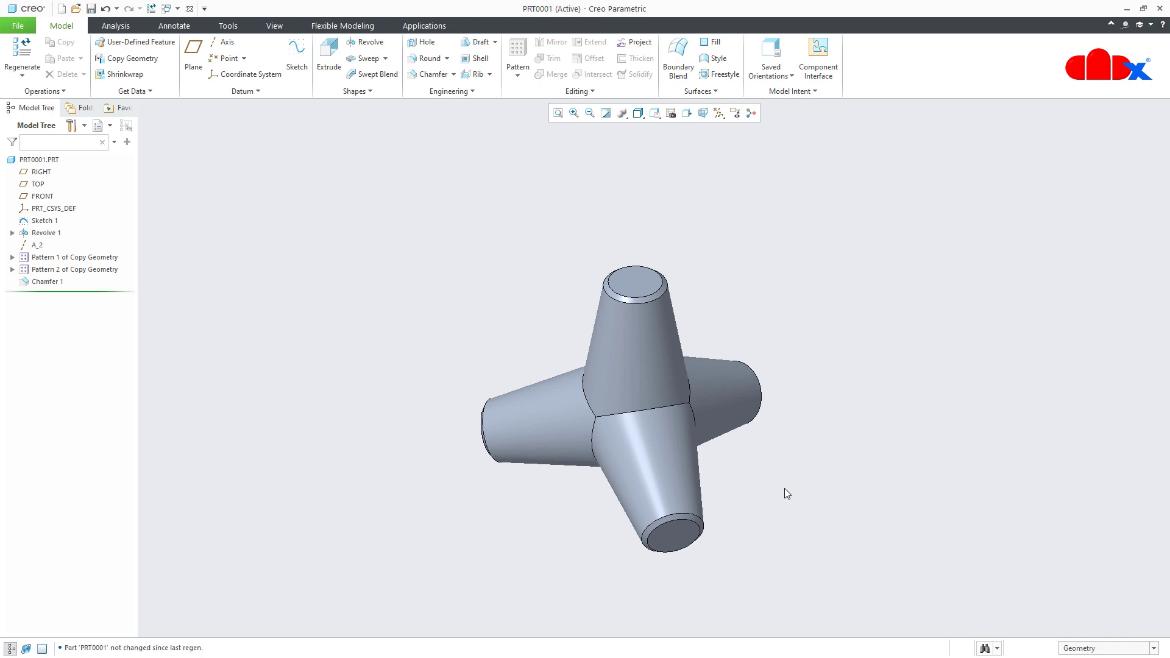
left_click(45, 220)
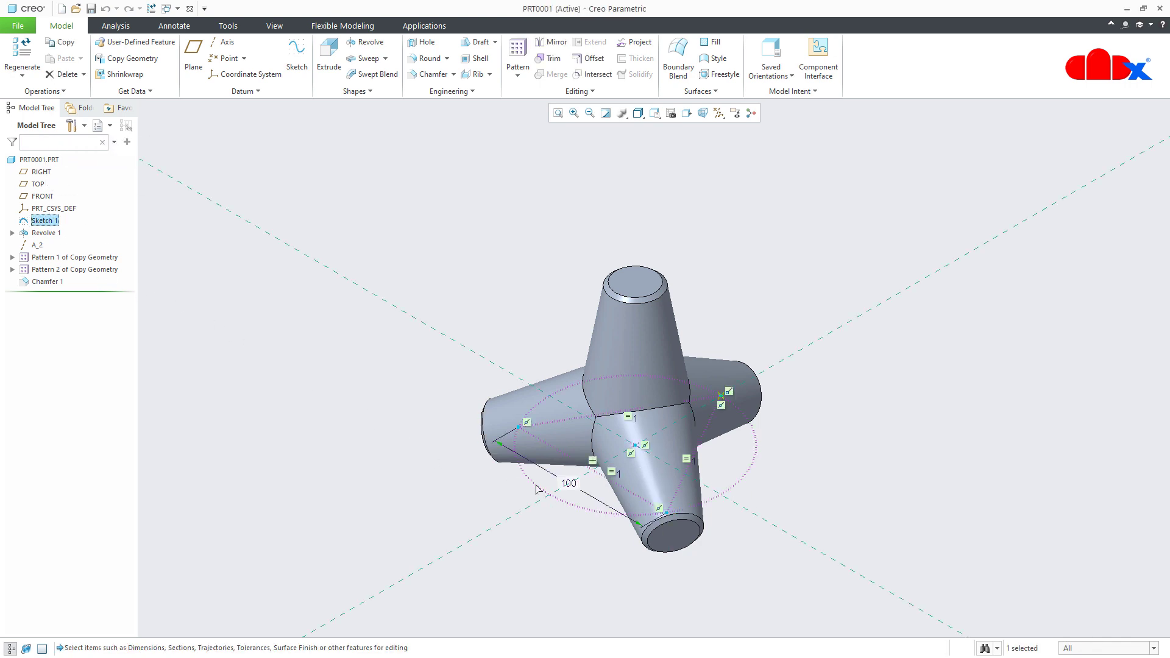
double_click(569, 484)
type("50")
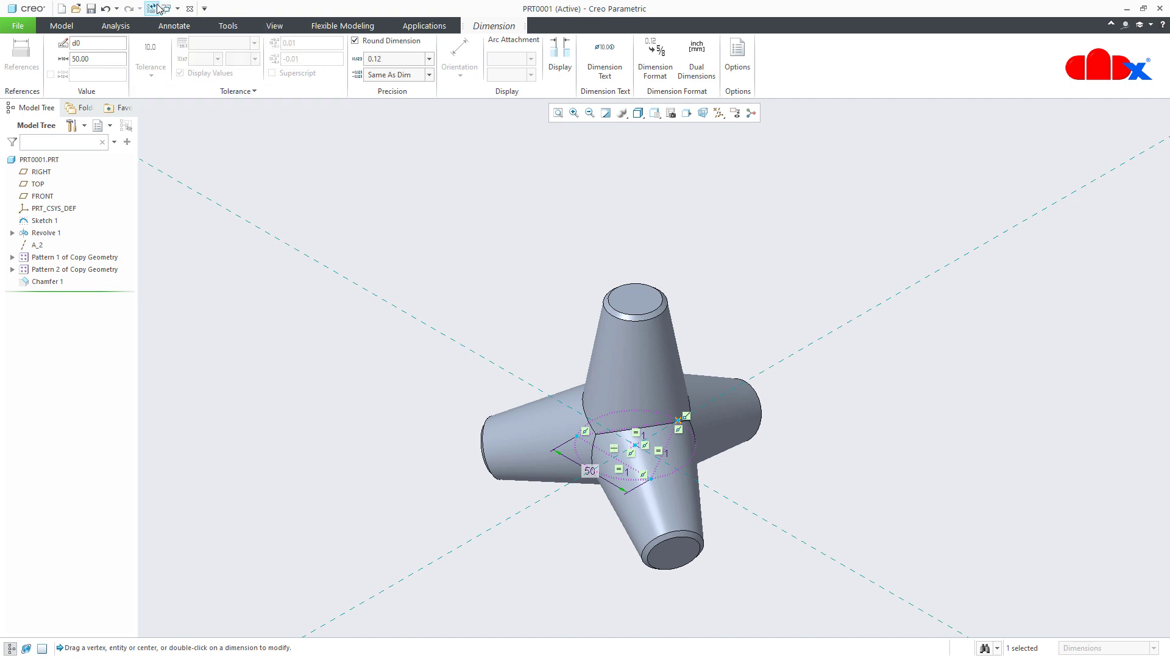
left_click(154, 8)
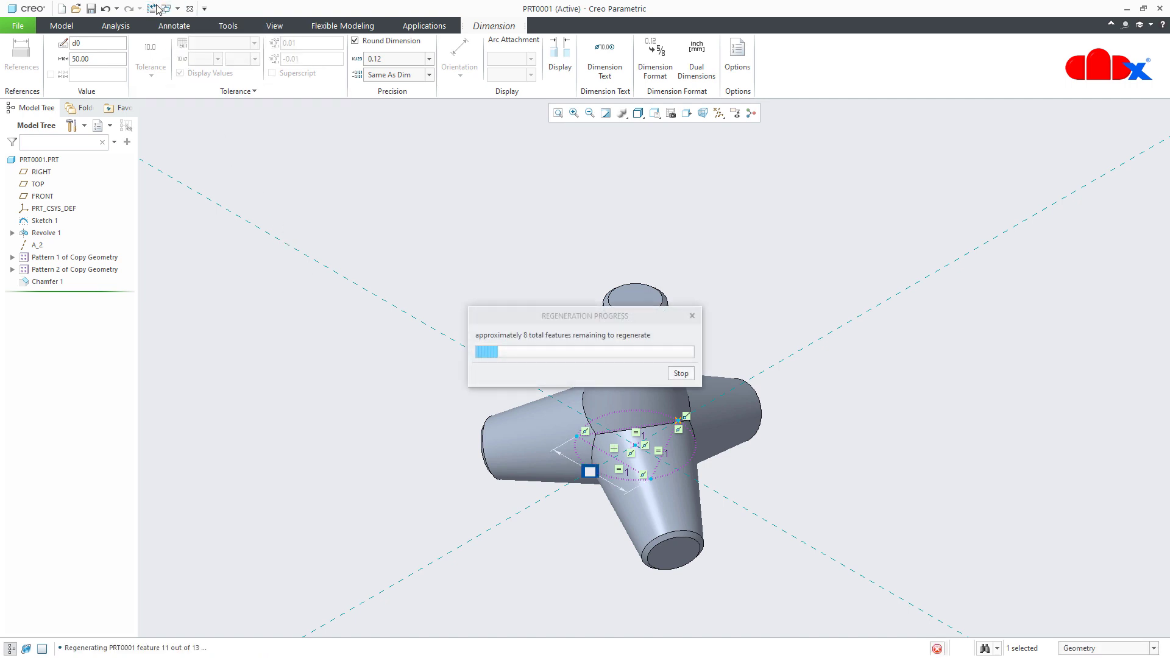